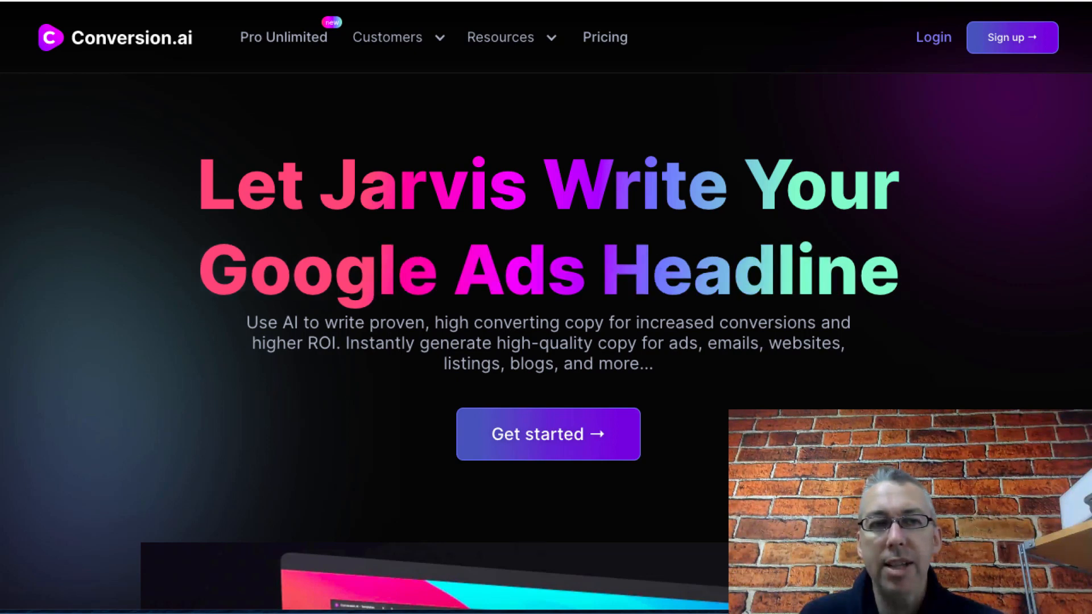
- Scroll the 'how to make organic soap' results, briefly expanding the soap ingredients question
scroll(down, 3)
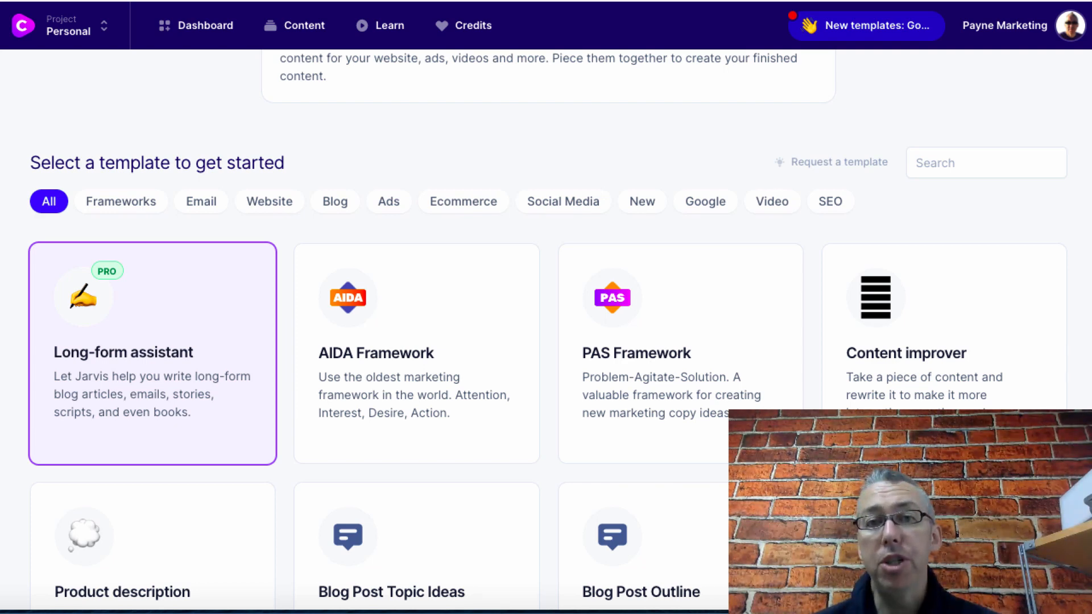
mouse_move(248, 208)
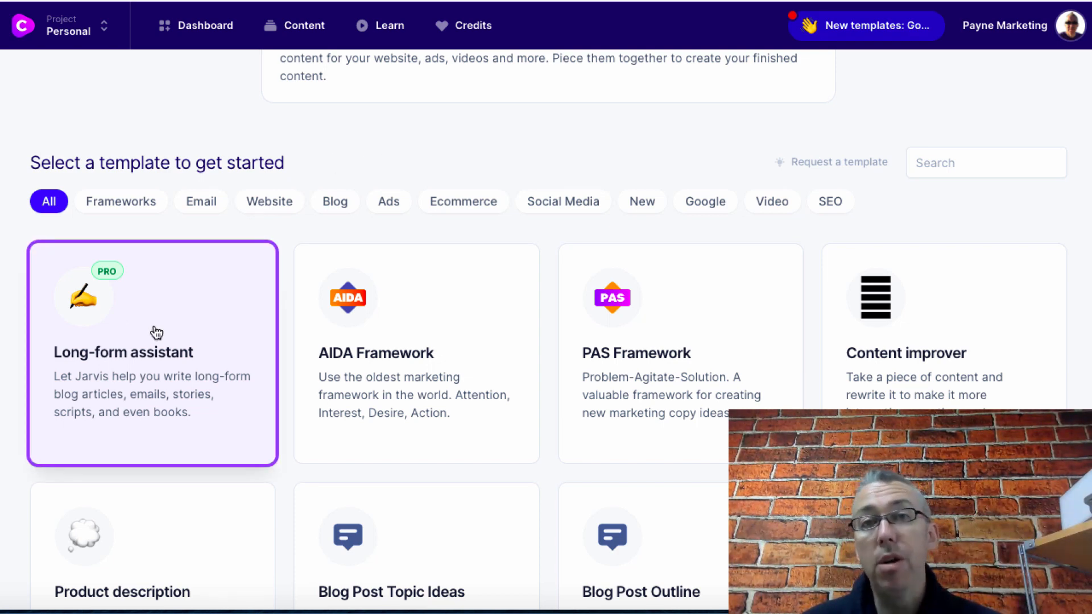
mouse_move(939, 272)
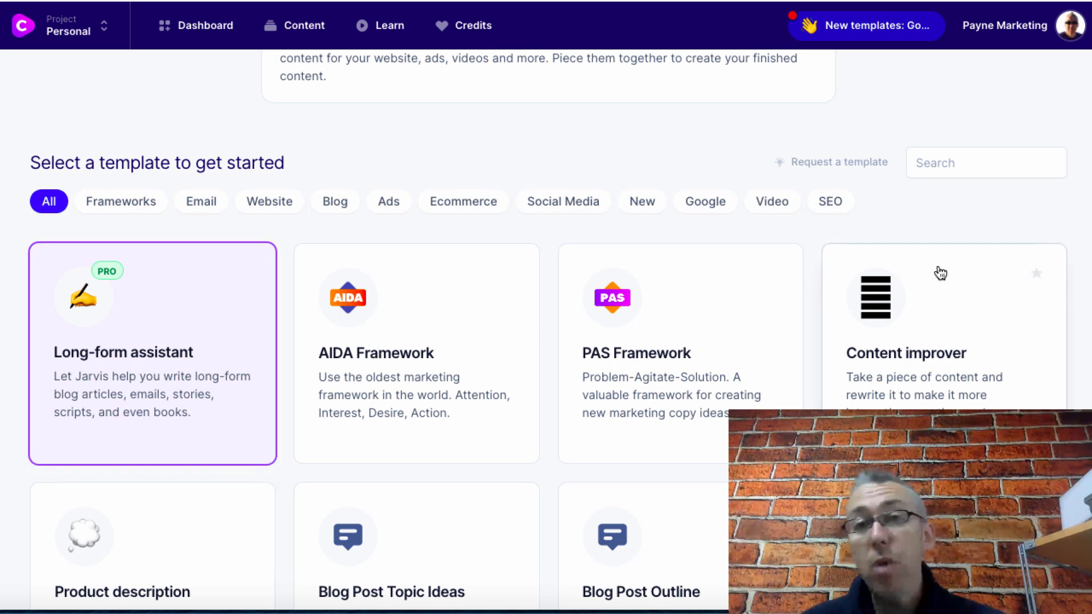
mouse_move(933, 325)
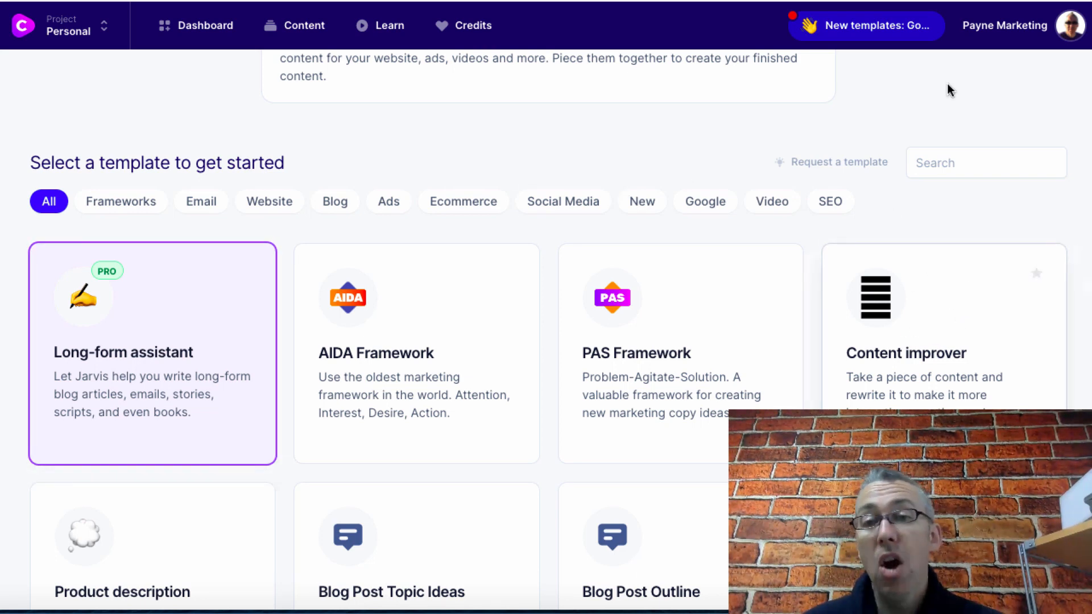
mouse_move(967, 89)
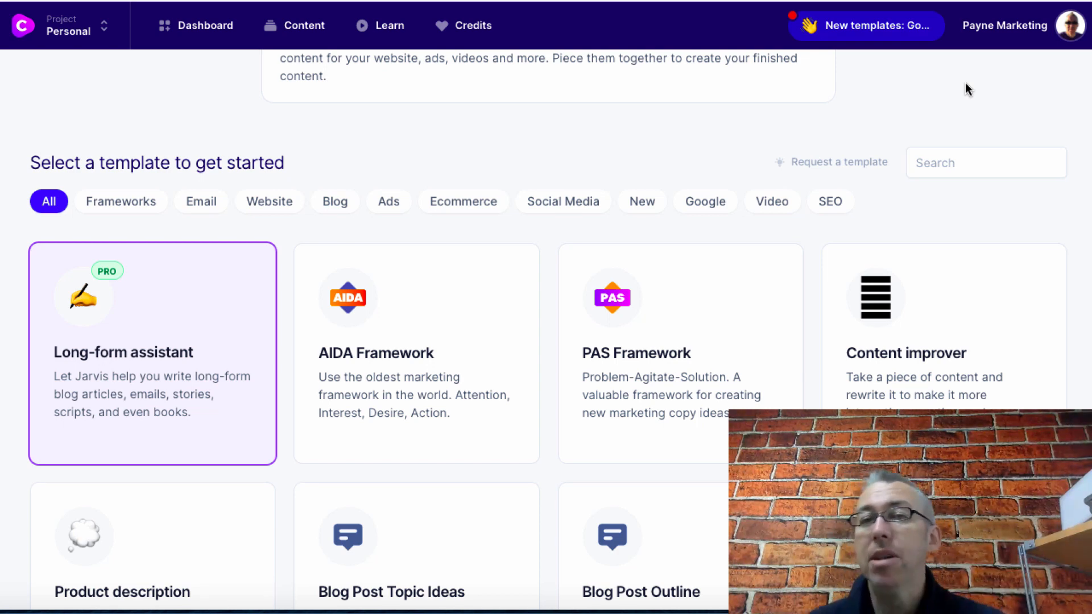
scroll(down, 3)
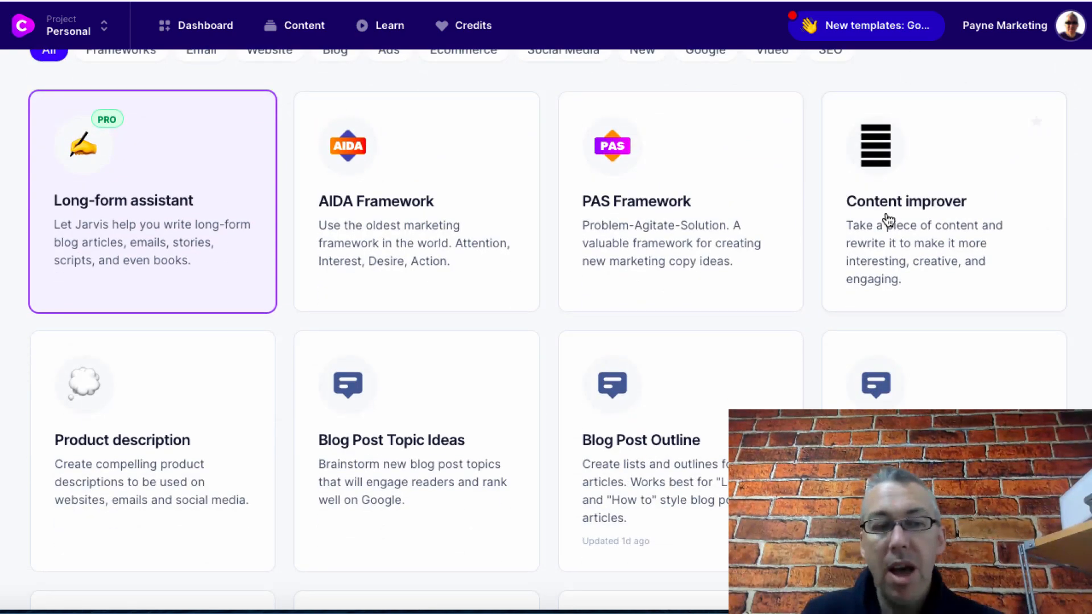
scroll(down, 3)
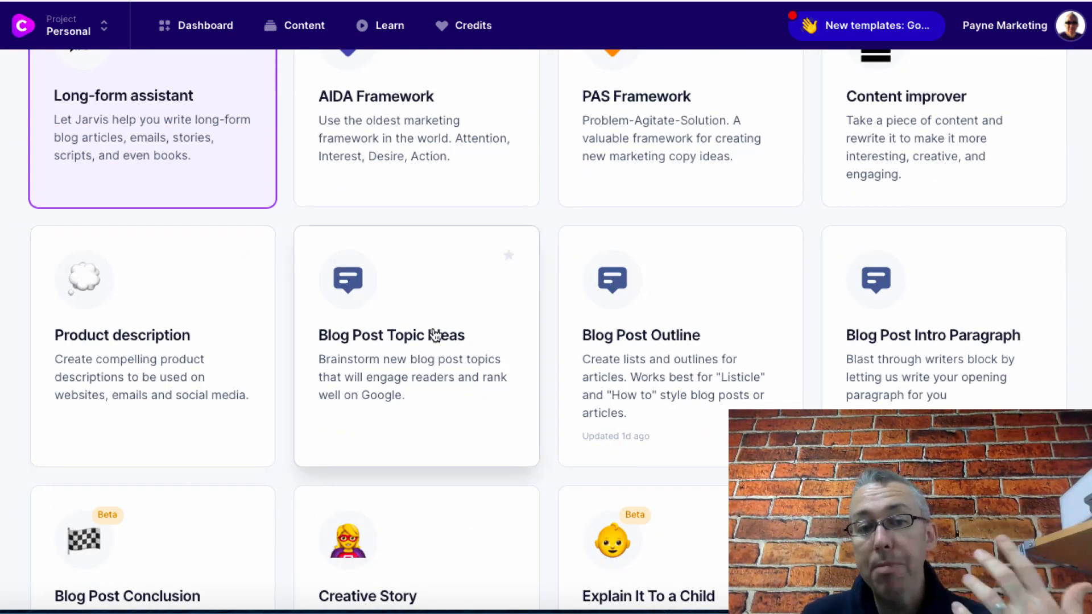
scroll(down, 3)
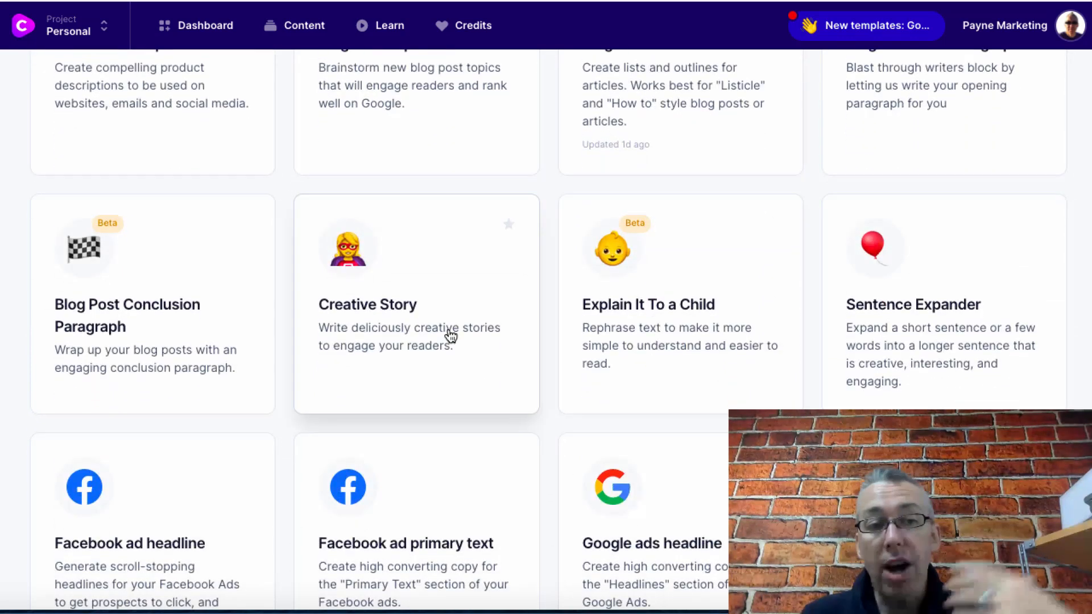
scroll(down, 3)
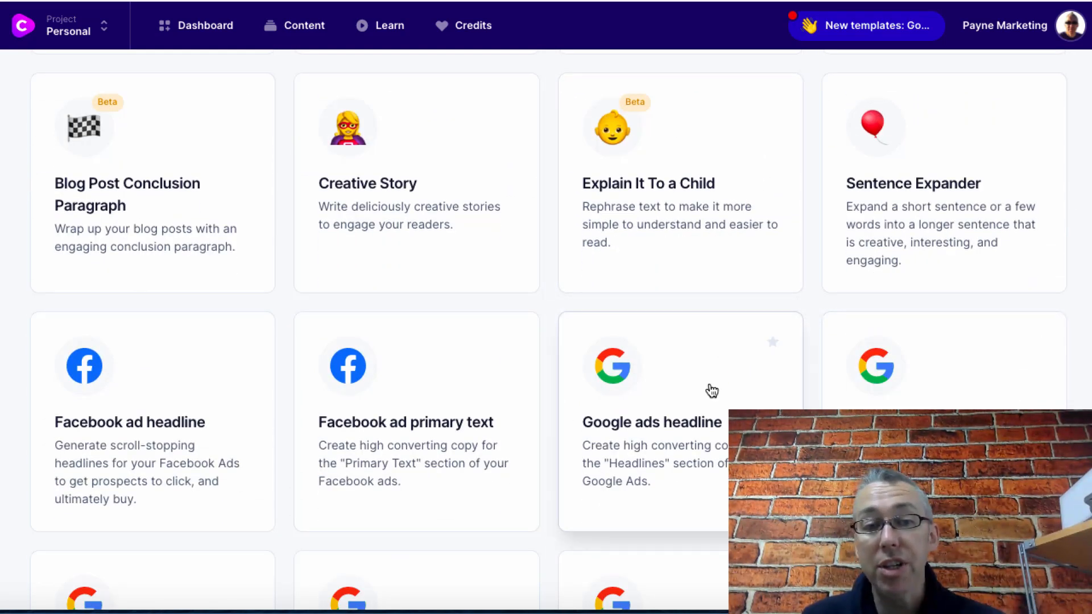
scroll(down, 3)
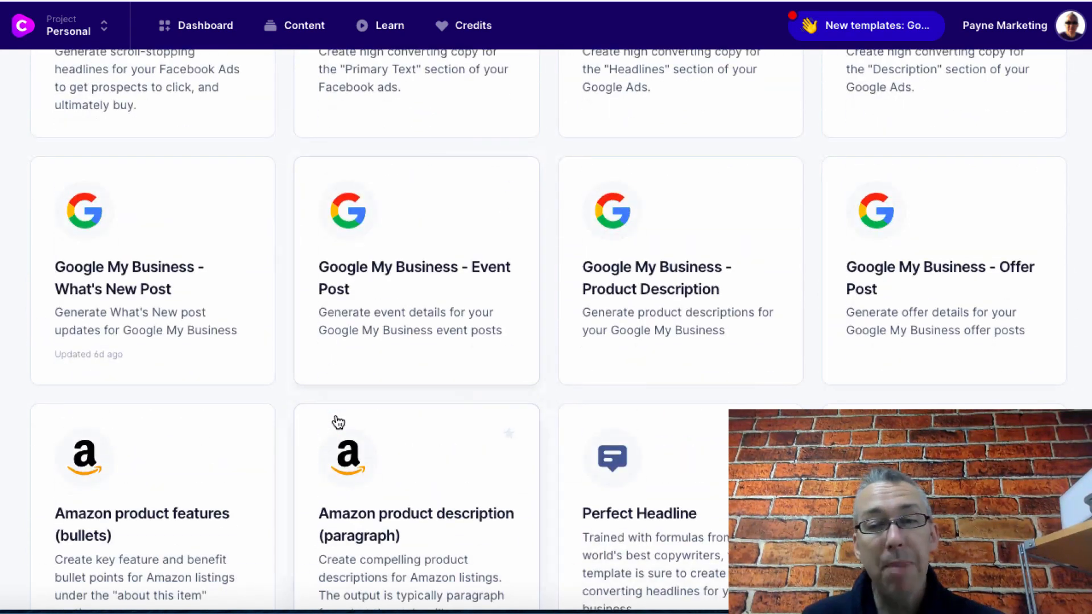
scroll(down, 3)
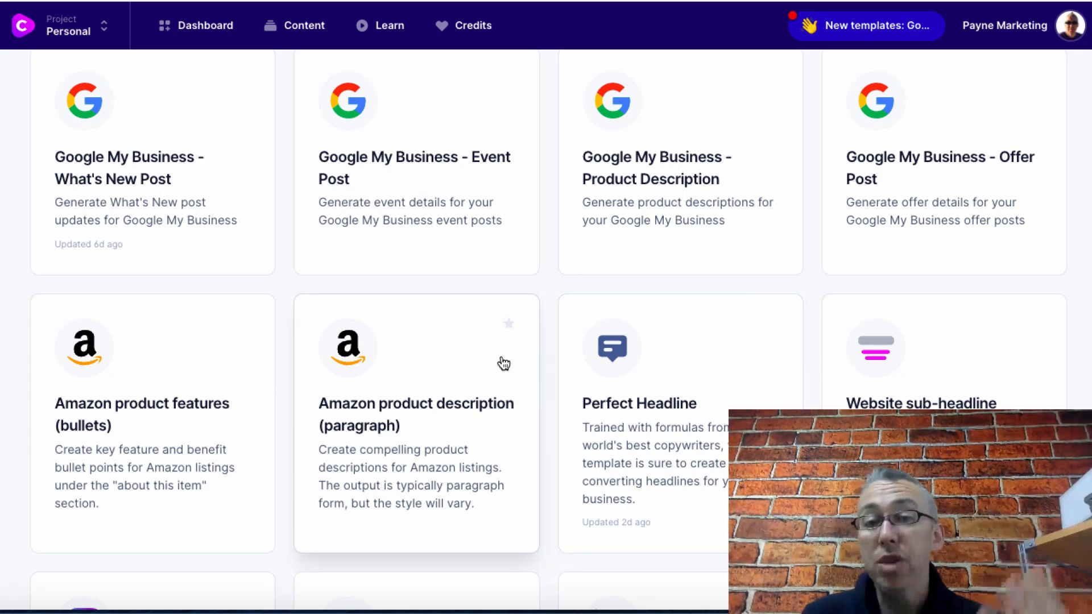
scroll(down, 3)
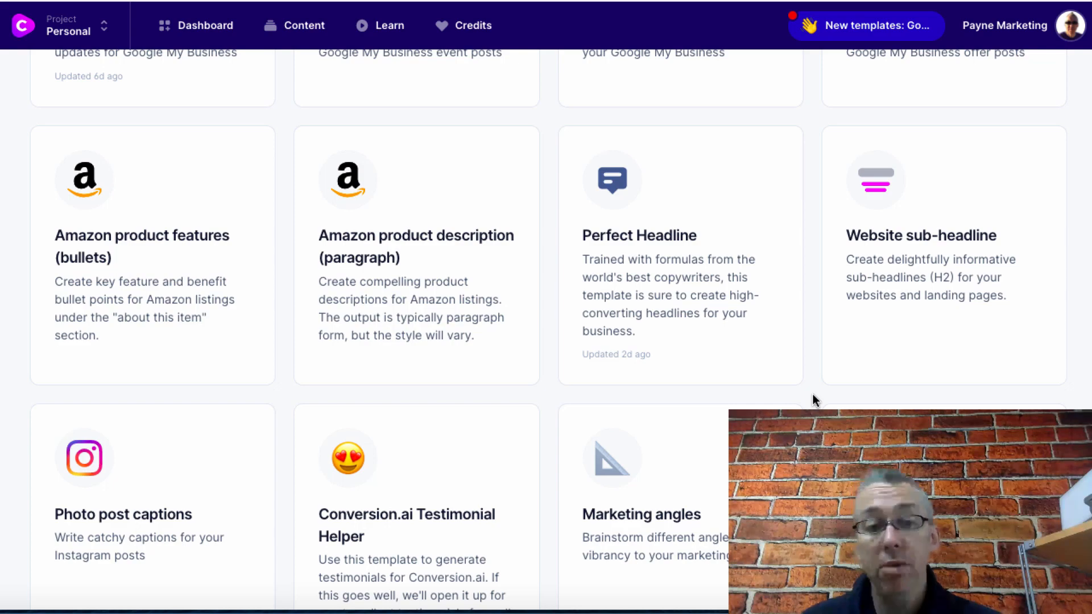
scroll(down, 3)
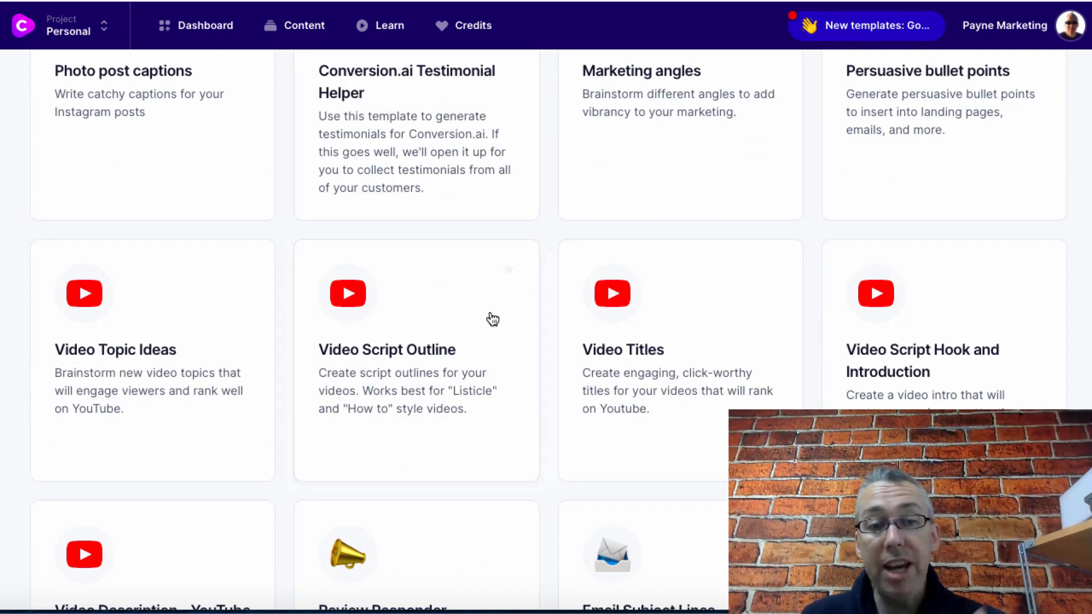
mouse_move(612, 292)
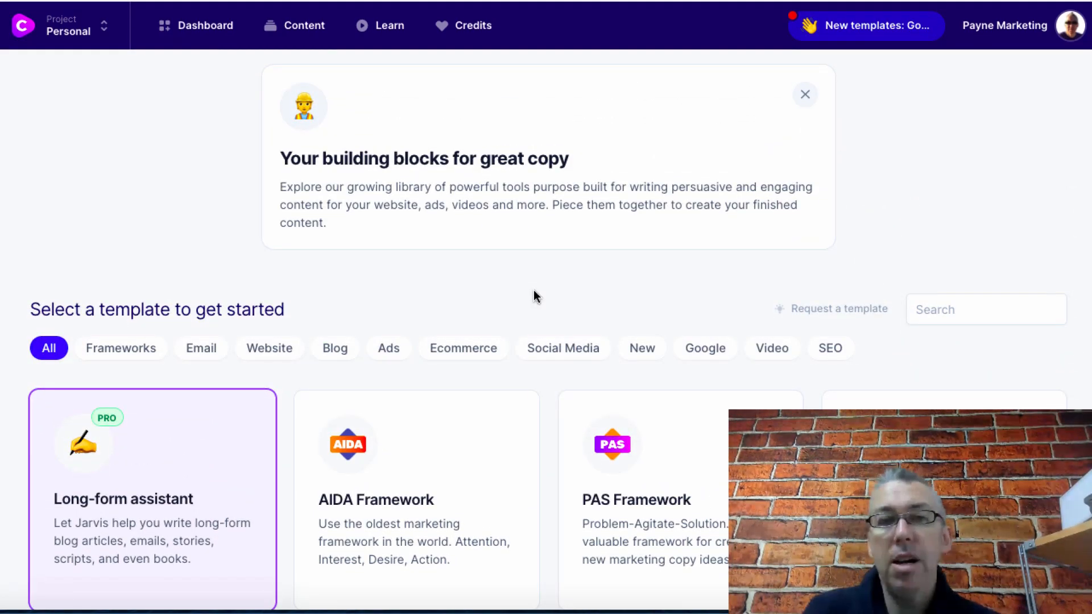
scroll(down, 3)
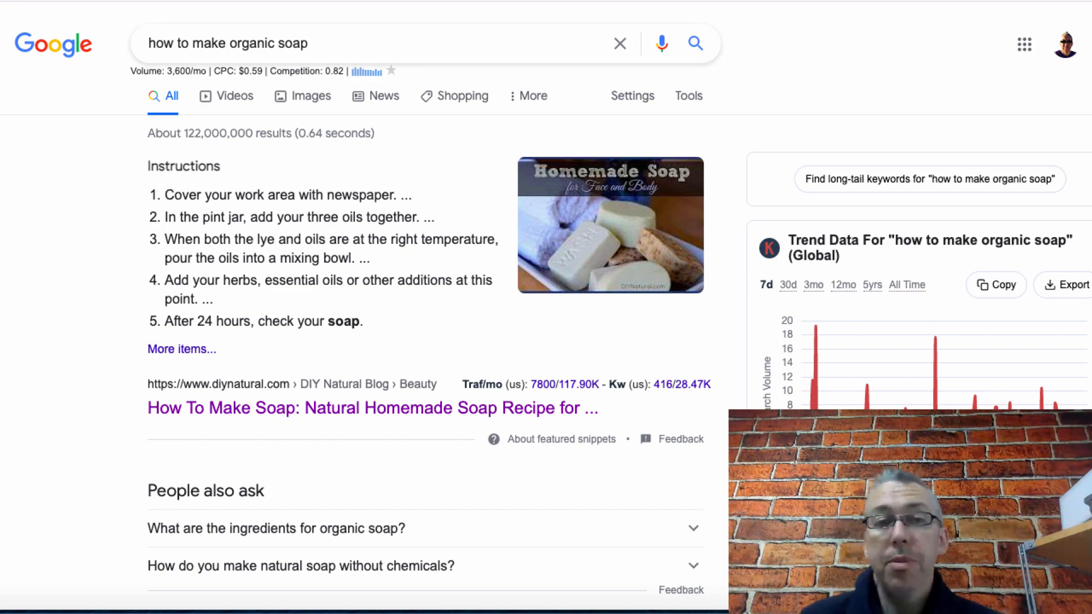
scroll(down, 3)
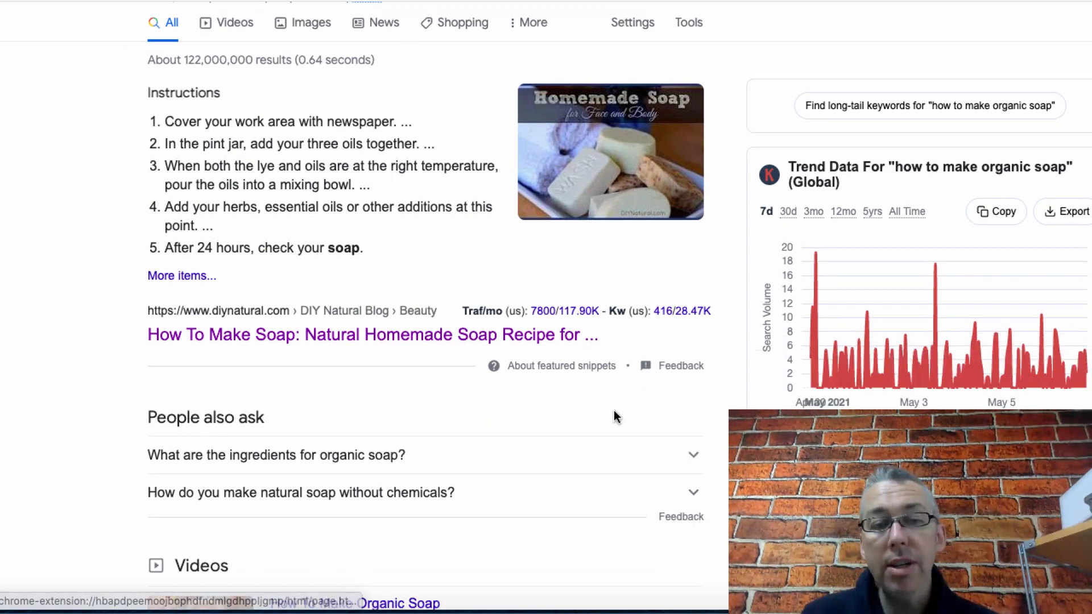
scroll(down, 3)
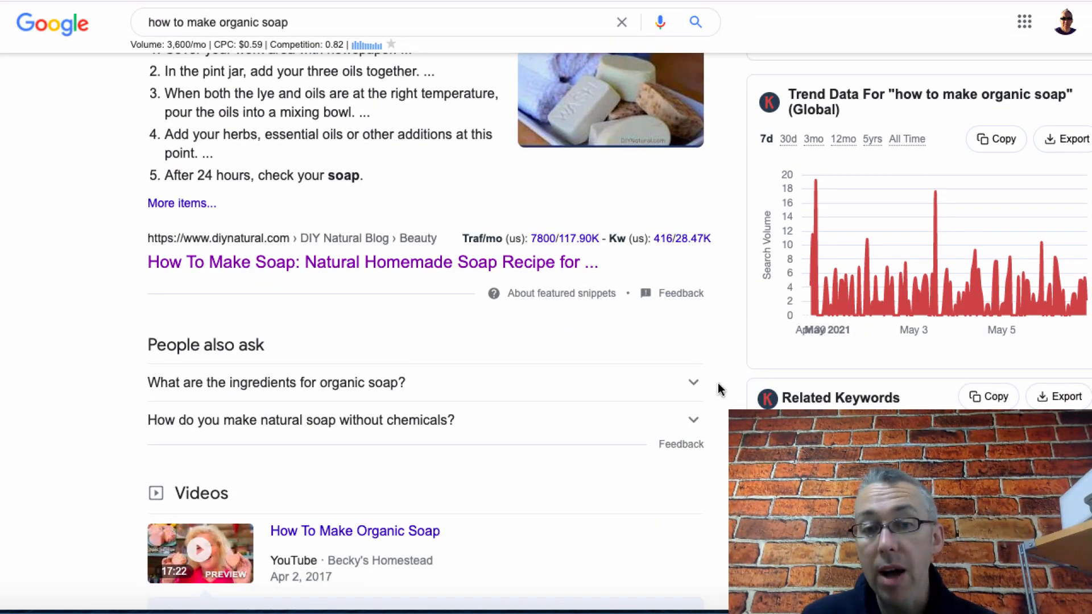
scroll(down, 3)
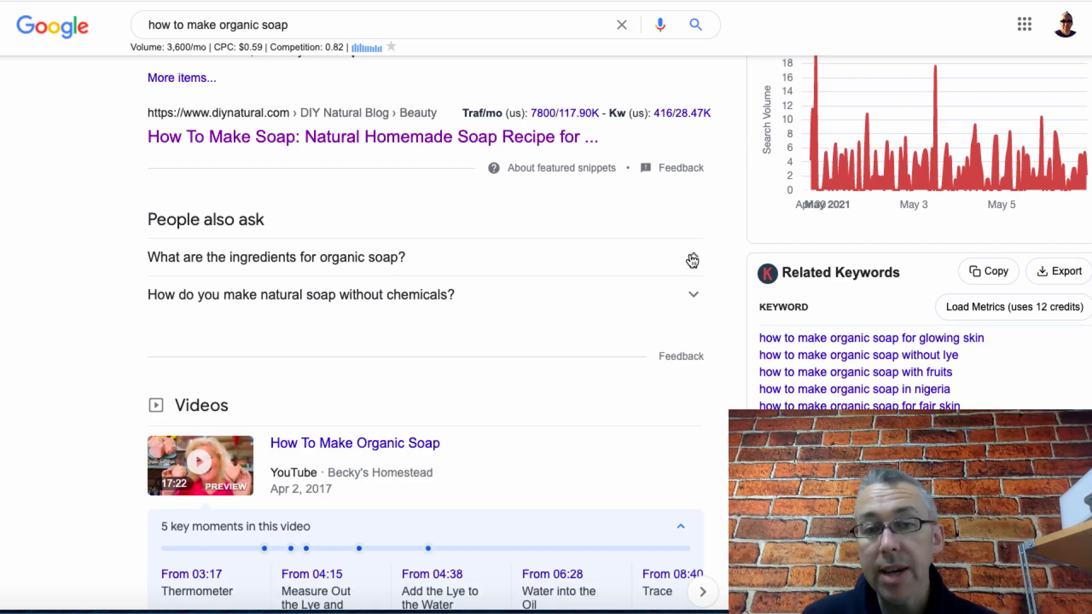
click(276, 257)
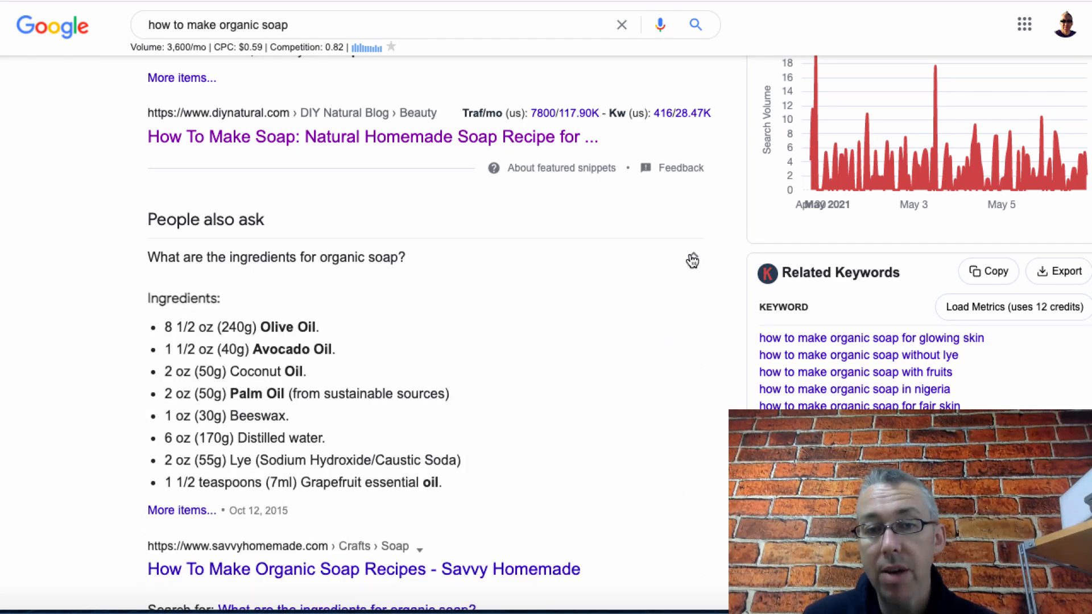
click(277, 258)
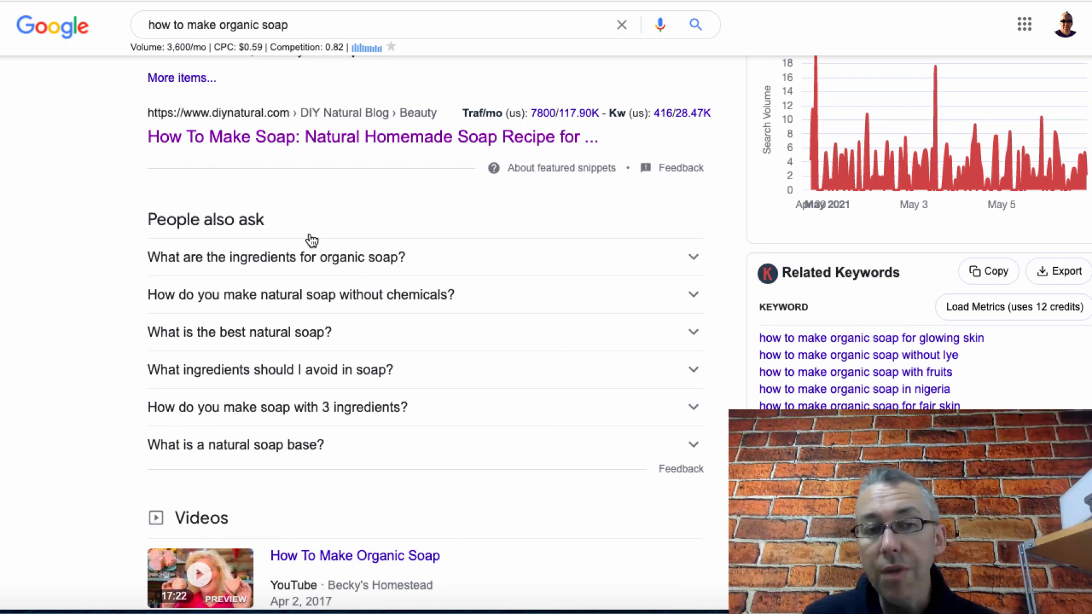
mouse_move(690, 378)
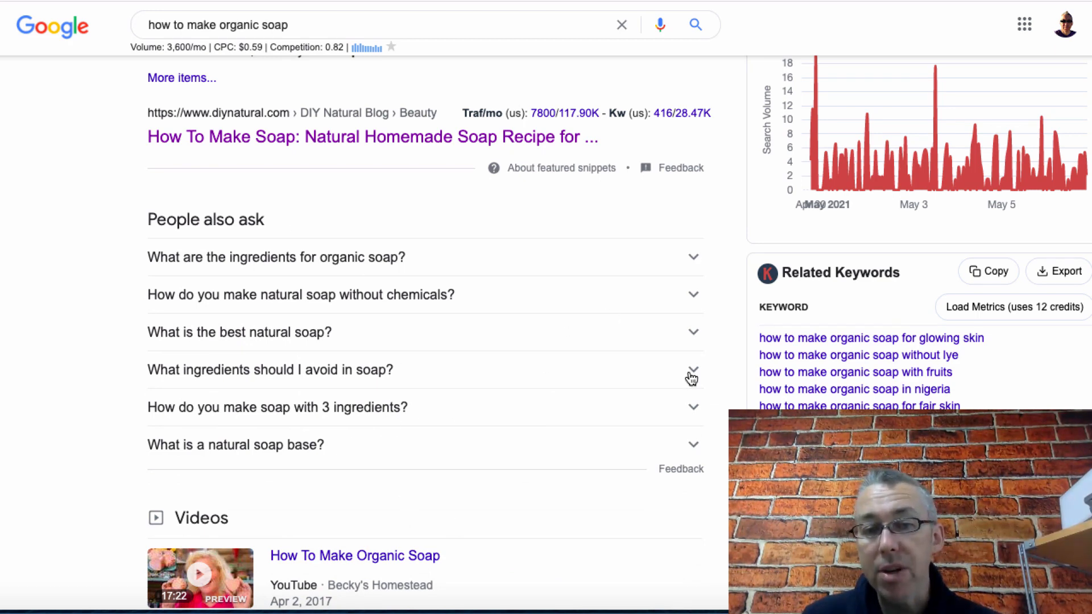
- Expand 'Can you make soap base at home?' and select its MEL Chemistry answer
scroll(down, 3)
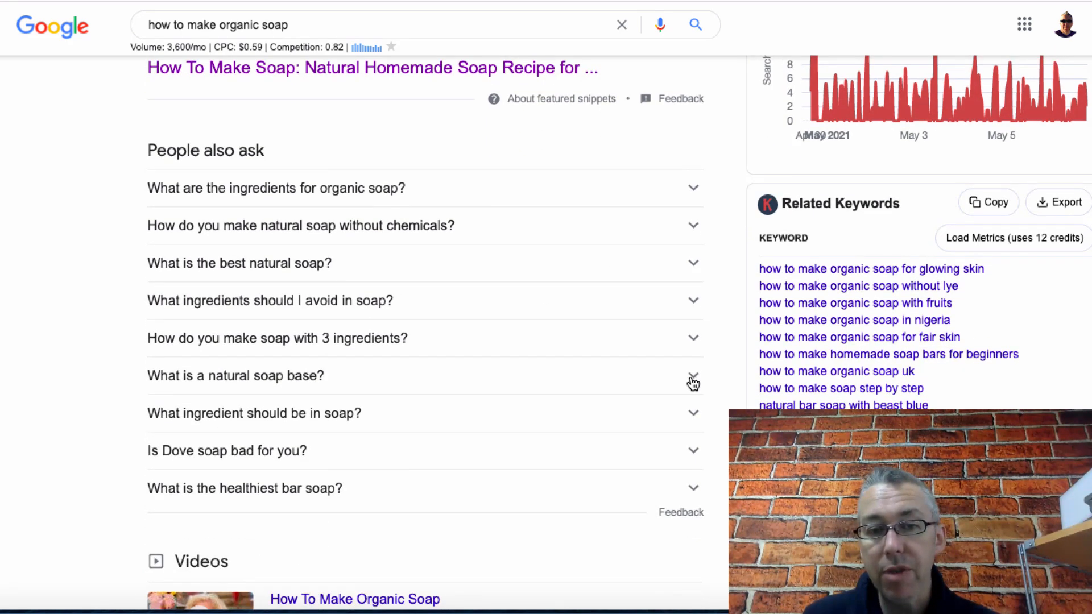
scroll(down, 3)
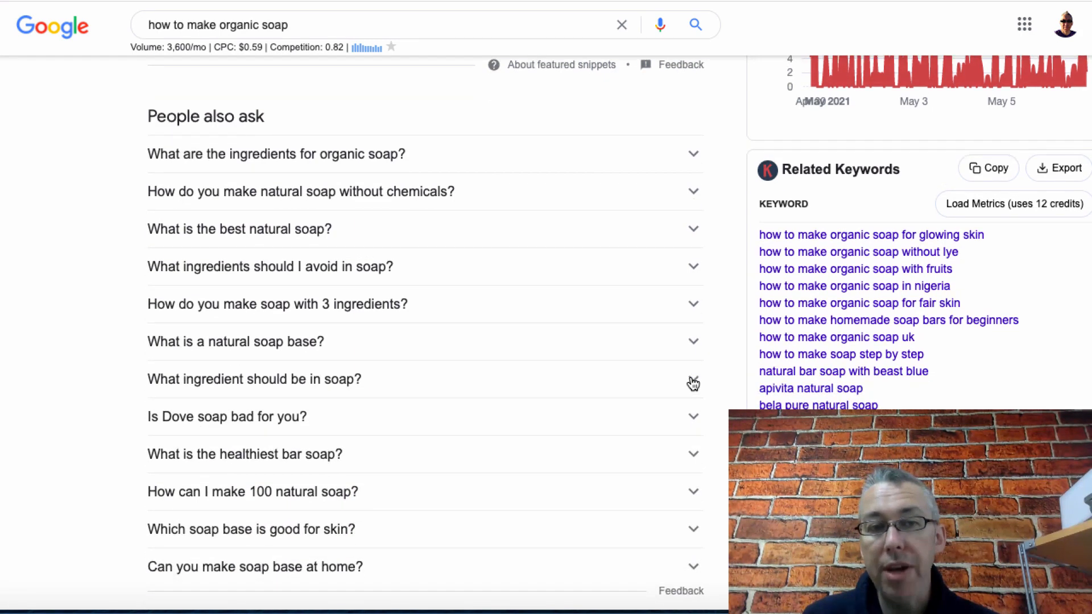
scroll(down, 3)
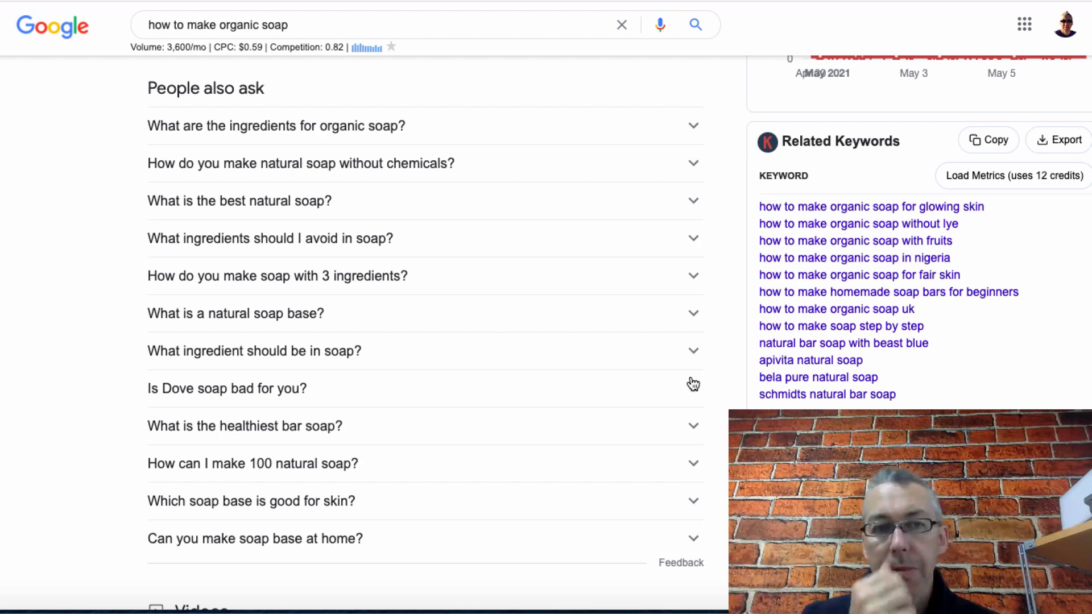
mouse_move(441, 127)
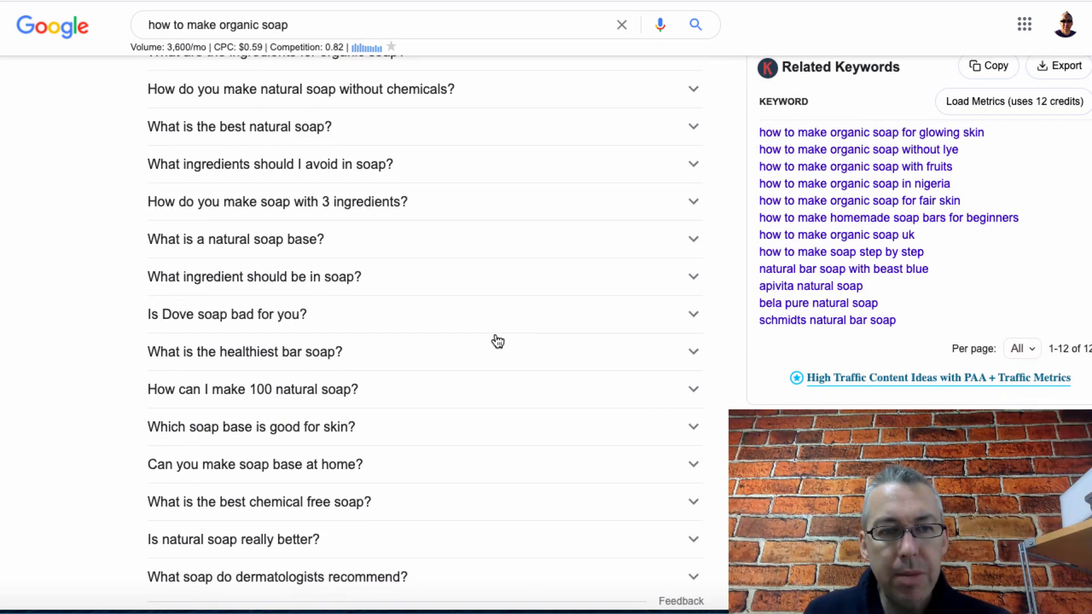
scroll(down, 3)
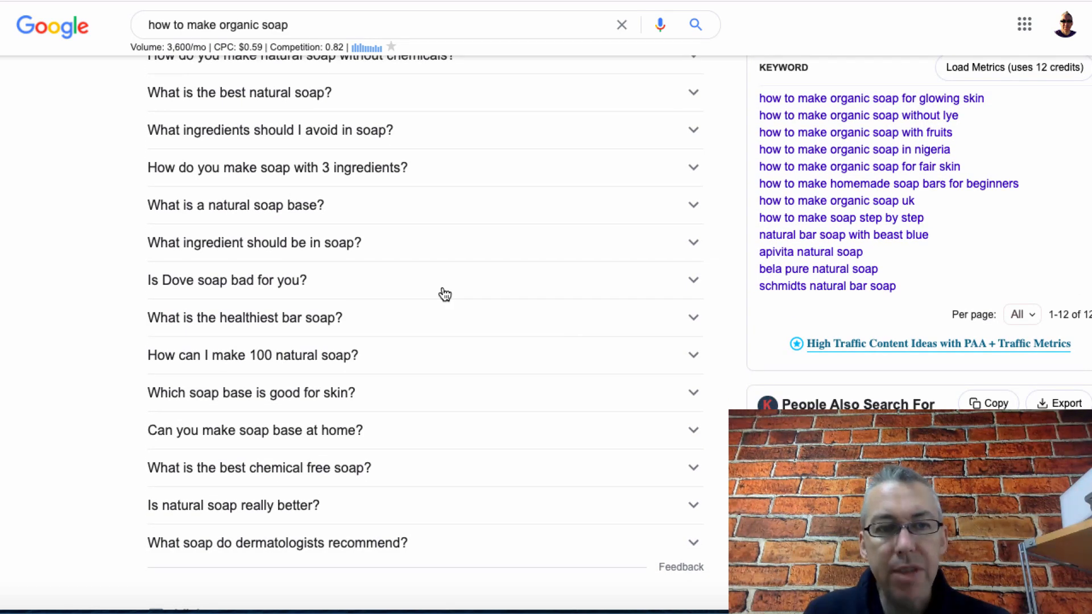
mouse_move(445, 432)
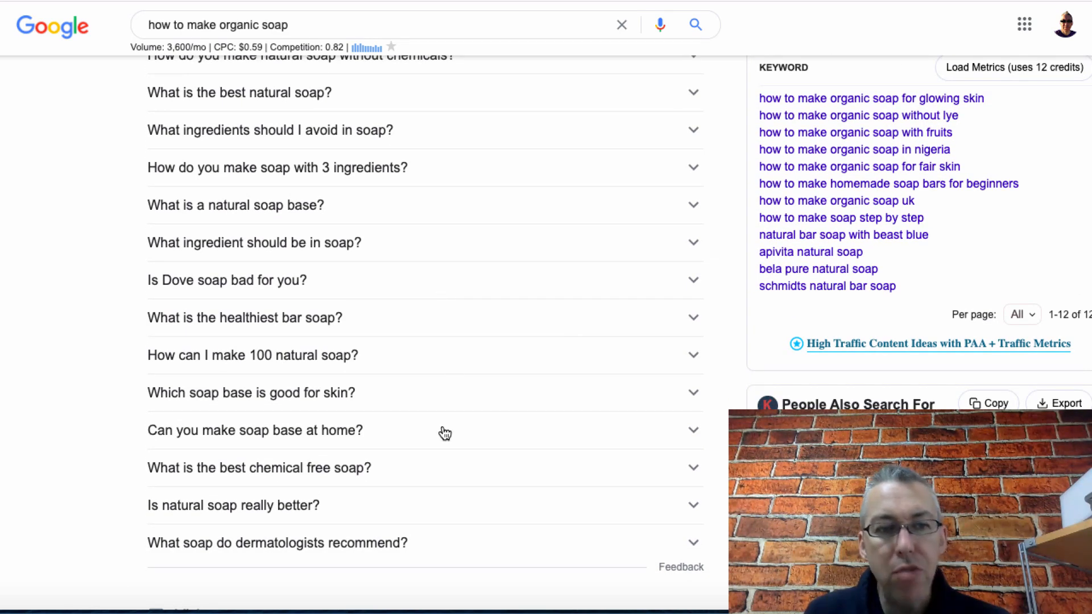
click(254, 430)
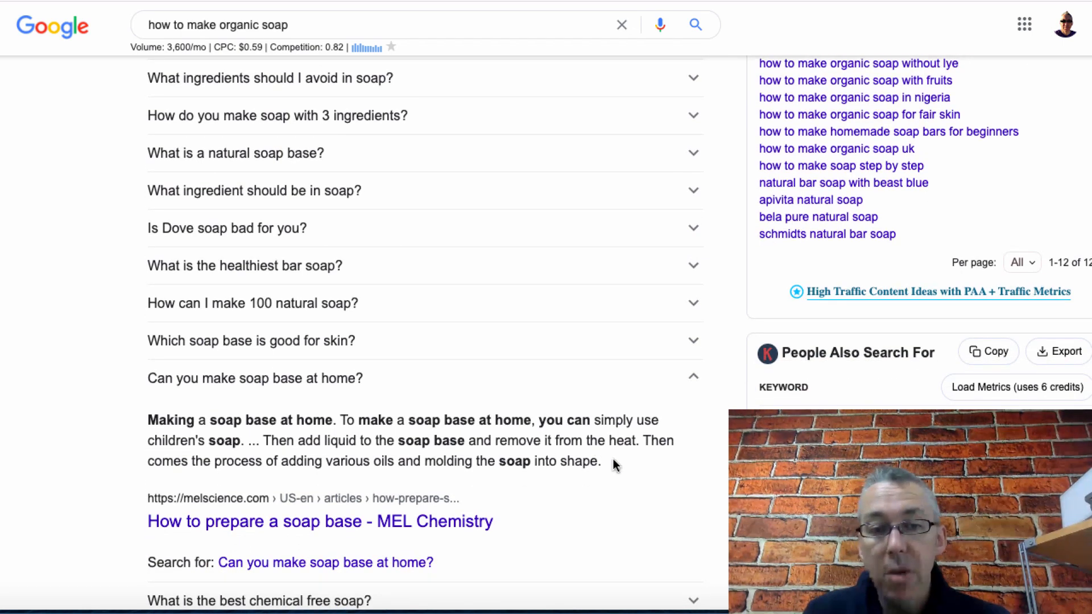
drag(614, 465, 147, 420)
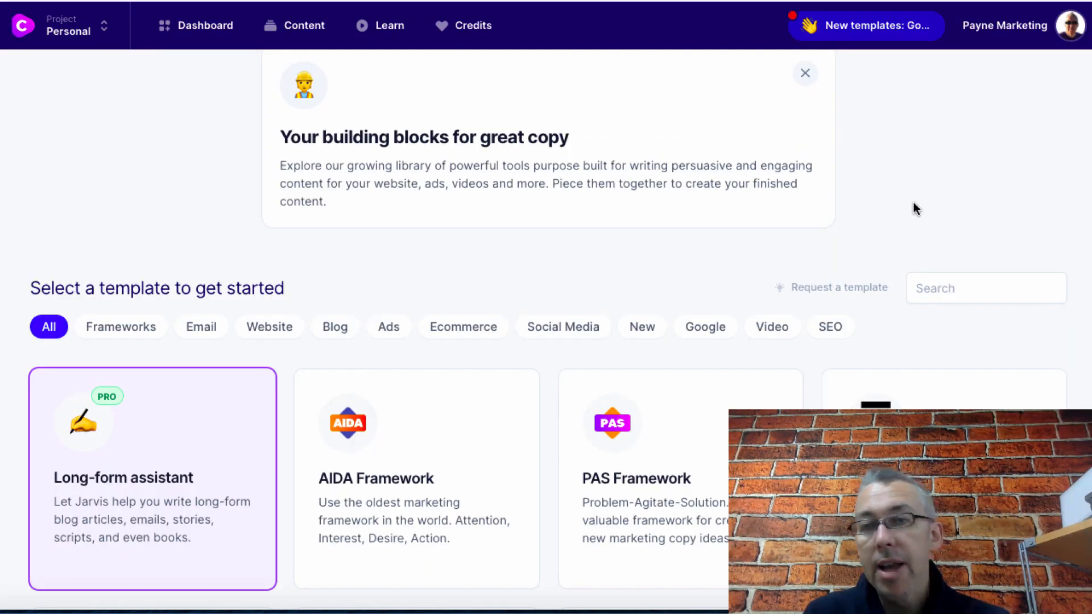
- Paste the soap base answer into a cleared Content improver form
click(153, 478)
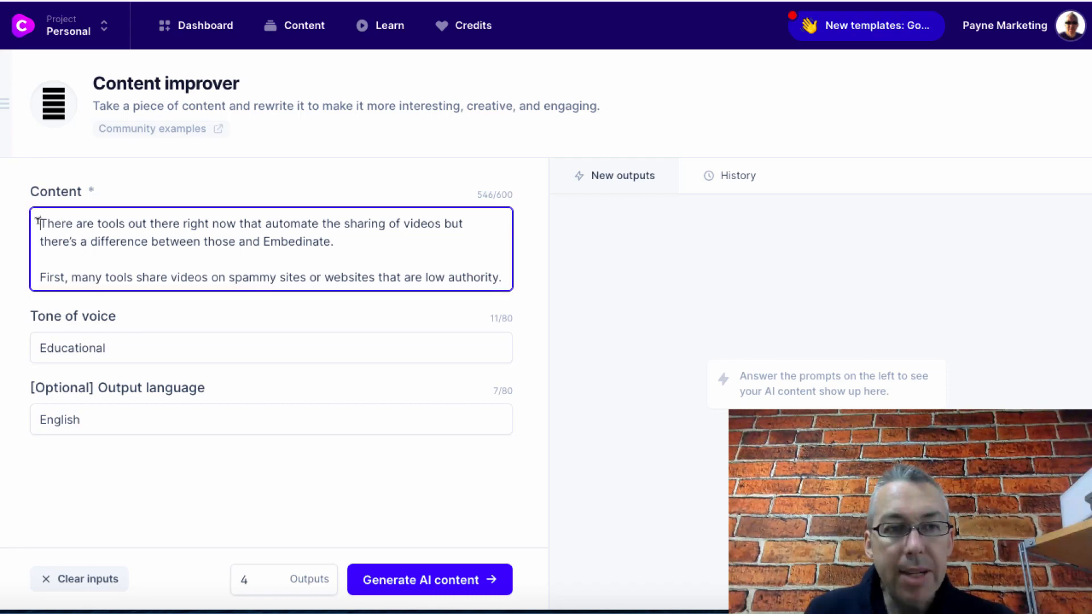
click(80, 579)
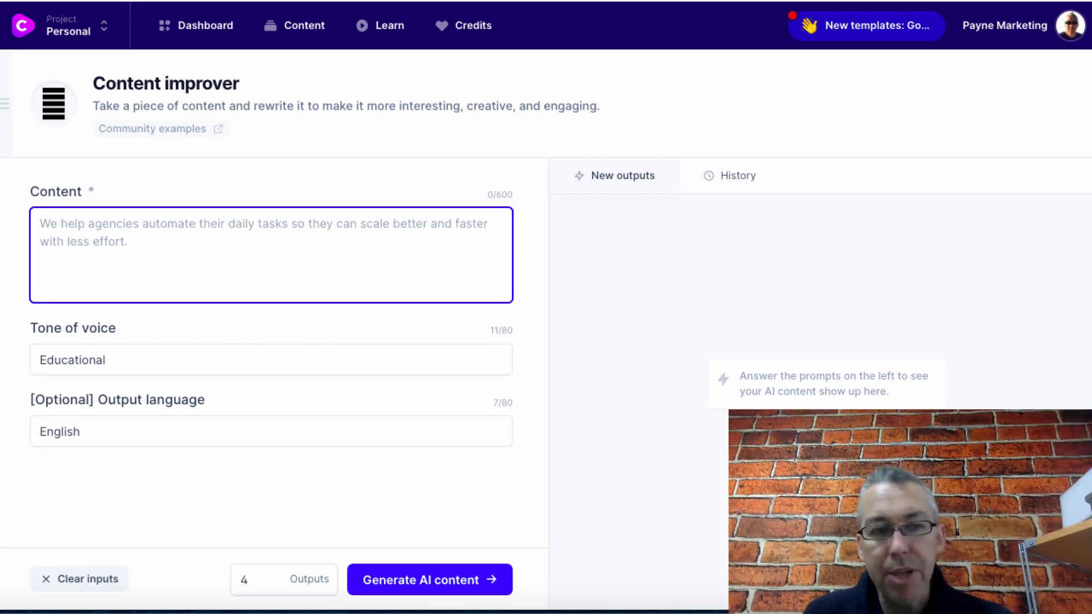
text(Making a soap base at home. To make a soap base at home, you can simply use children's soap. ... Then add liquid to the soap base and remove it from the heat. Then comes the process of adding various oils and molding the soap into shape.)
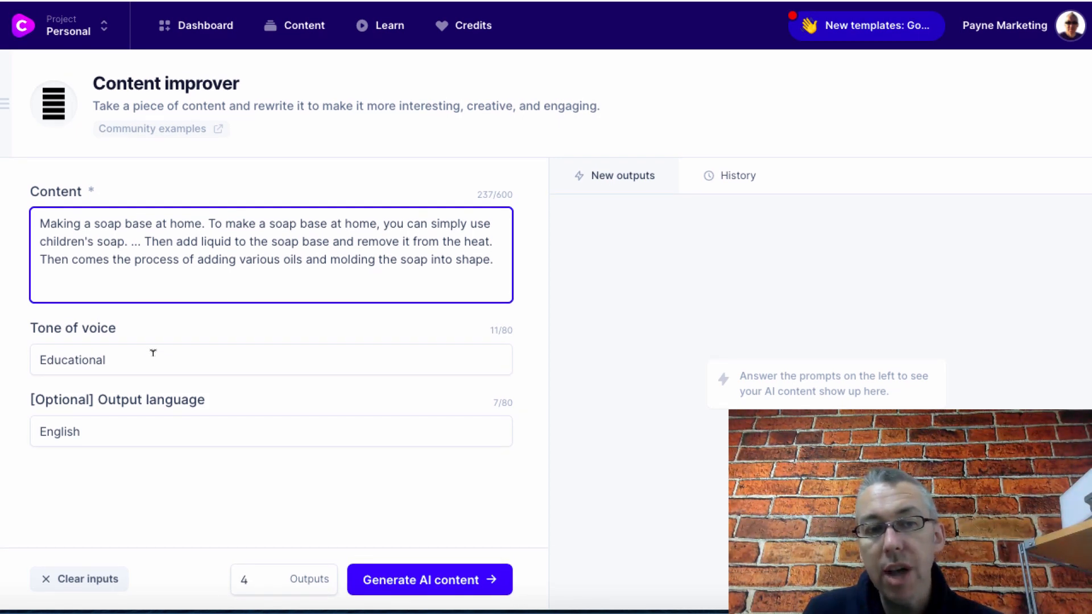
mouse_move(139, 443)
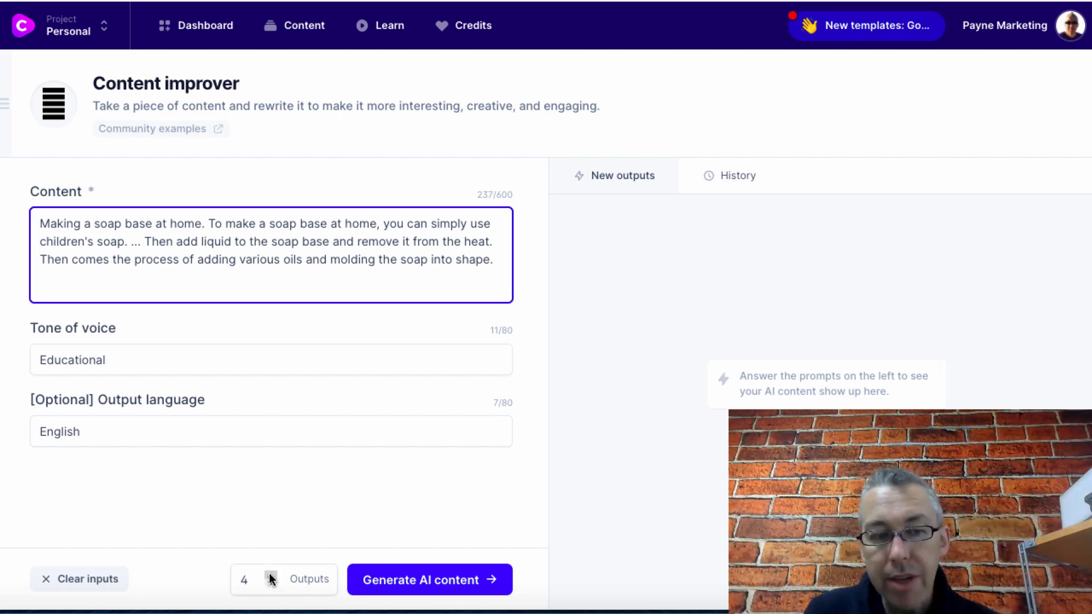
- Generate five rewritten versions and copy the second one
click(270, 574)
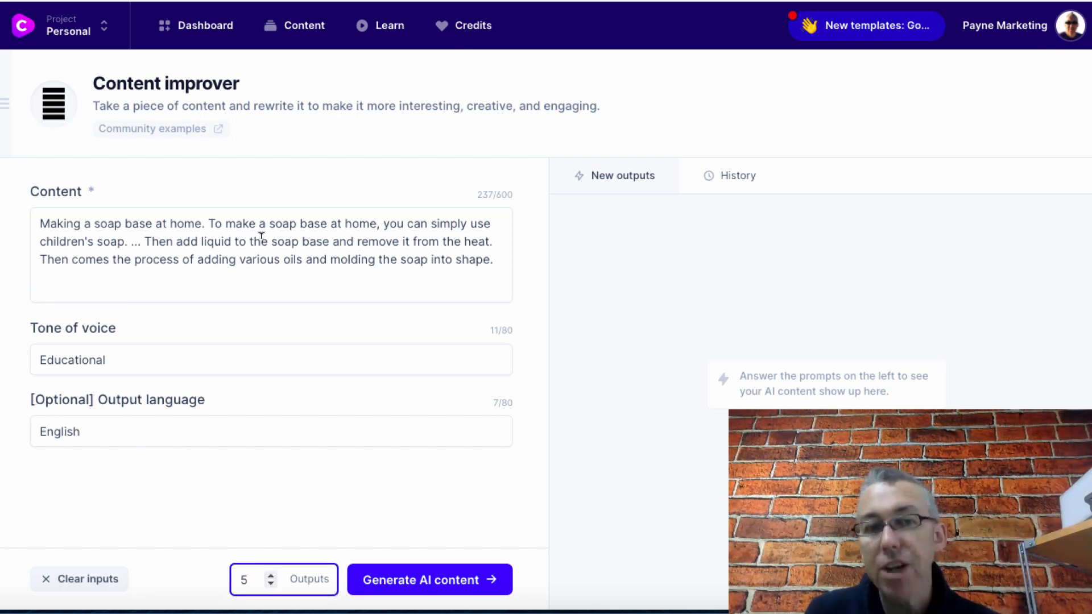
click(429, 579)
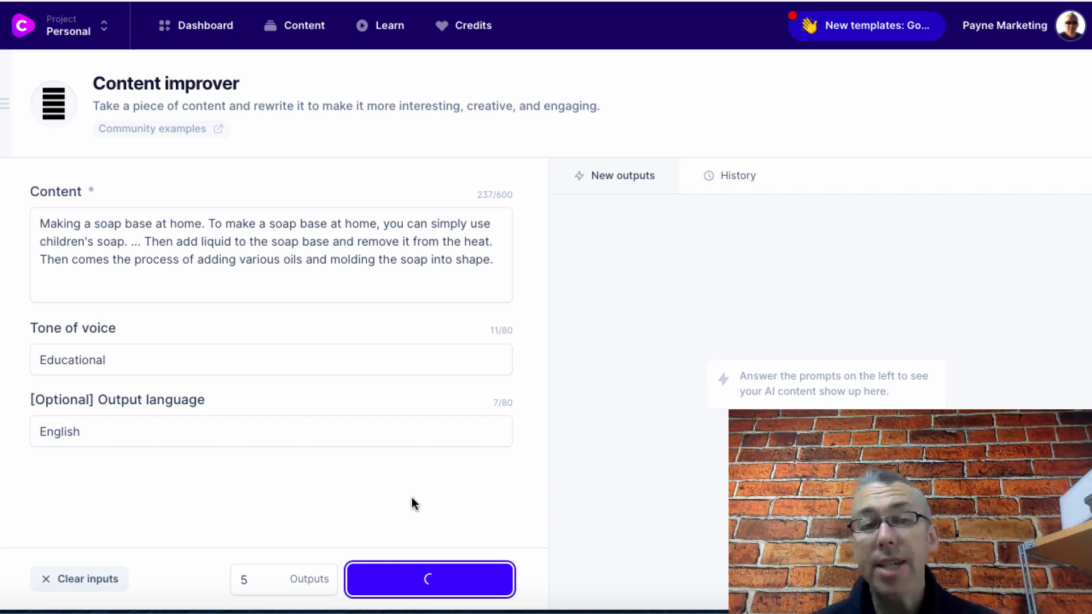
click(429, 579)
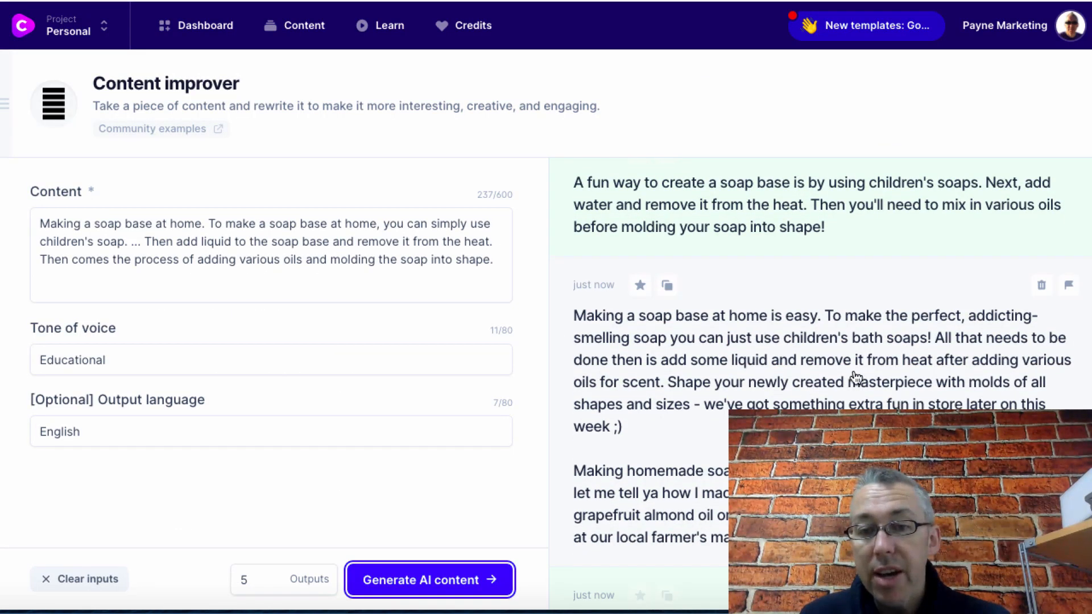
click(666, 284)
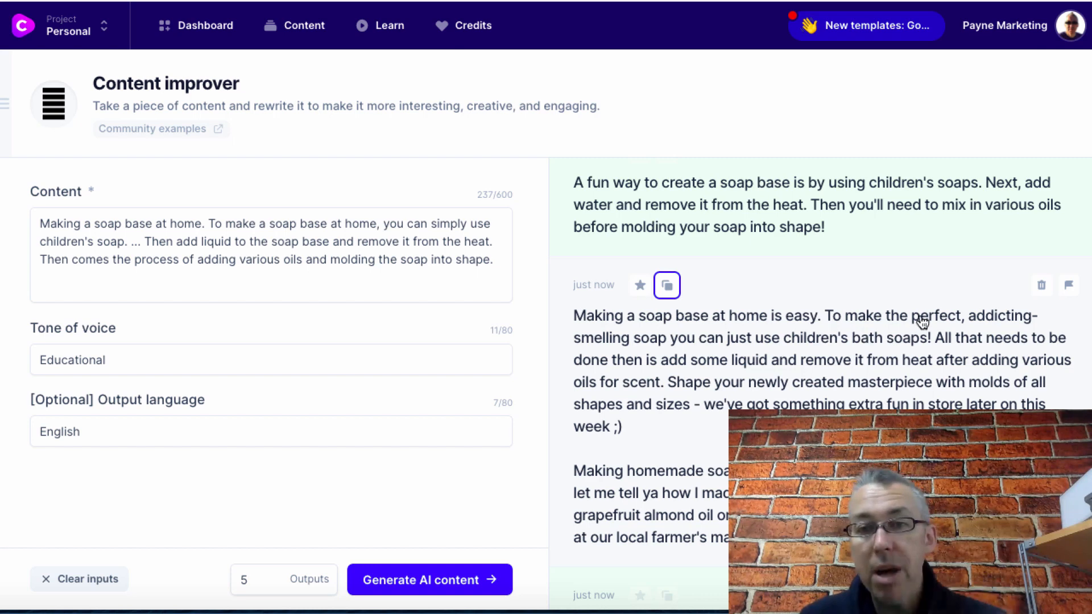
mouse_move(807, 359)
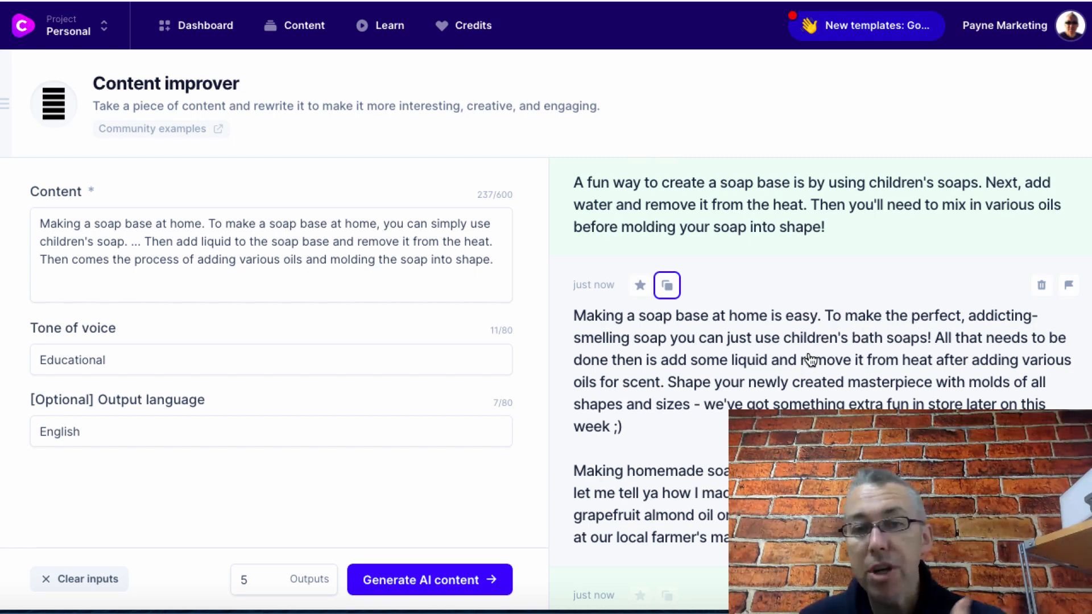
mouse_move(952, 403)
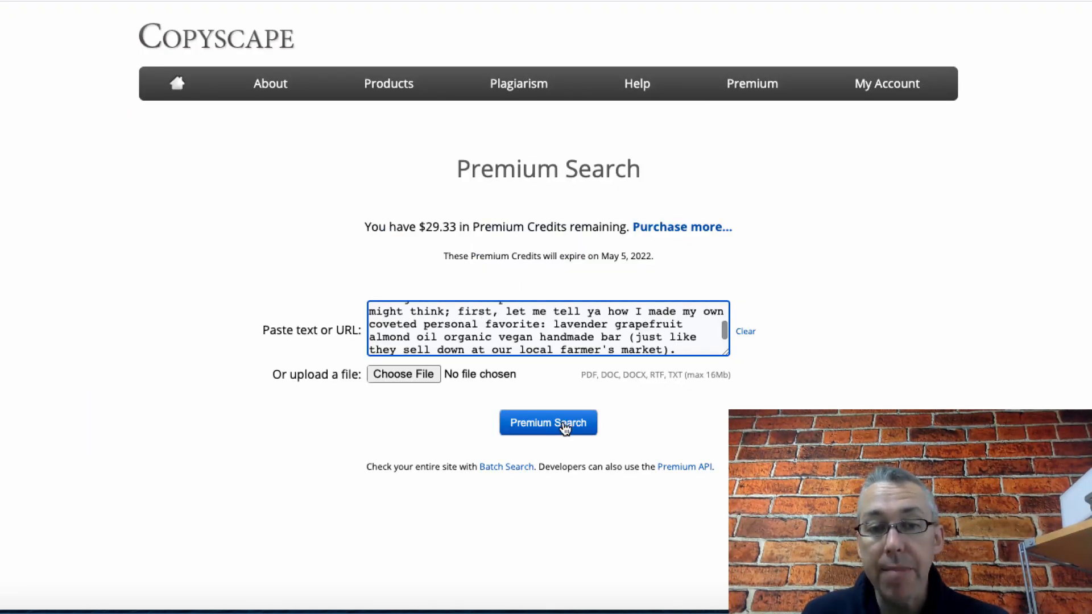
- Run a Copyscape Premium Search on the pasted rewrite, finding no matches for $0.03
click(549, 422)
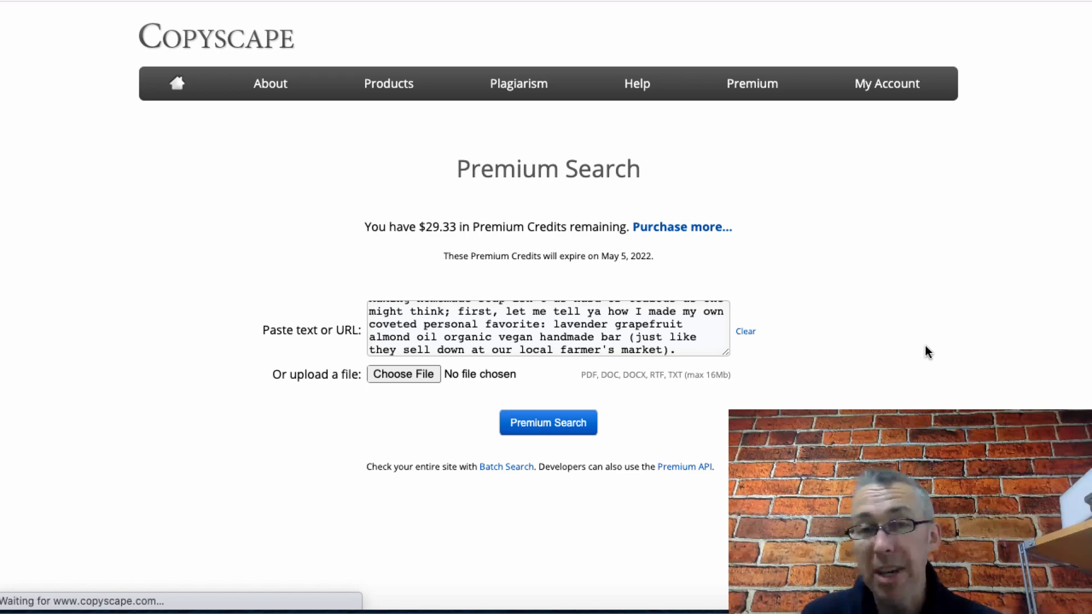
click(548, 422)
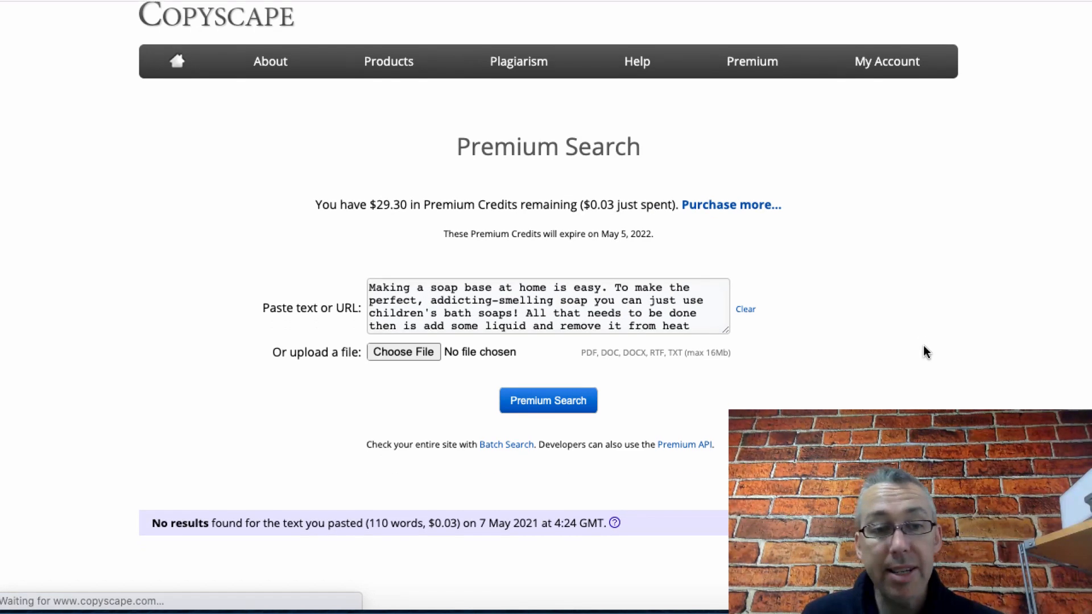
mouse_move(696, 470)
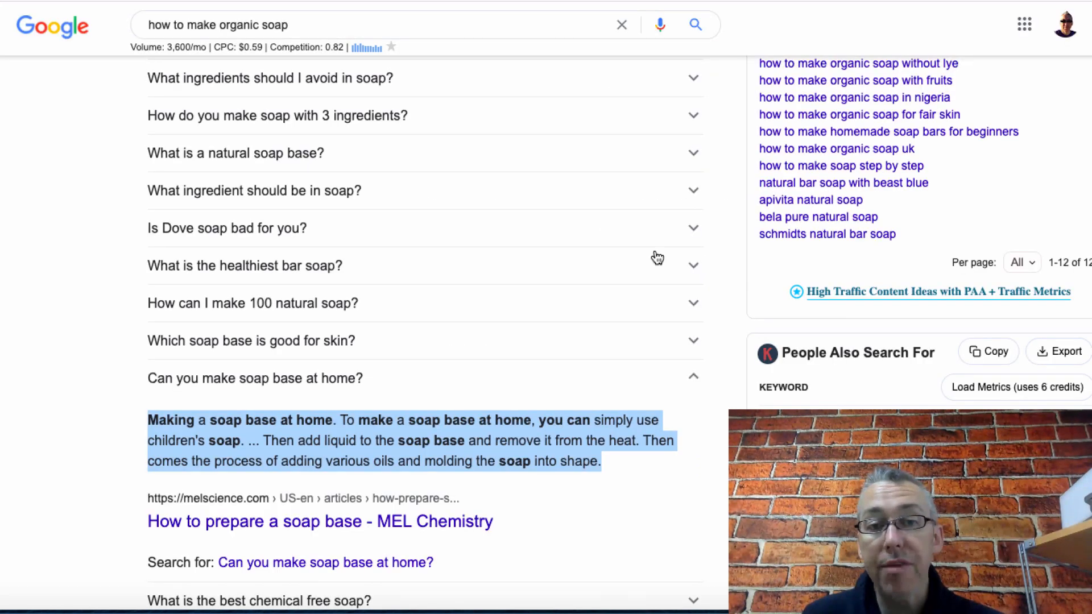
mouse_move(739, 281)
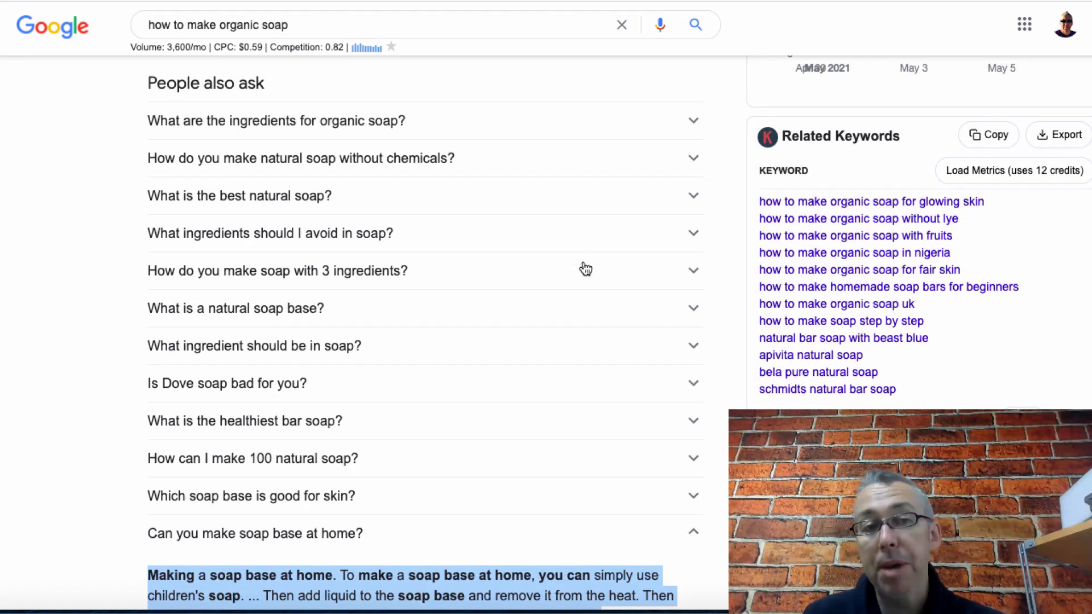
mouse_move(316, 149)
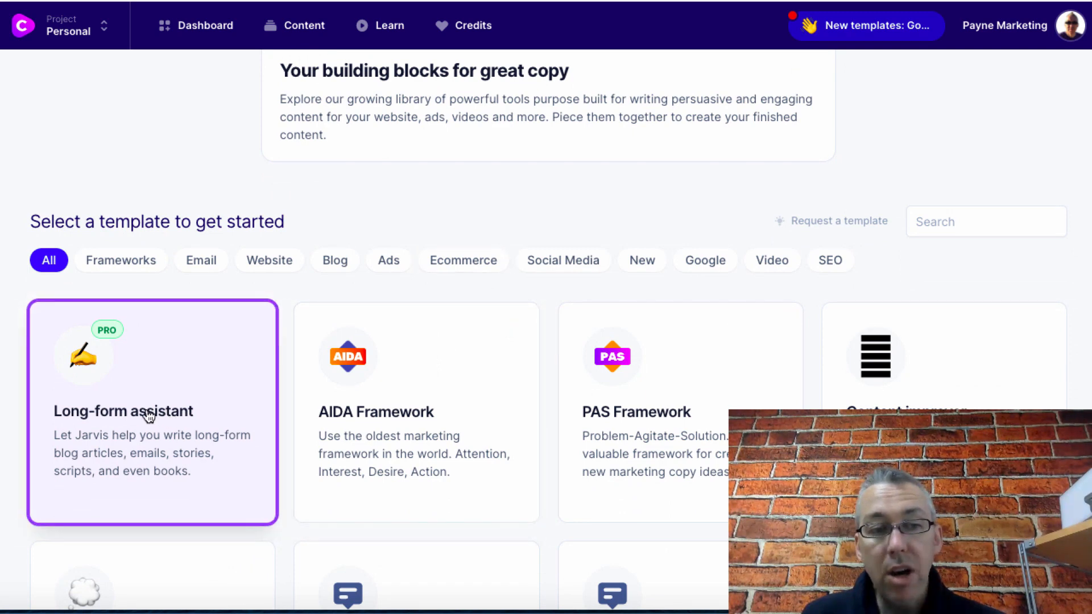
- Start a Long-form document described as 'I want to write a blog post about banana smoothies.'
click(147, 410)
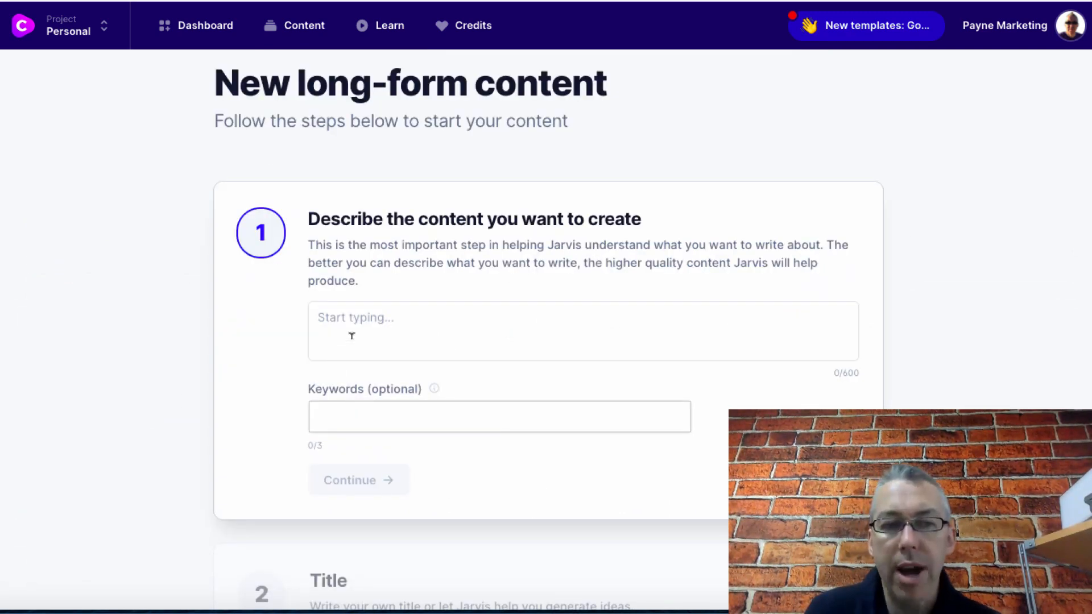
text(I want to)
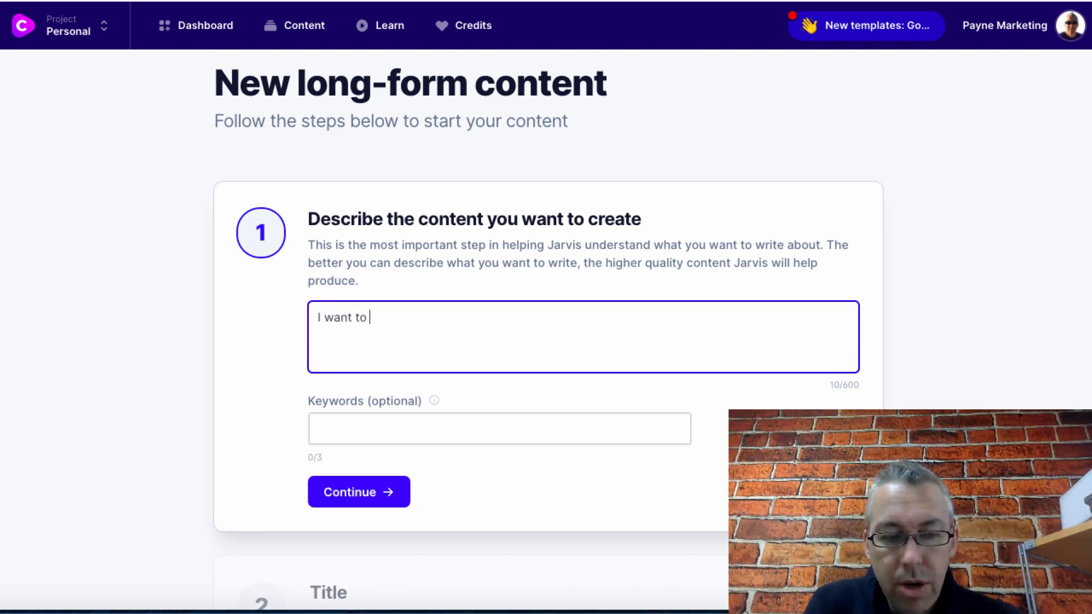
text(write a)
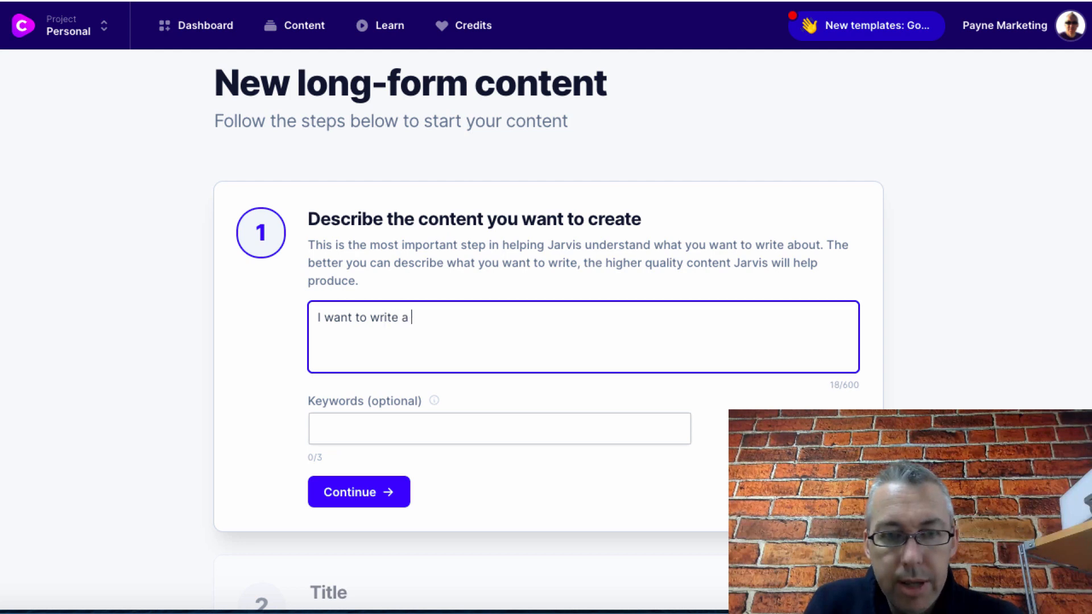
text(blog post a)
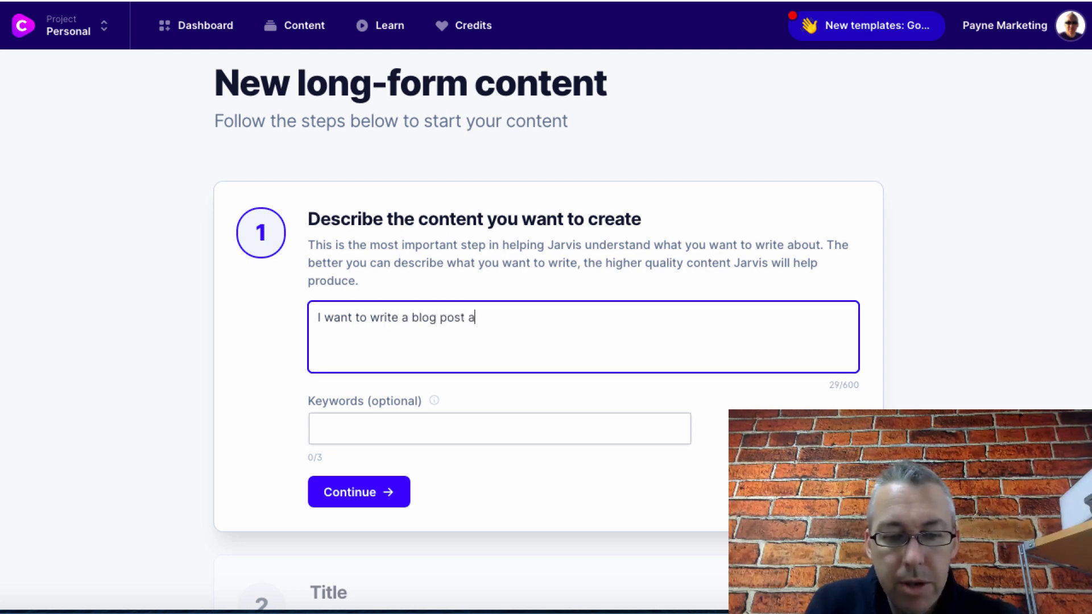
text(bout)
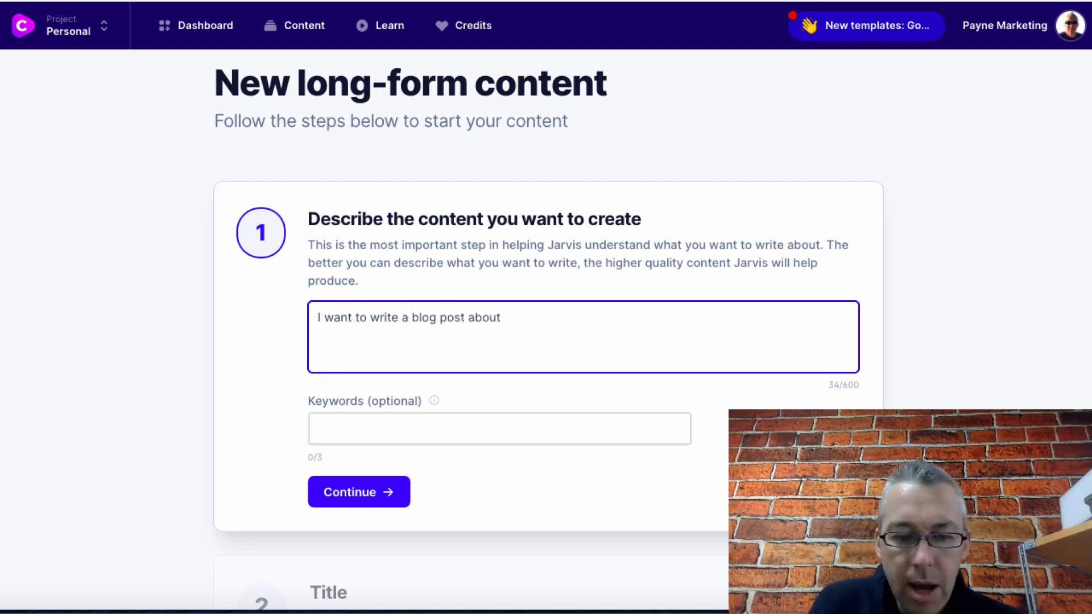
text(banana)
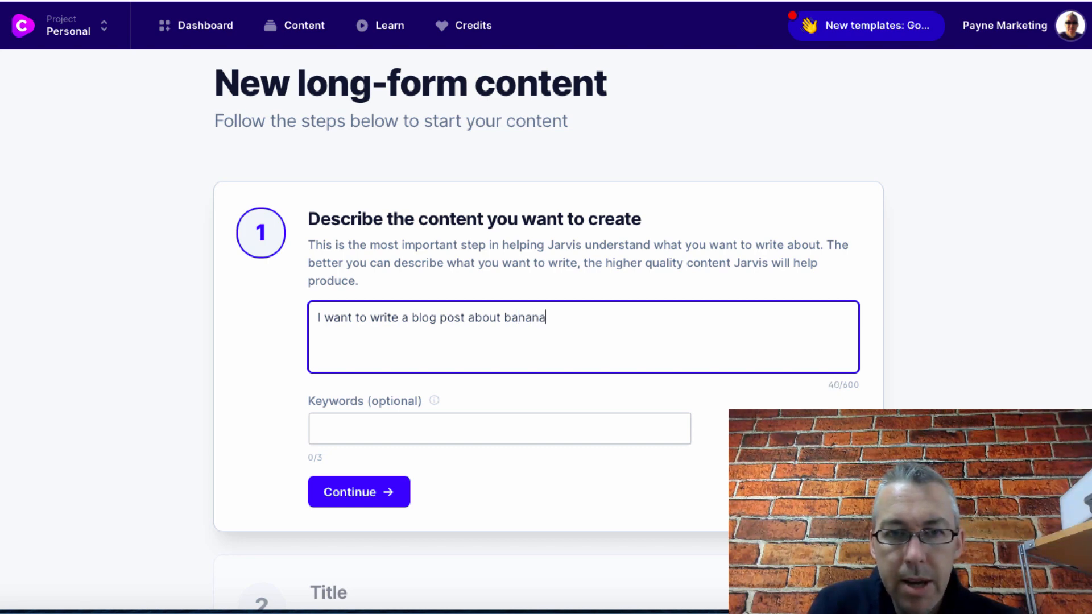
text(smoothies.)
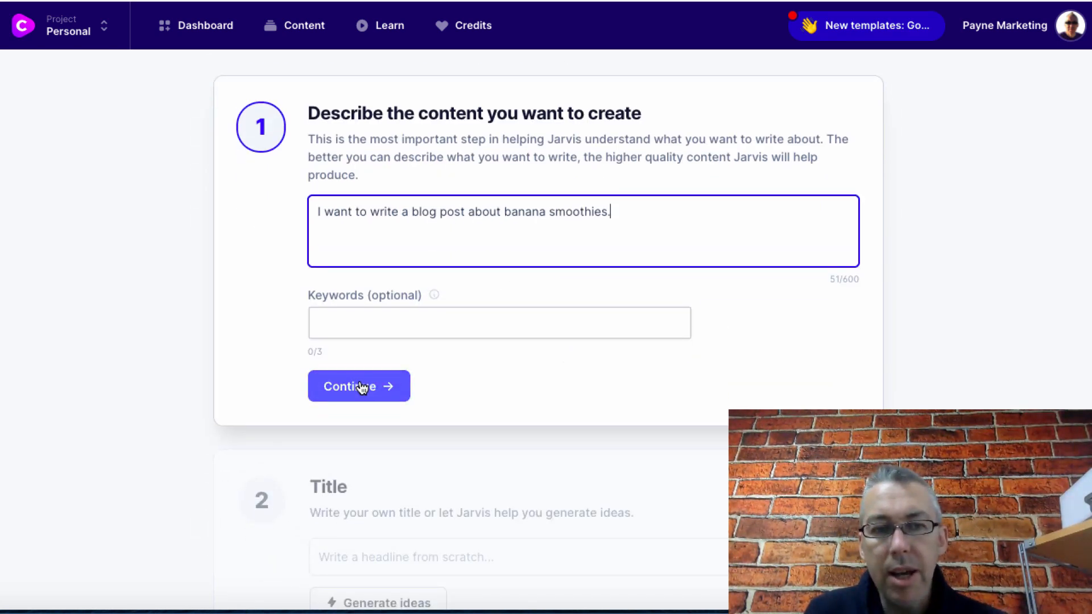
- Pick a generated banana smoothie title and the first generated intro paragraph
click(357, 386)
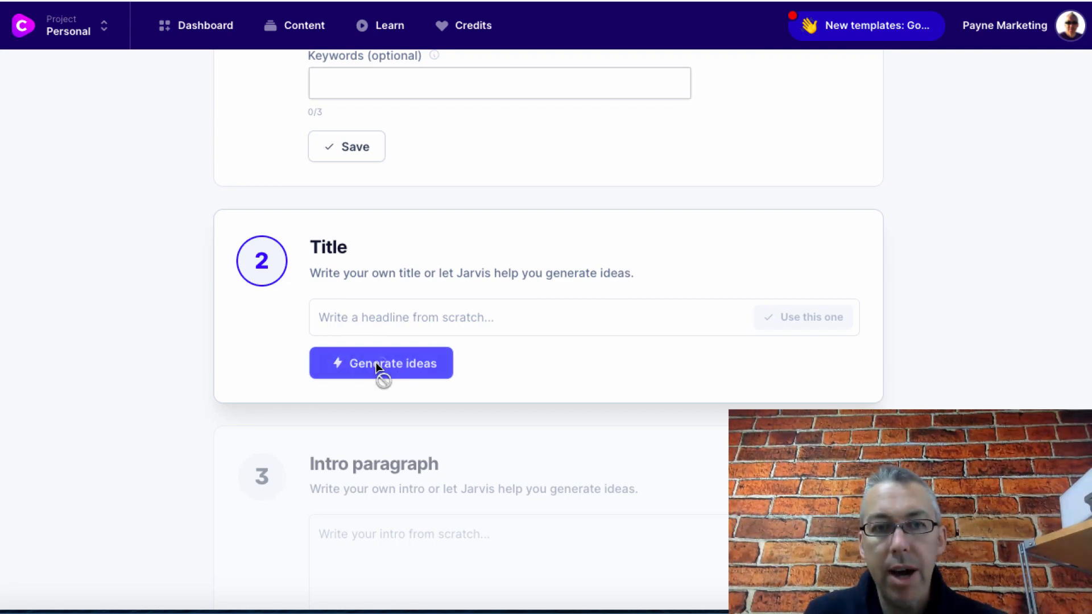
click(381, 362)
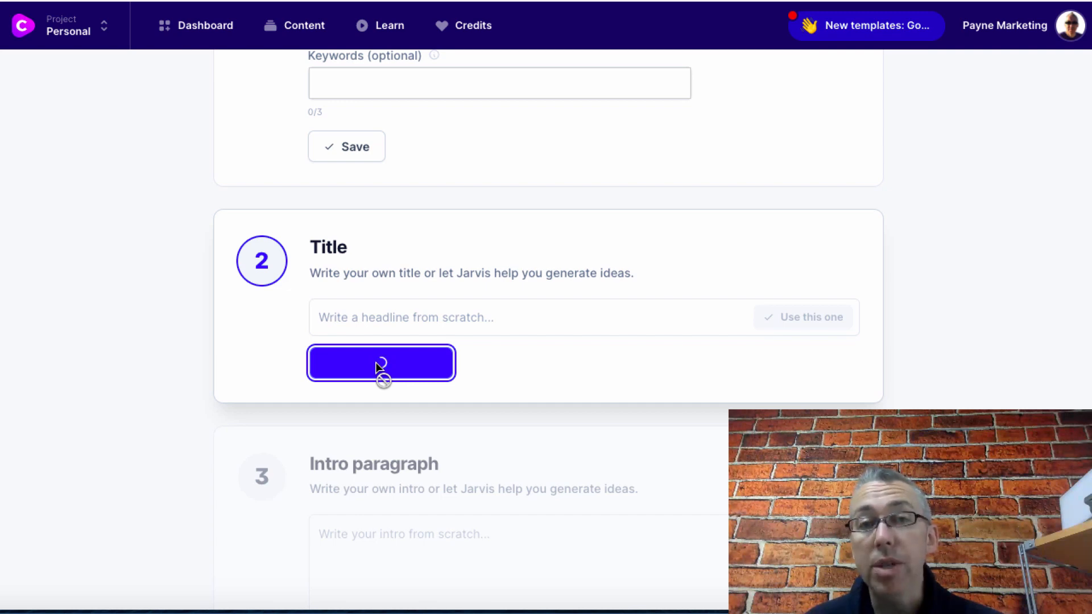
click(381, 363)
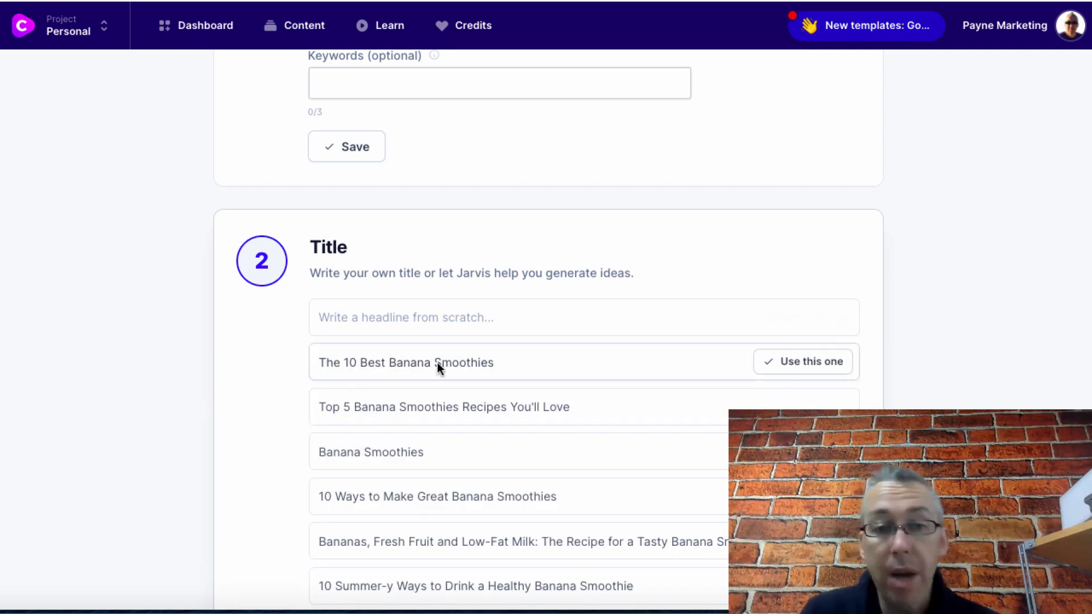
scroll(down, 3)
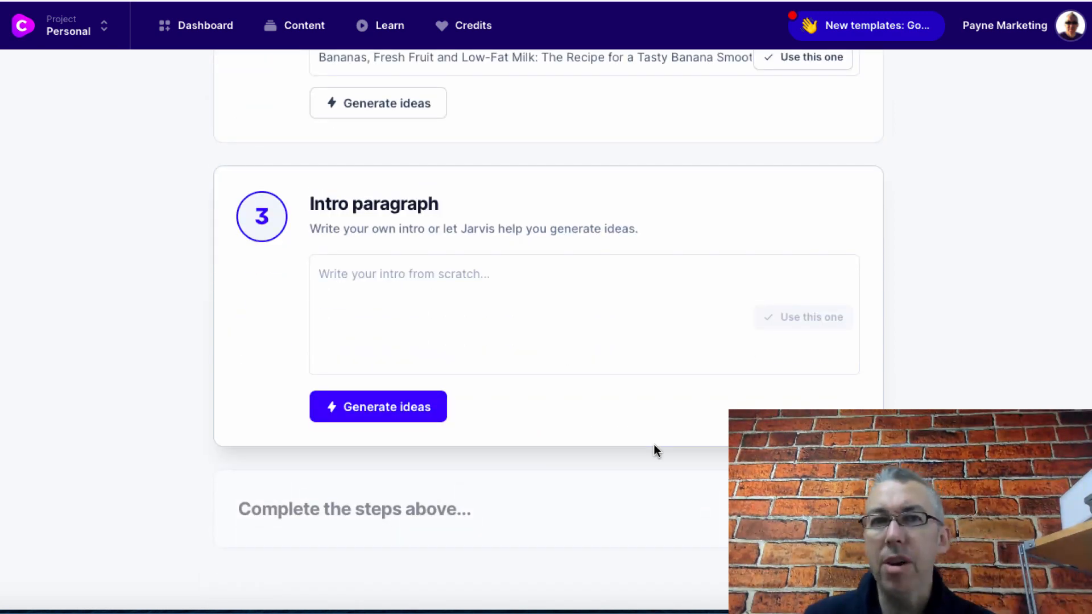
click(378, 407)
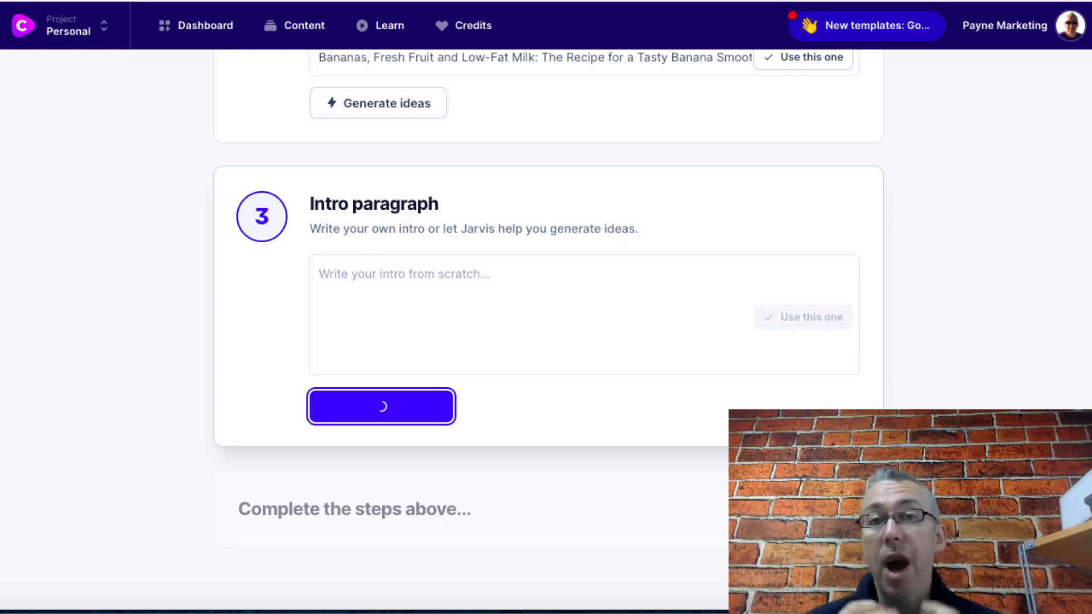
click(382, 407)
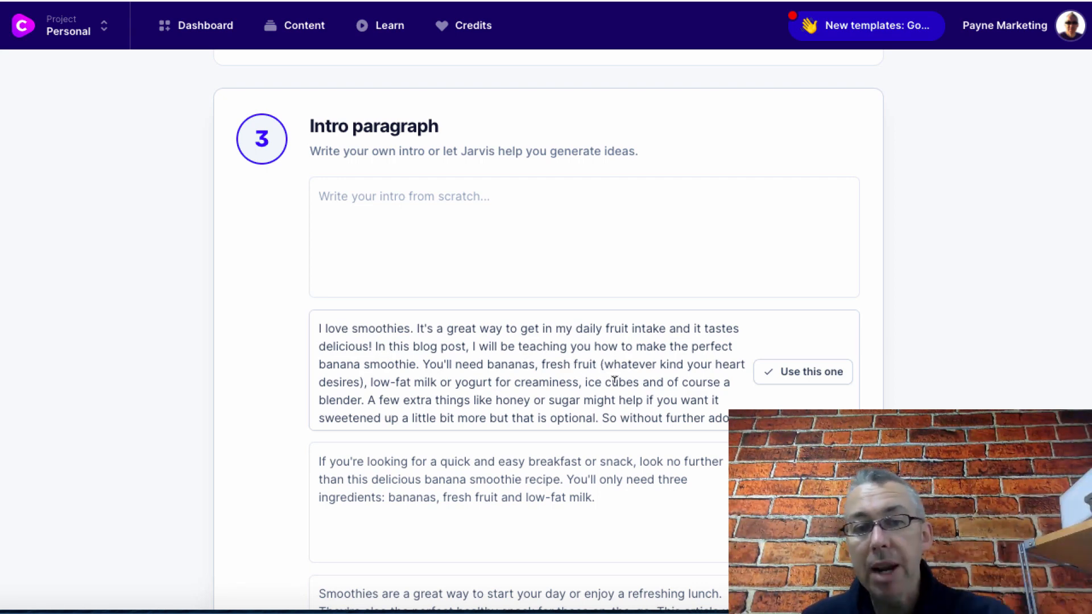
scroll(down, 3)
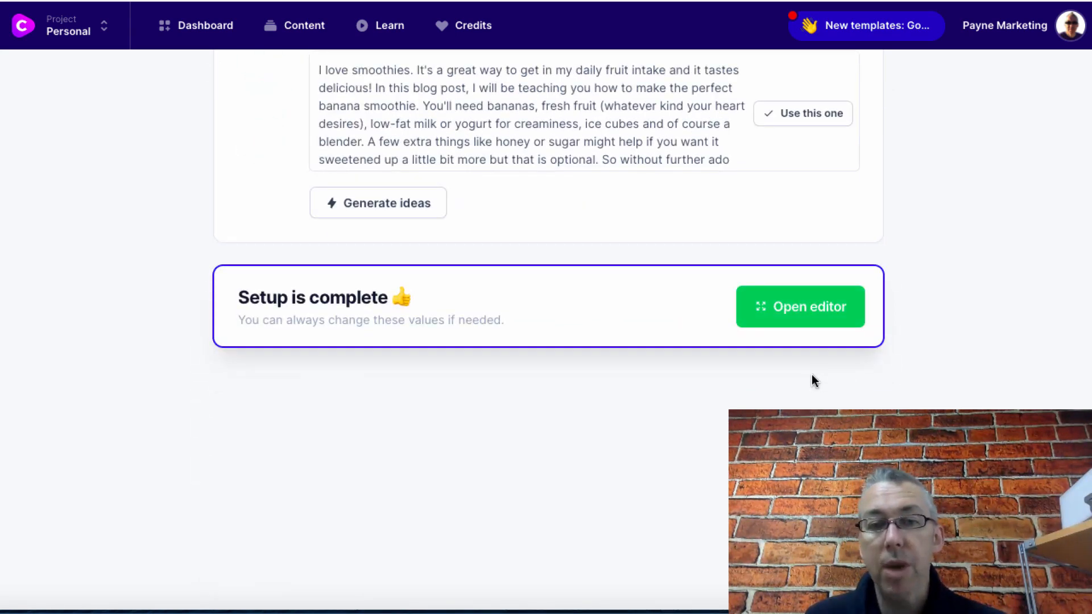
- Move the banana smoothie post into the editor with templates shown, checking Document settings
click(800, 307)
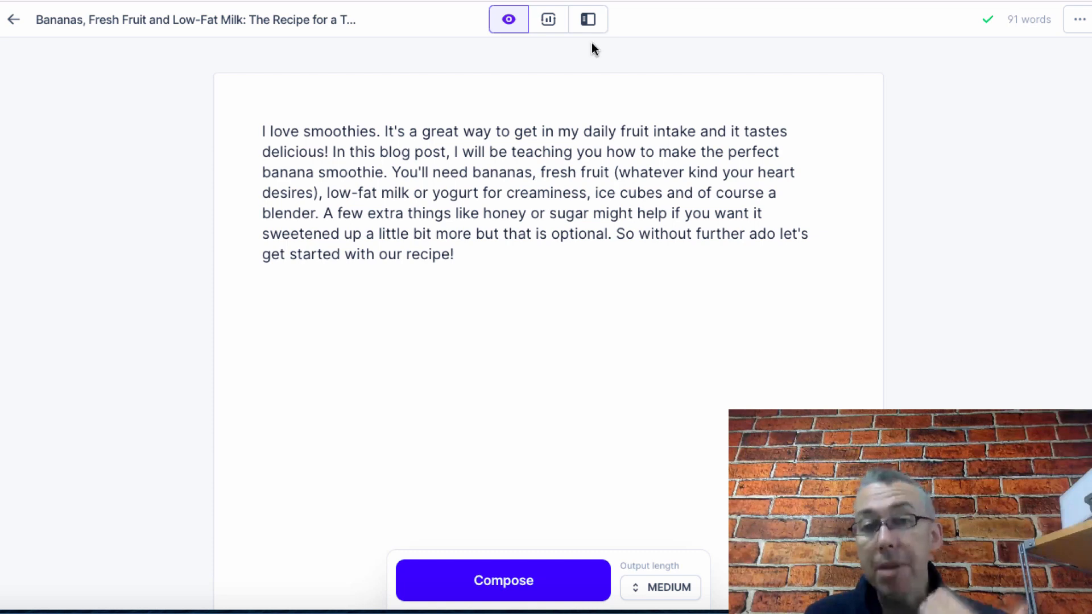
mouse_move(588, 19)
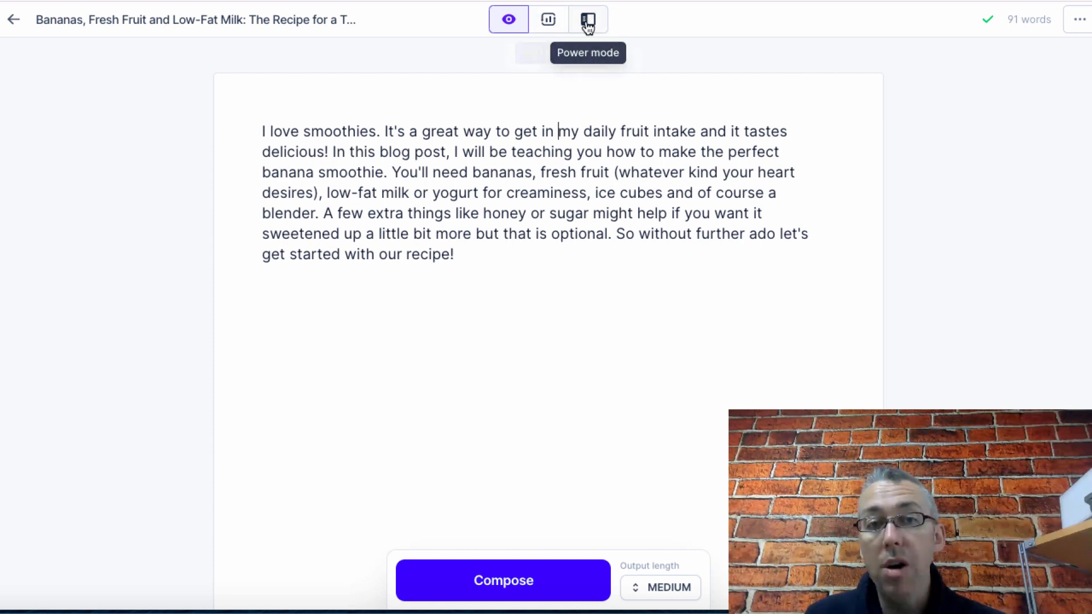
click(587, 18)
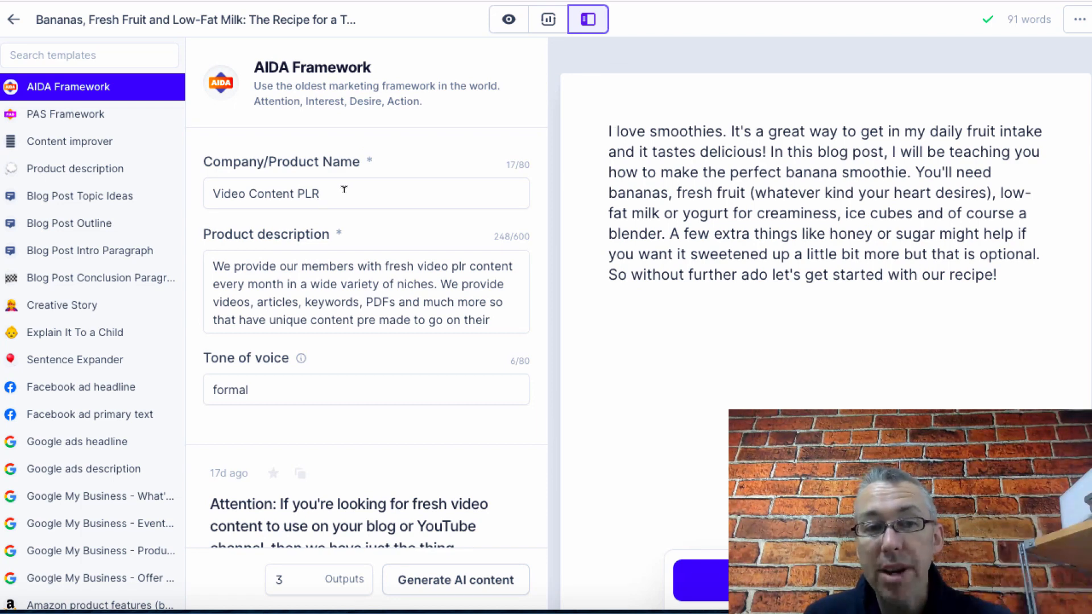
click(366, 193)
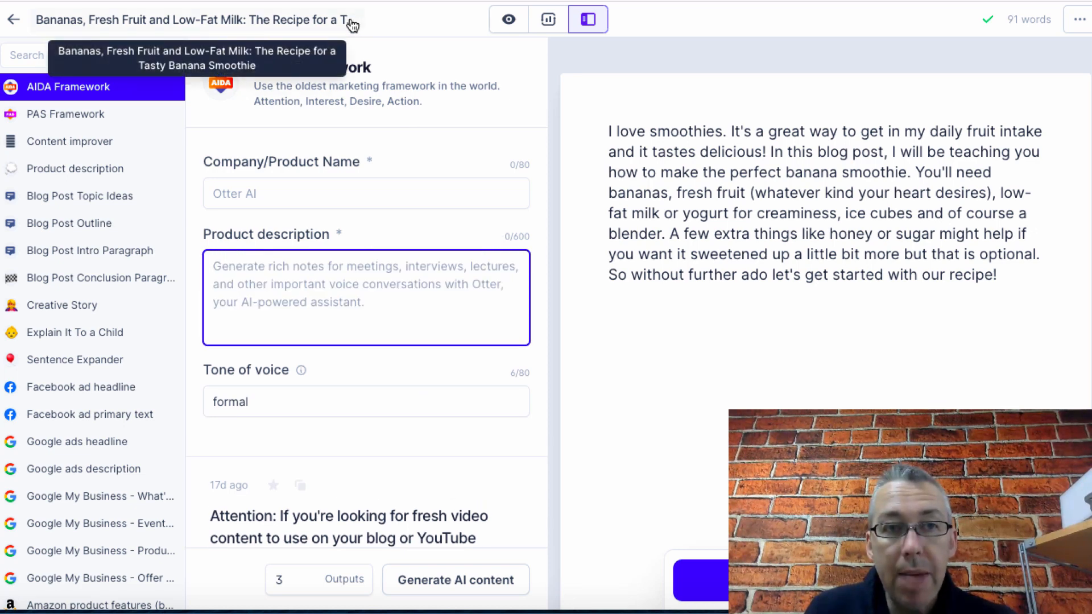
click(195, 20)
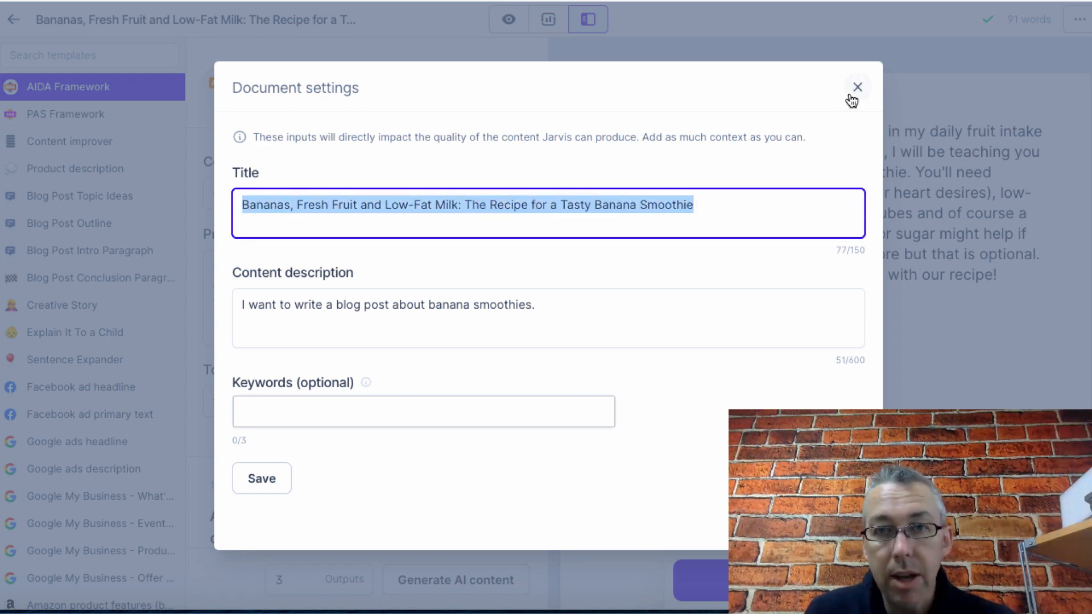
click(858, 86)
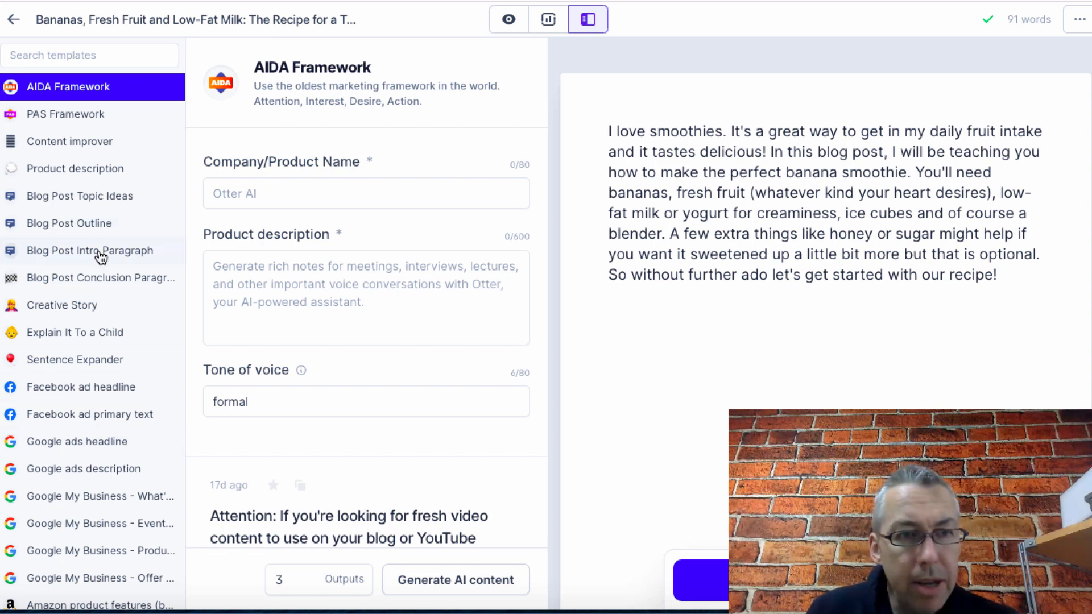
- Generate a Blog Post Outline from the post title covering bananas, fresh fruit and low-fat milk
click(69, 223)
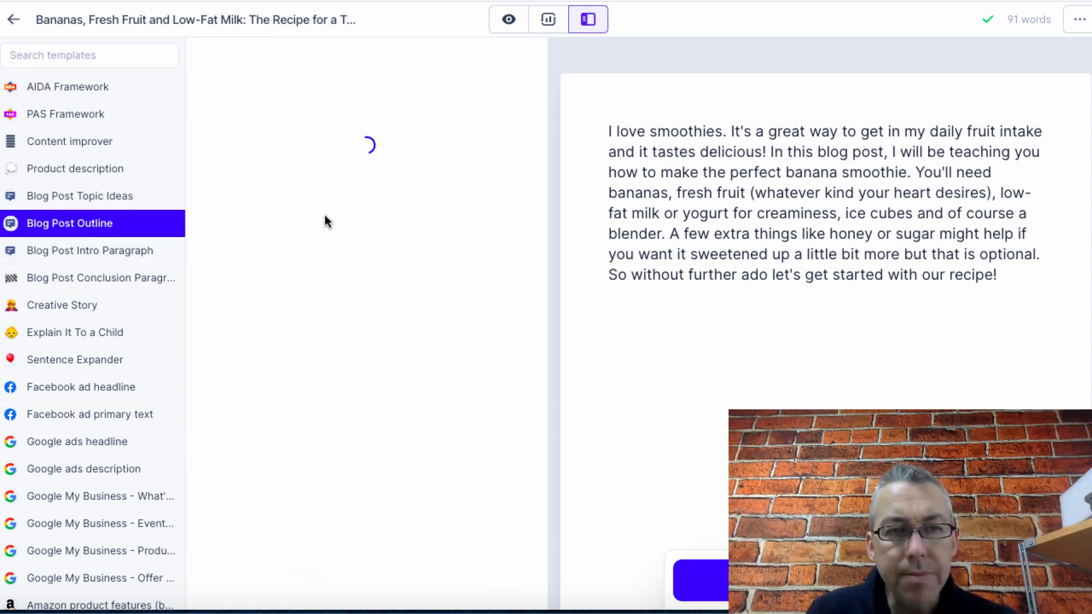
click(69, 223)
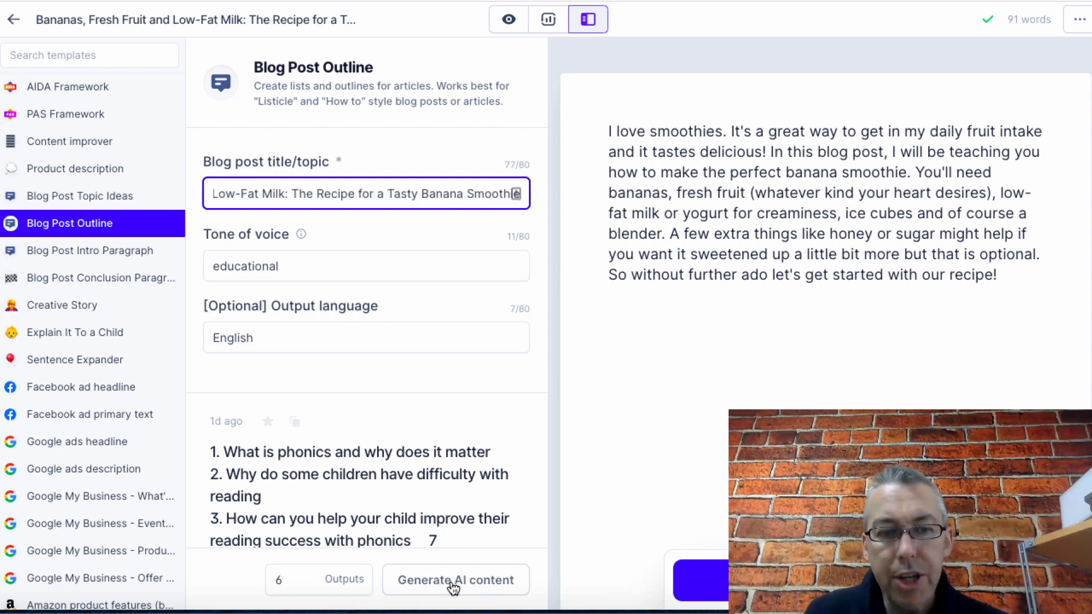
click(455, 579)
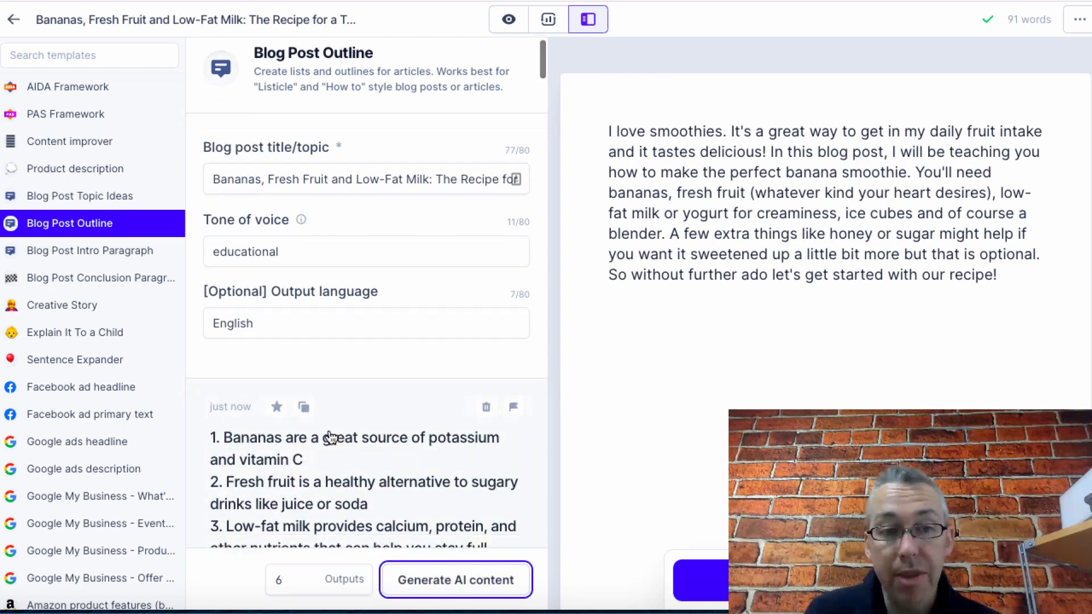
scroll(down, 3)
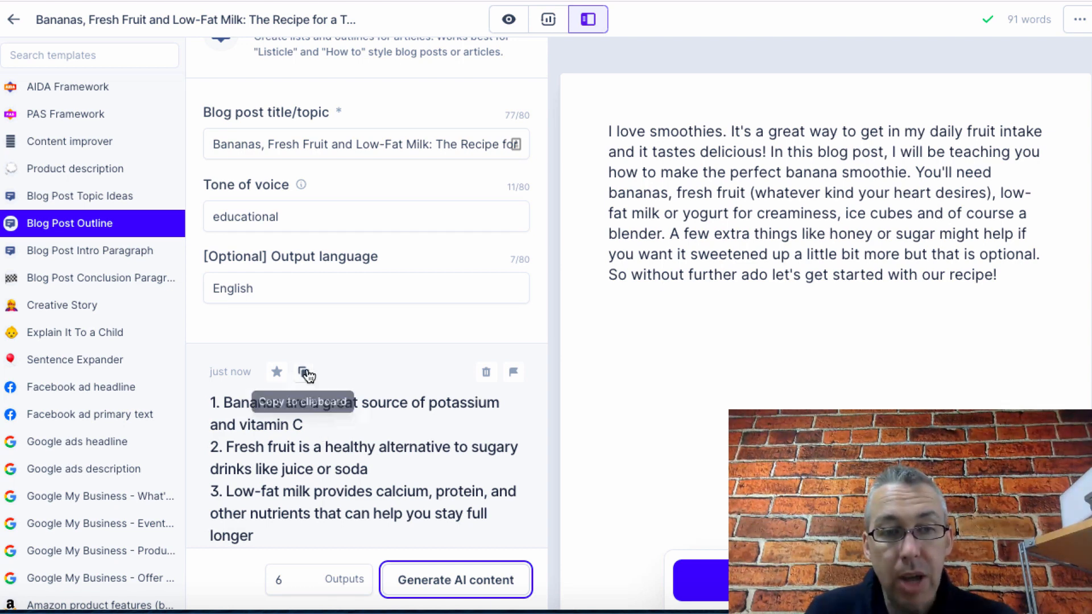
- Paste the outline into the post and write banana benefit paragraphs under the first point
click(303, 372)
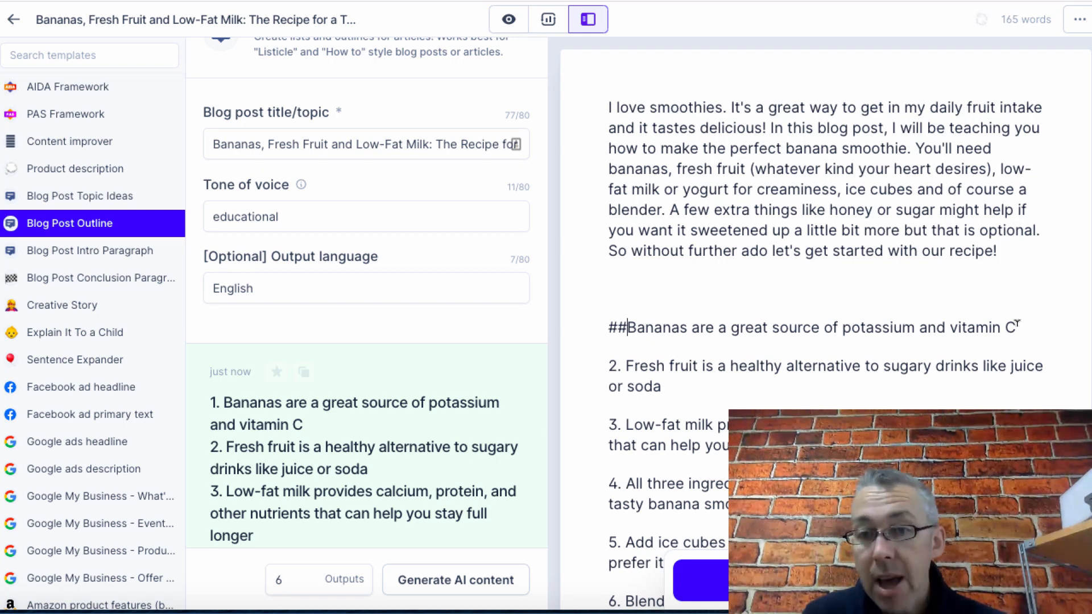
key(enter)
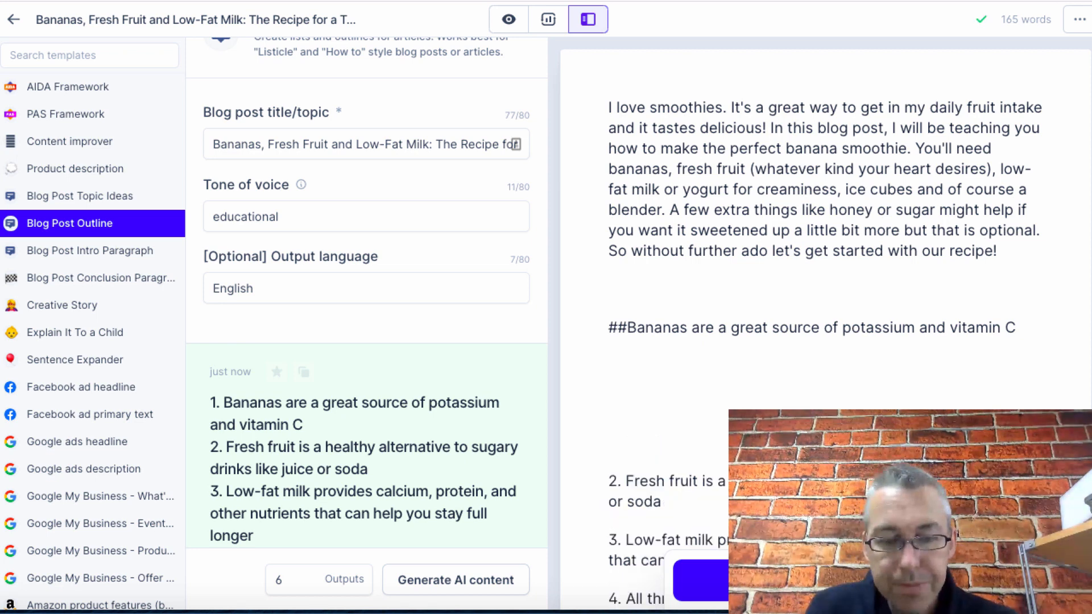
text(In order f)
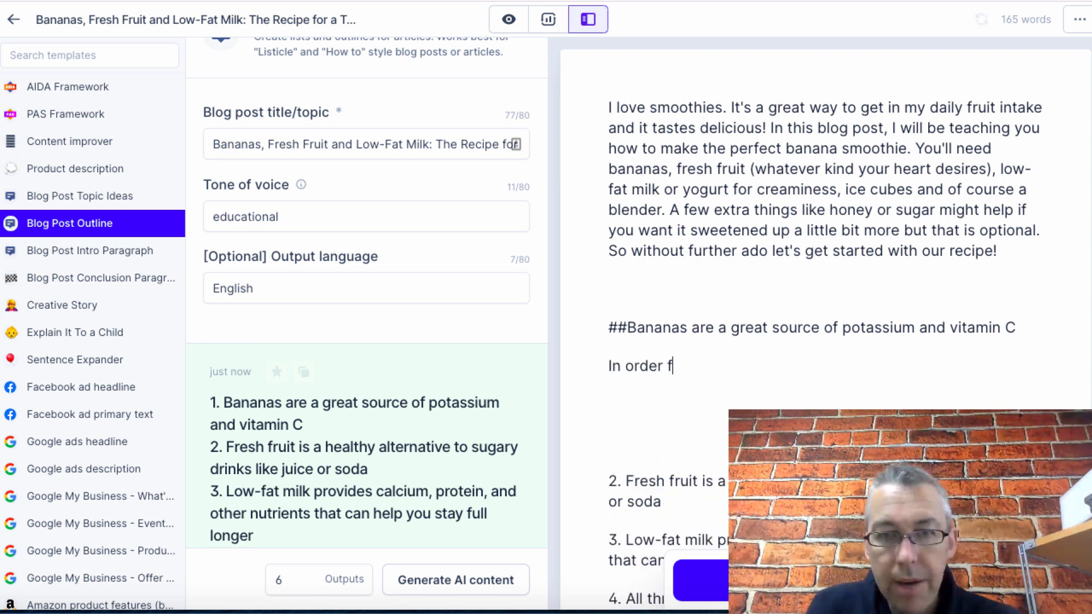
text(or you to make a banana smoothie, you will need)
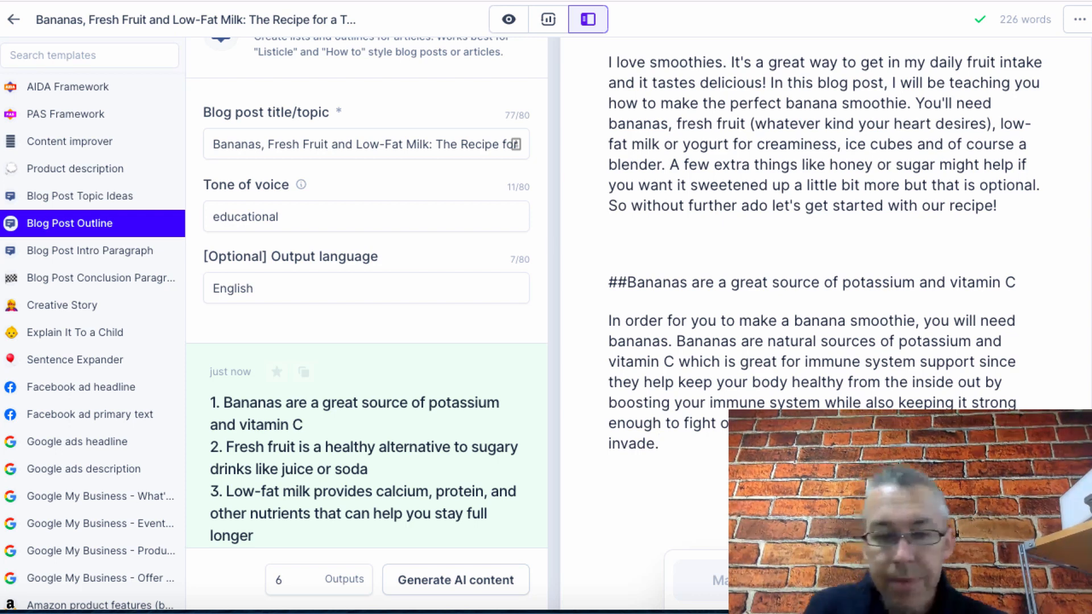
text(bana)
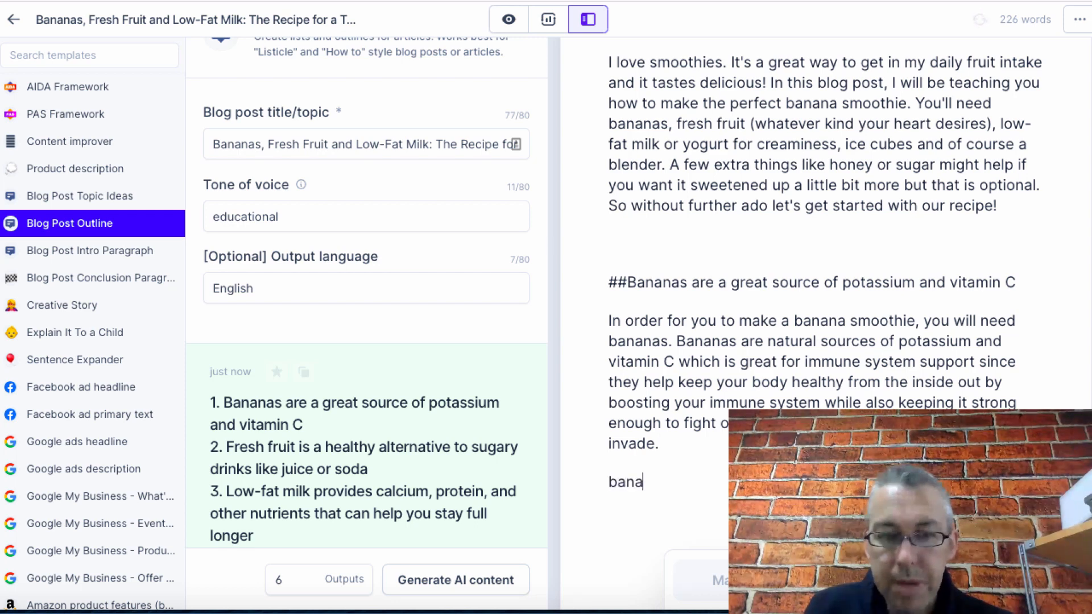
text(Bananas have be)
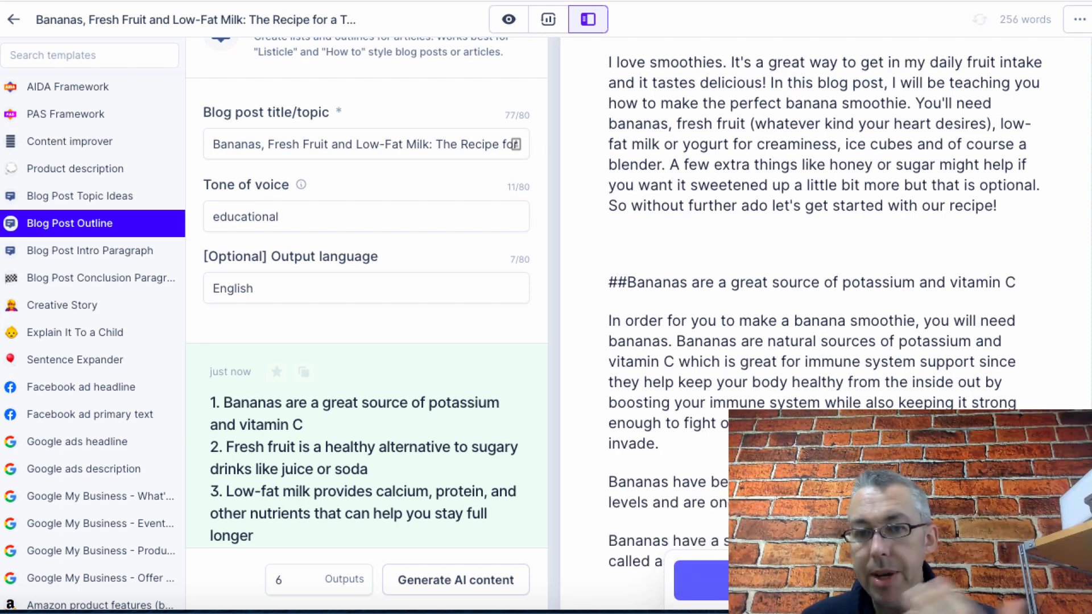
scroll(down, 3)
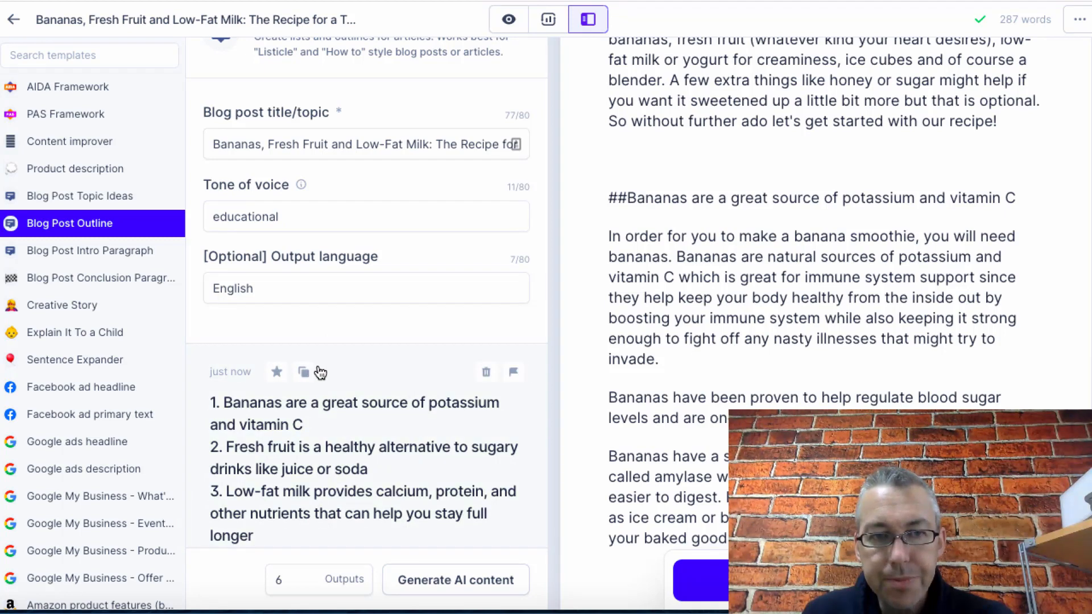
- Make 'Fresh fruit' a ## heading and begin the paragraph 'Juice or soda ar…' below it
click(303, 371)
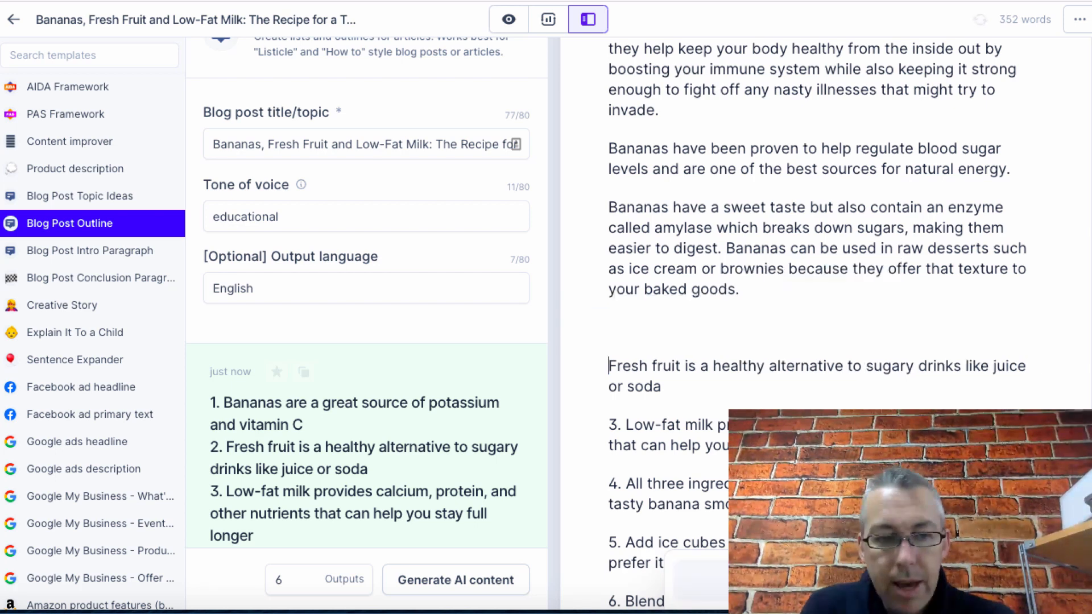
text(##)
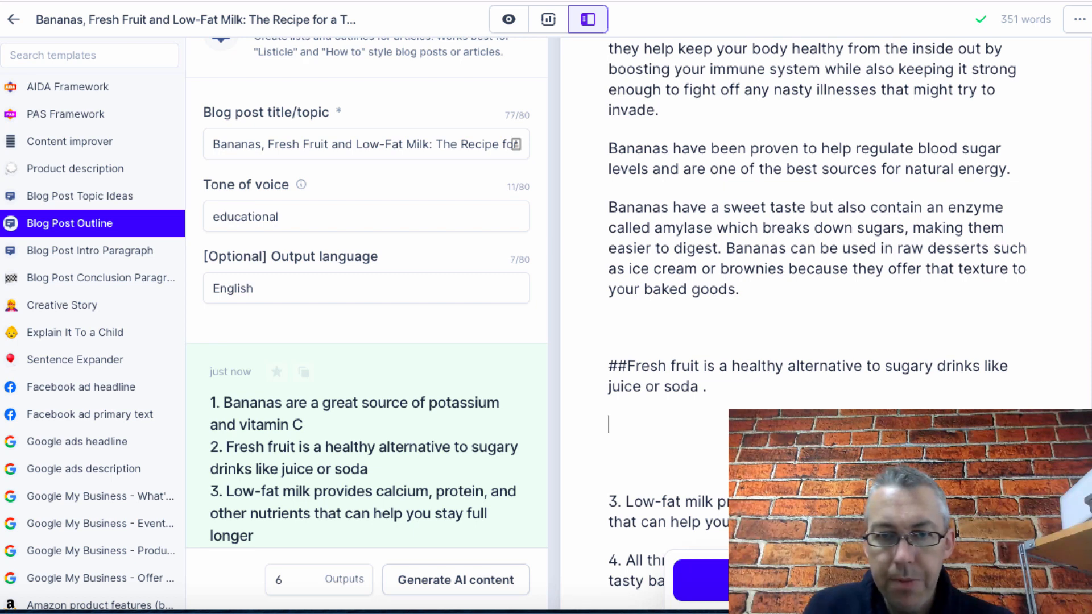
text(Ju)
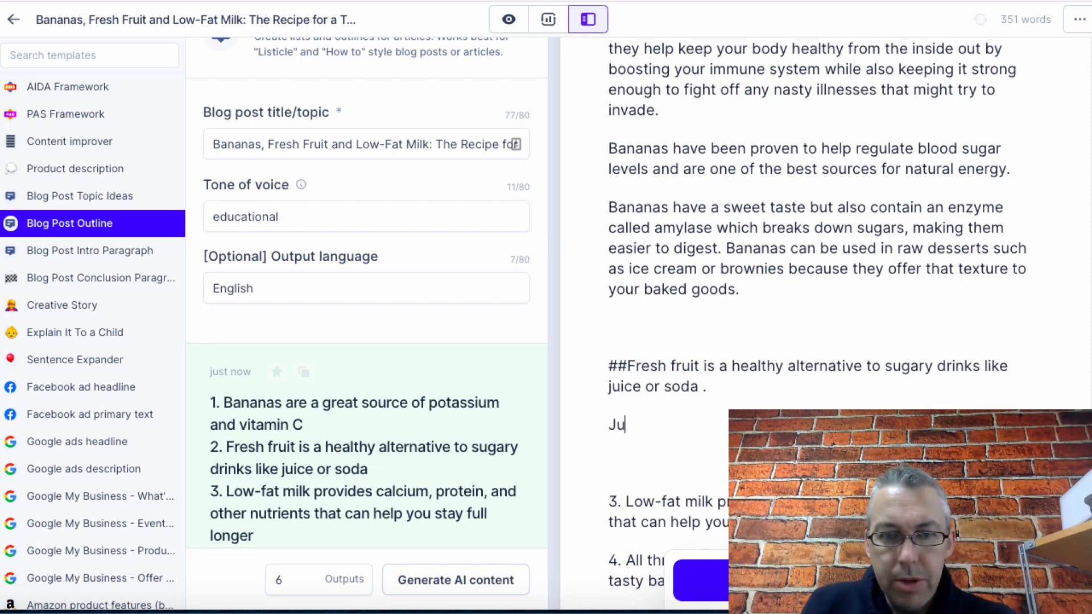
text(ice)
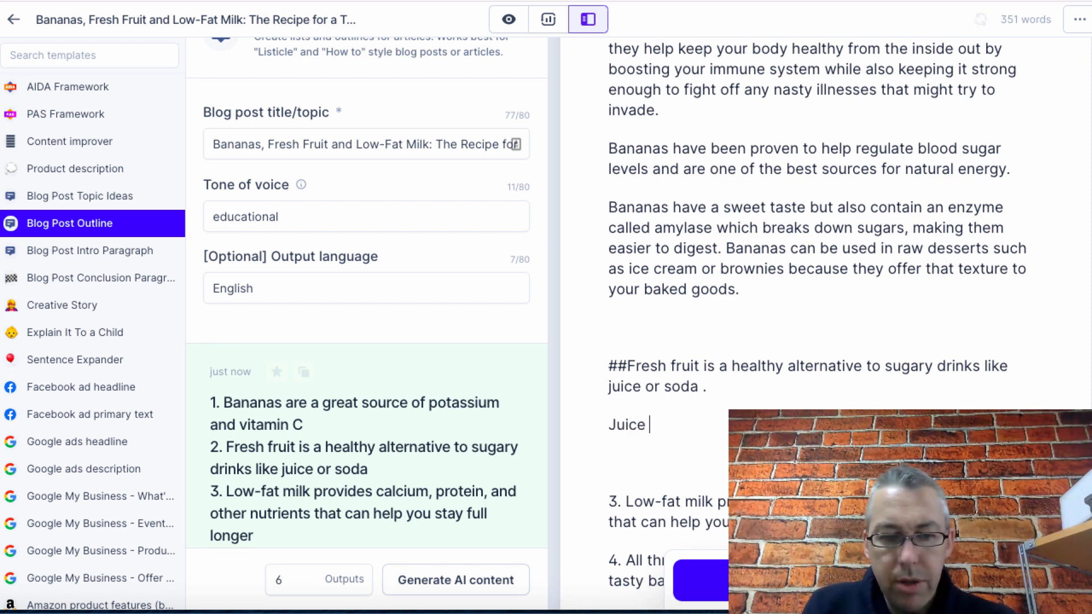
text(or soda ar)
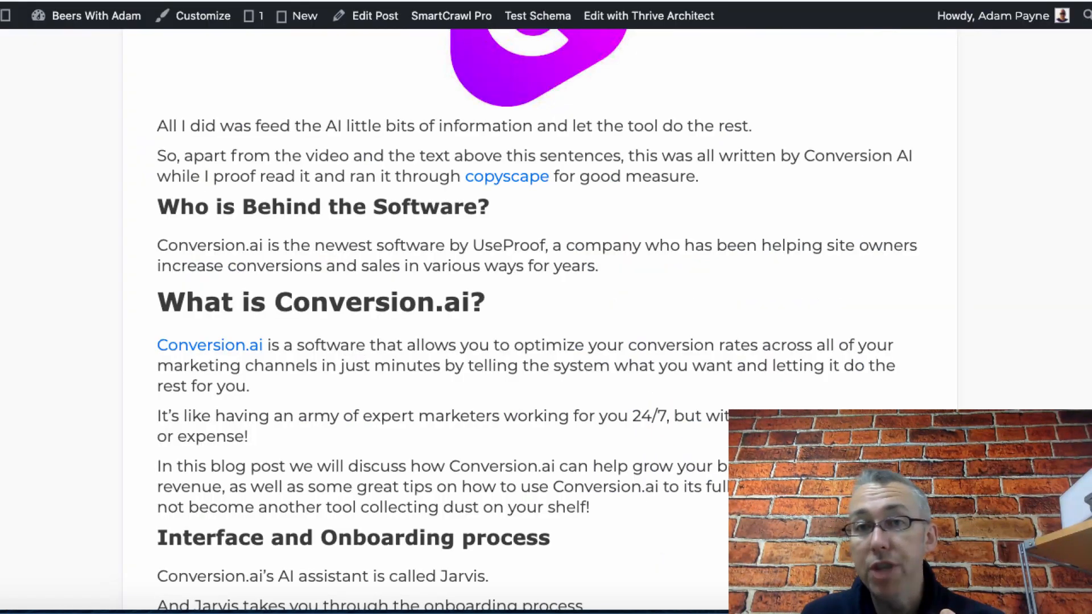
- Scroll through the WordPress Conversion.ai review's contents and pricing sections
scroll(up, 3)
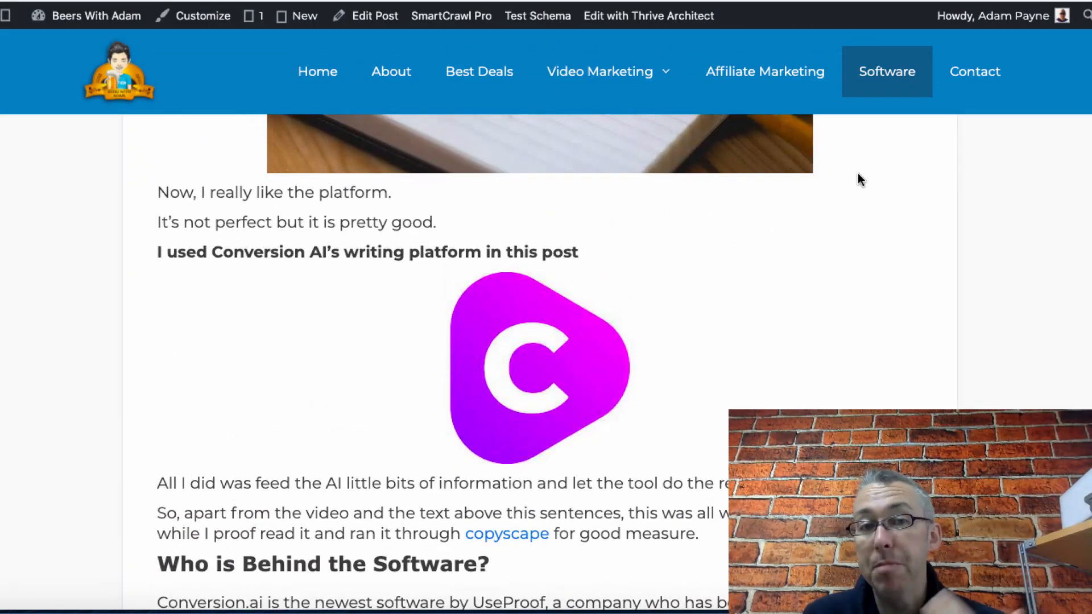
scroll(down, 3)
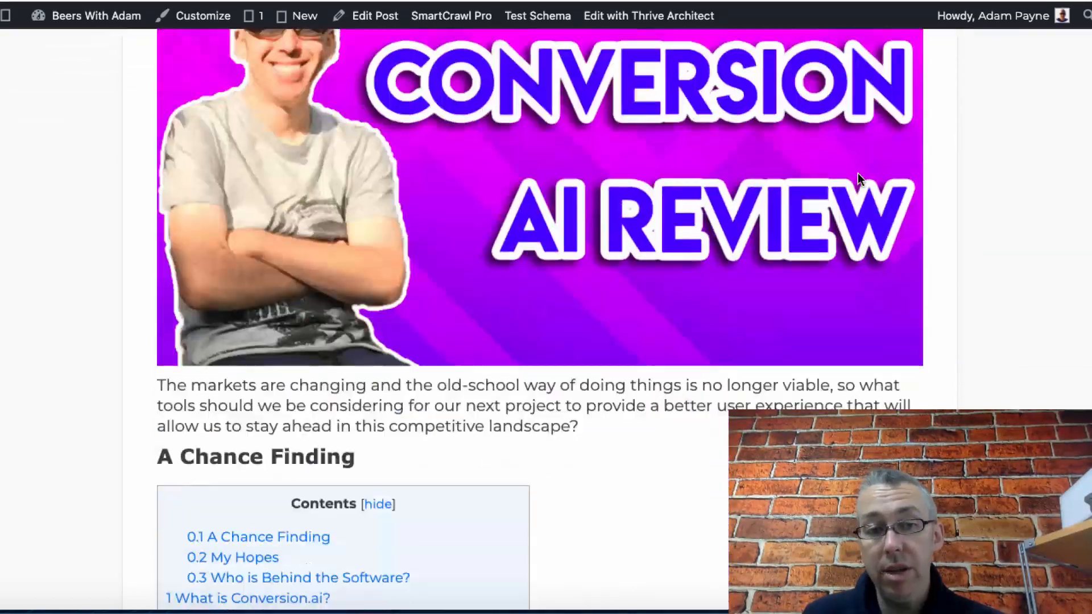
scroll(down, 3)
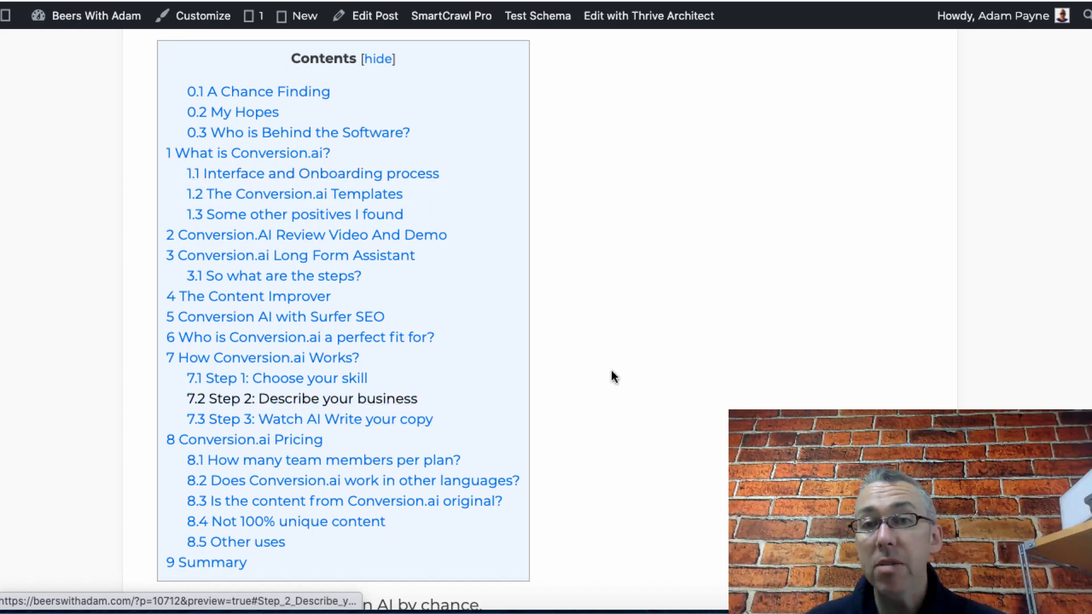
mouse_move(903, 387)
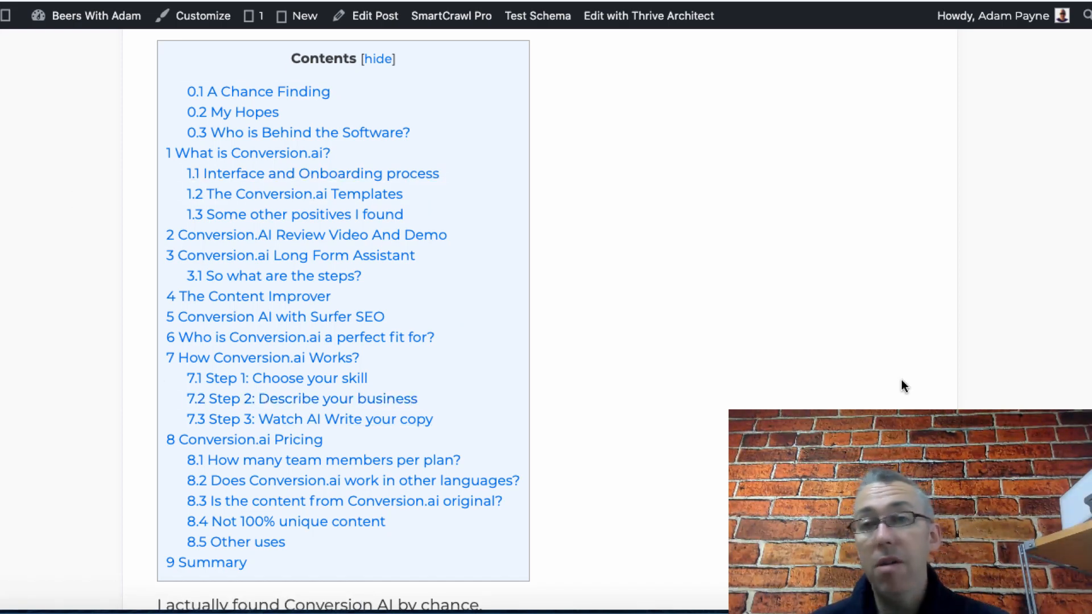
mouse_move(529, 298)
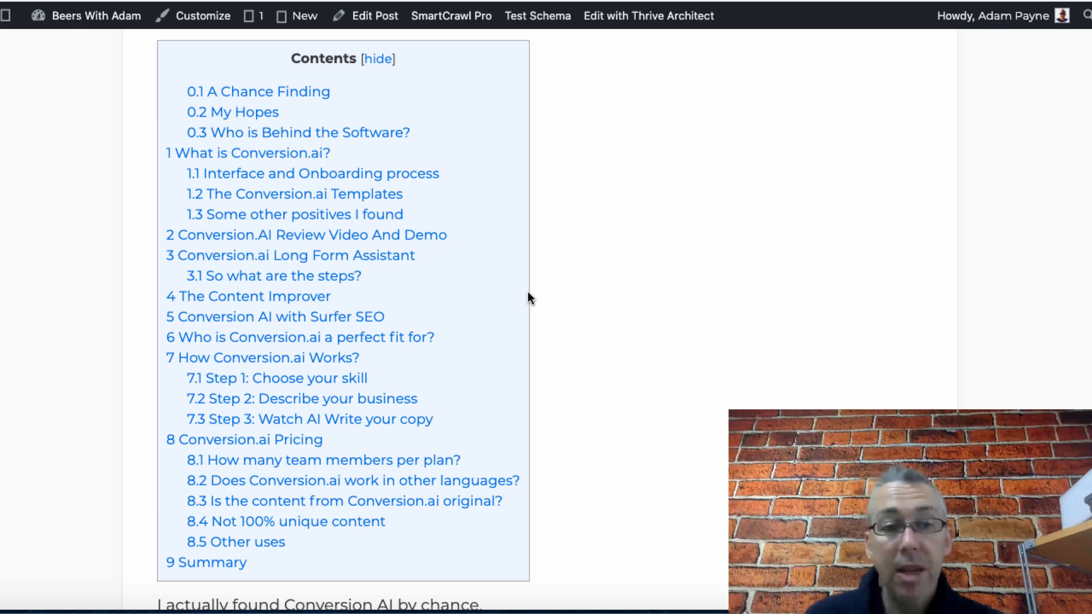
mouse_move(306, 235)
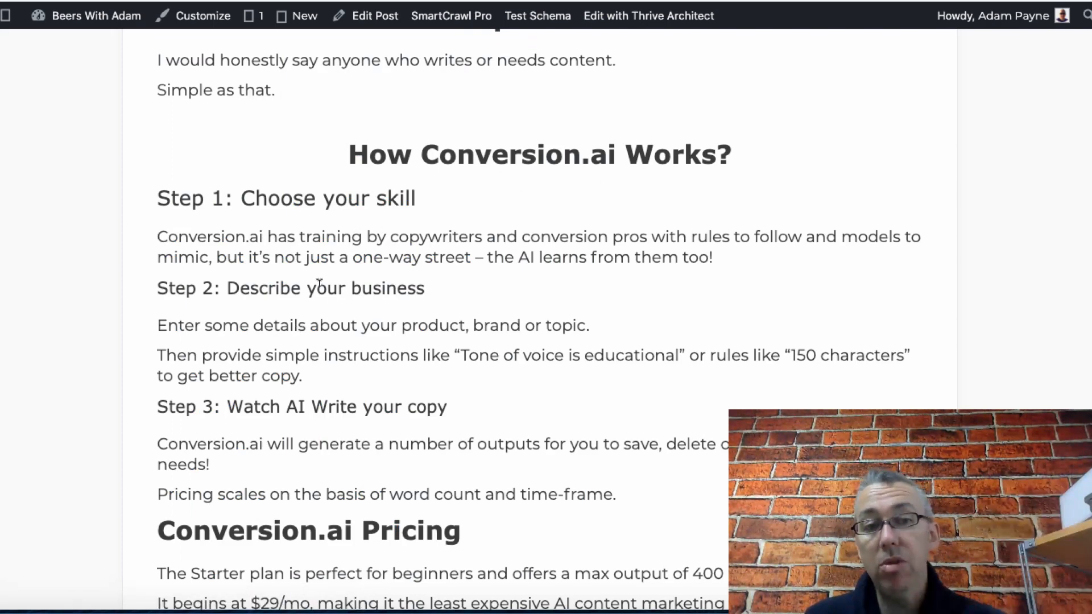
scroll(down, 3)
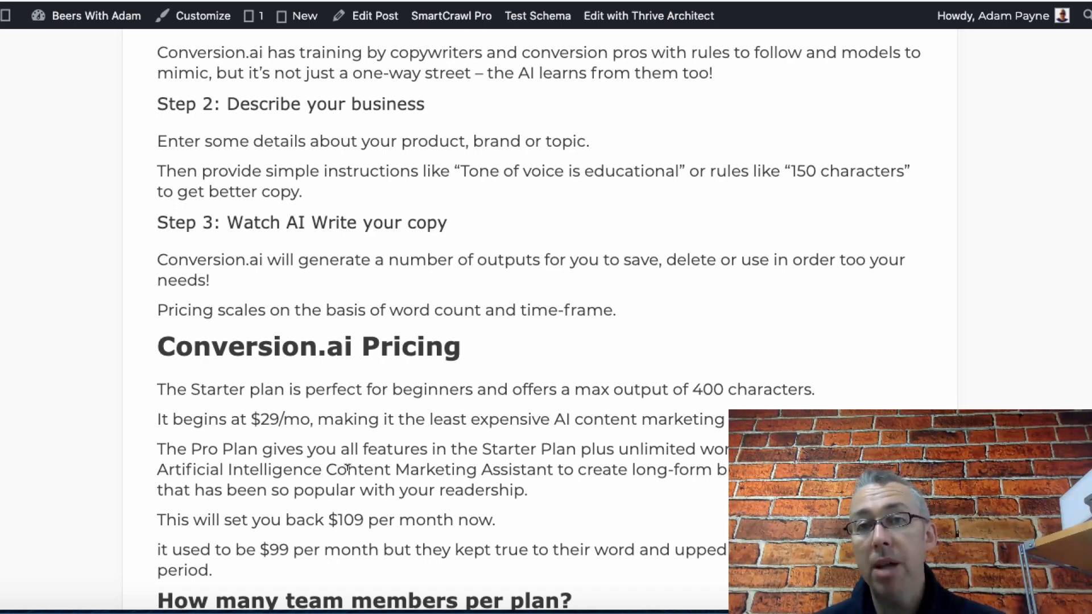
scroll(down, 3)
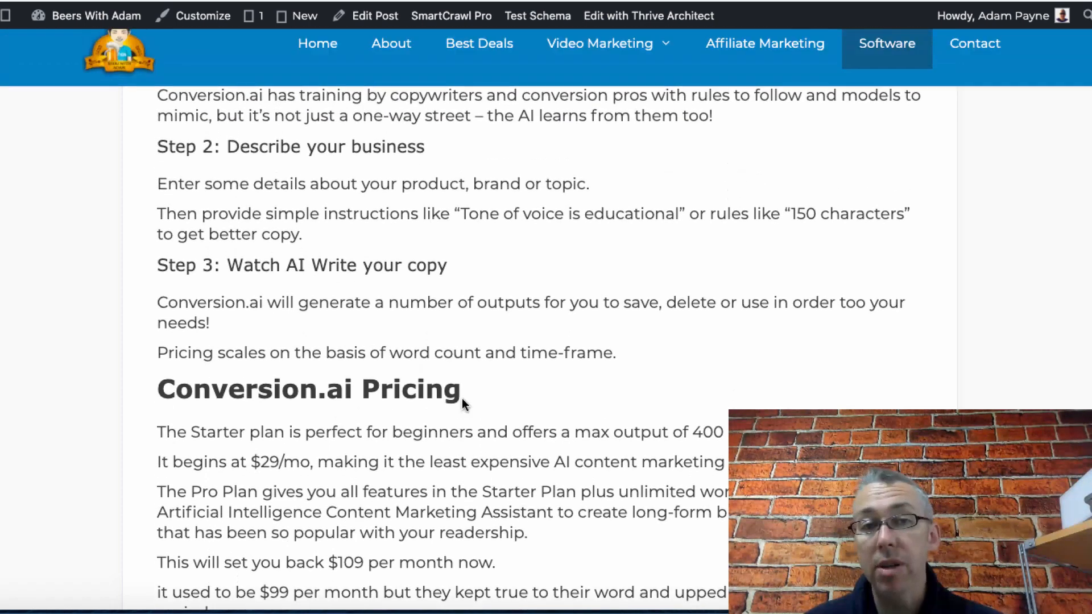
scroll(down, 3)
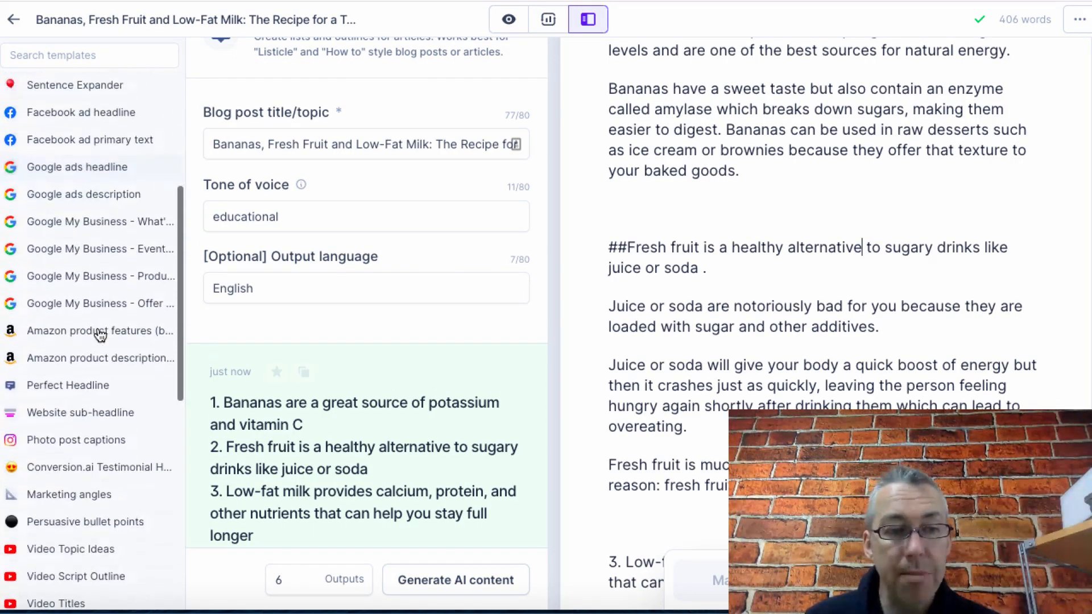
- Leave the smoothie document and open the Video Titles template via the dashboard's Video filter
scroll(down, 3)
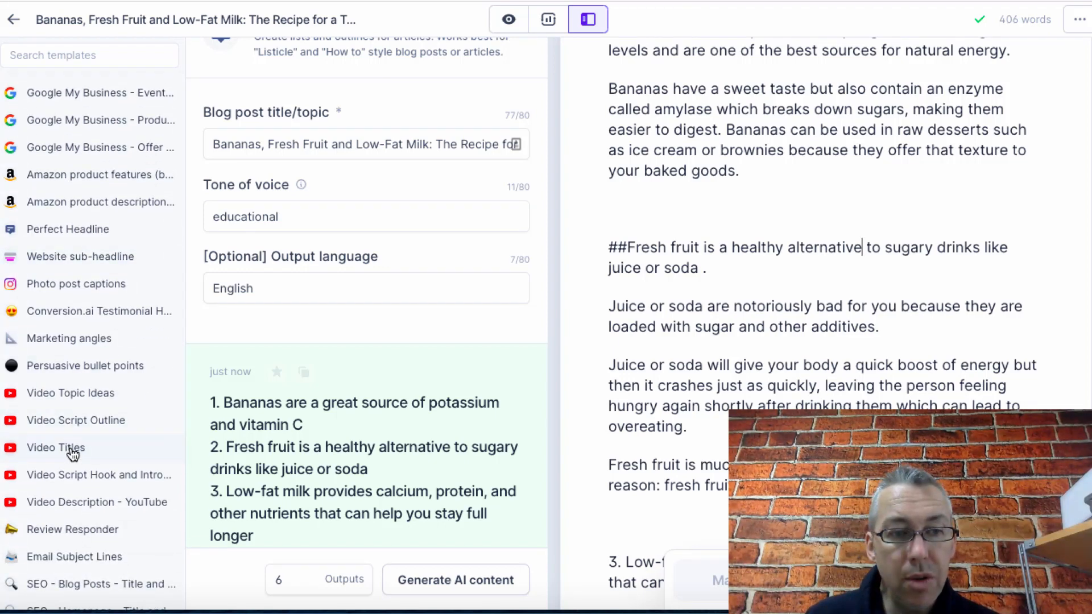
click(56, 447)
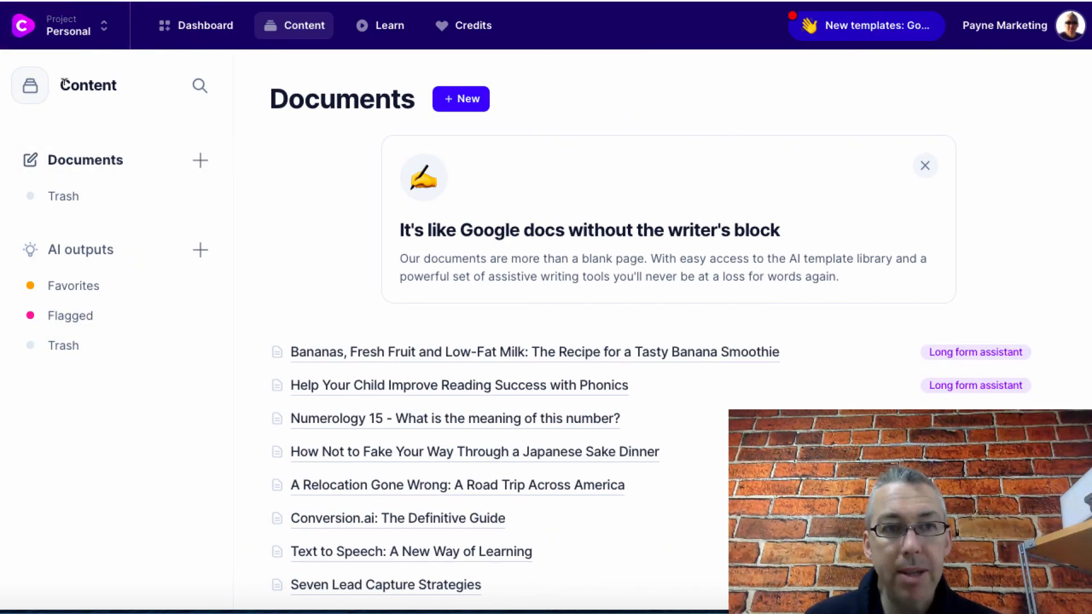
click(195, 25)
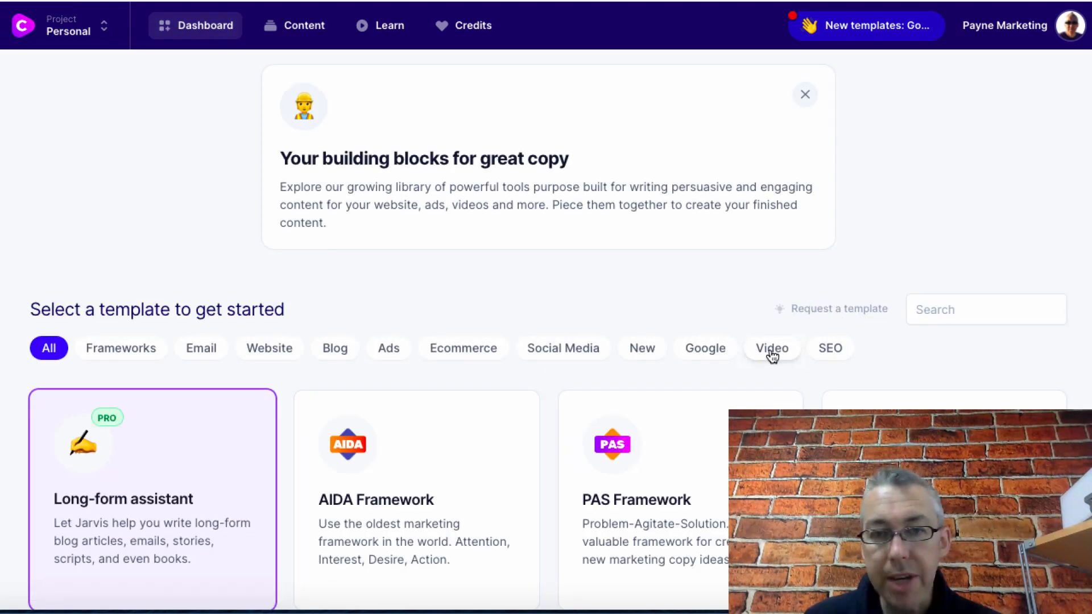
click(772, 348)
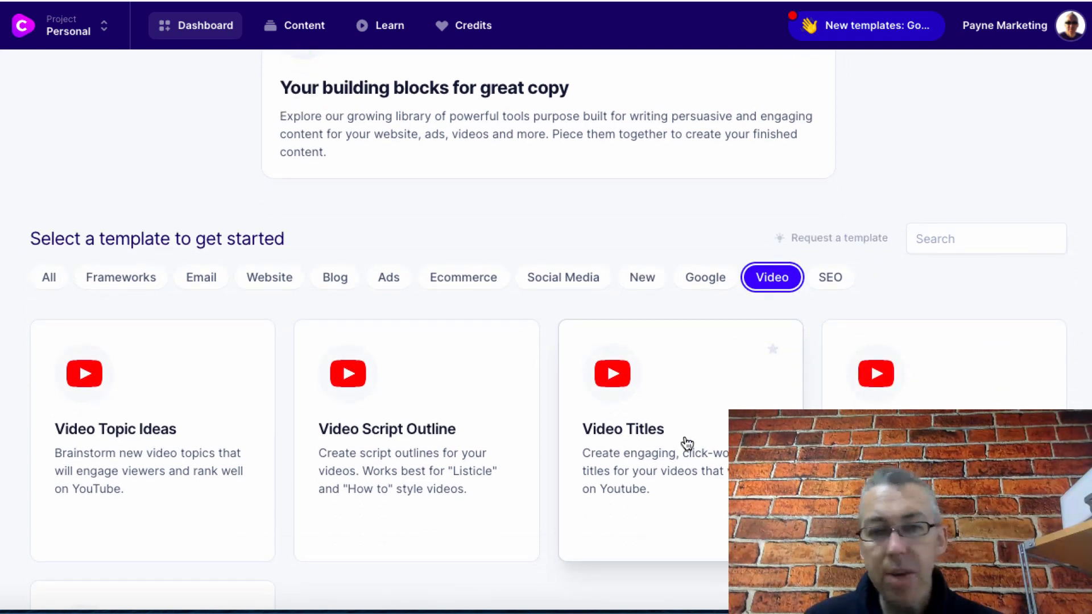
click(622, 429)
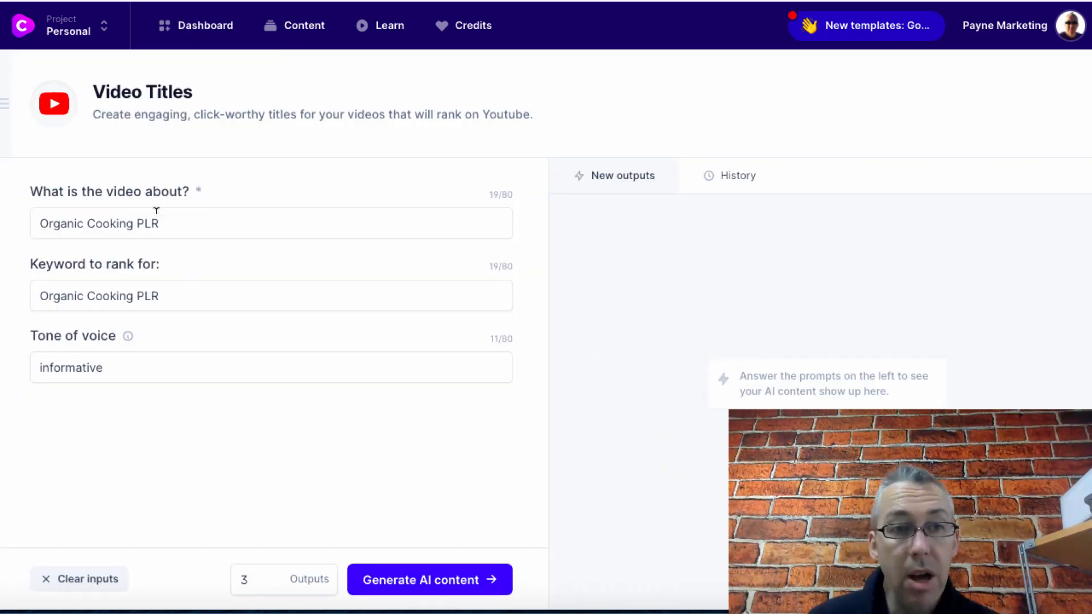
- Clear the old inputs and describe the video as 'How to build a greenhouse'
click(271, 223)
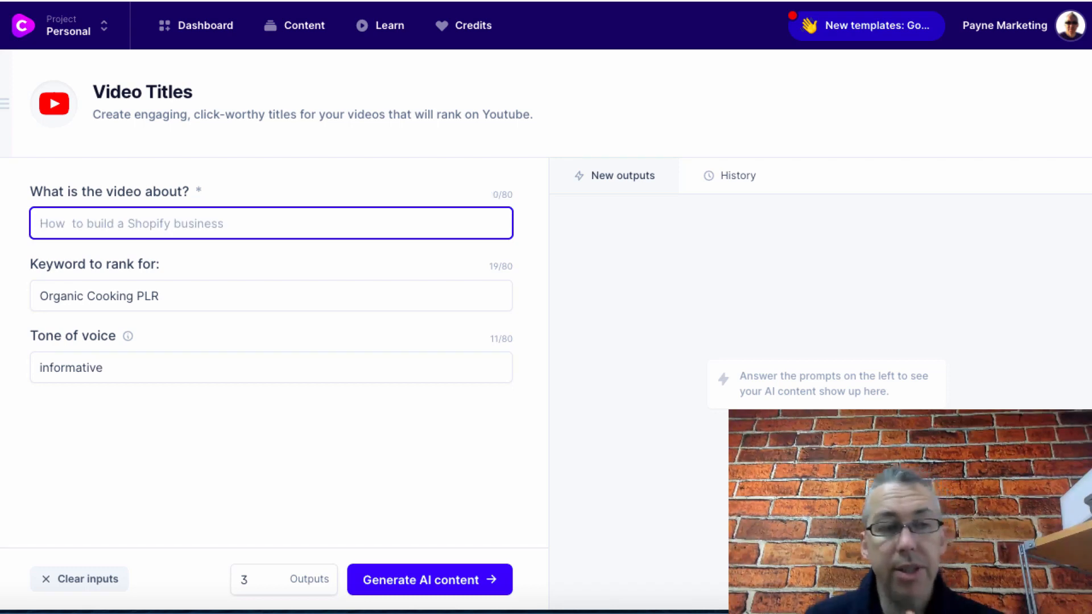
click(270, 295)
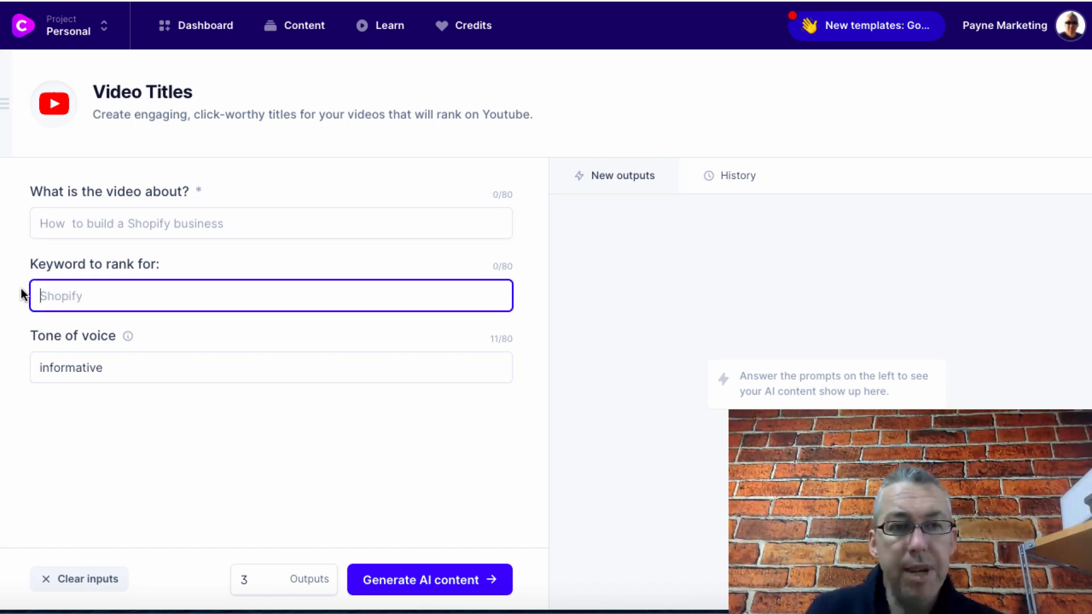
click(271, 224)
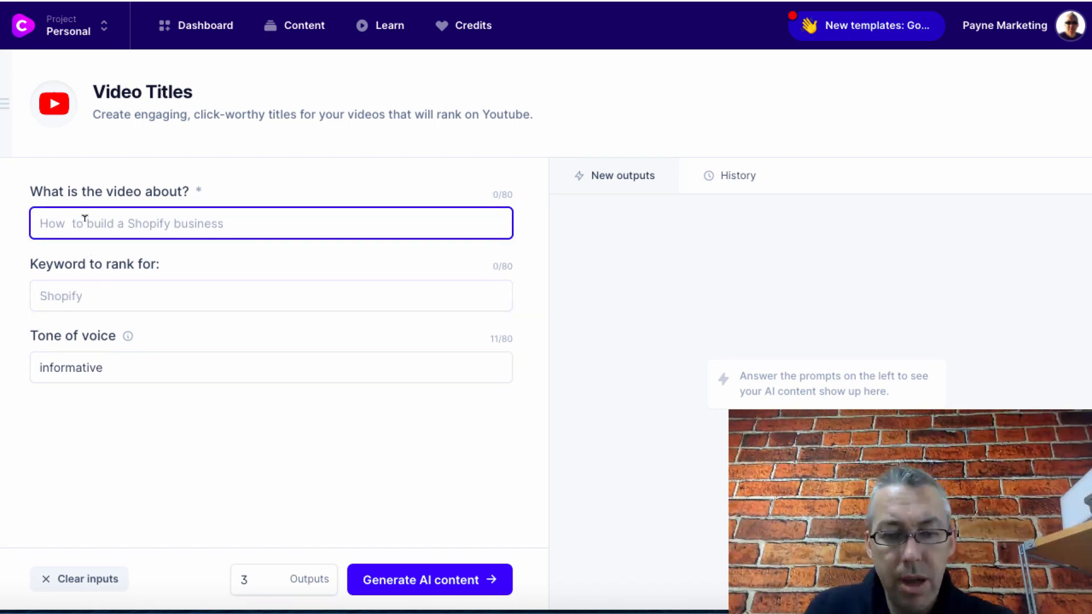
text(How y)
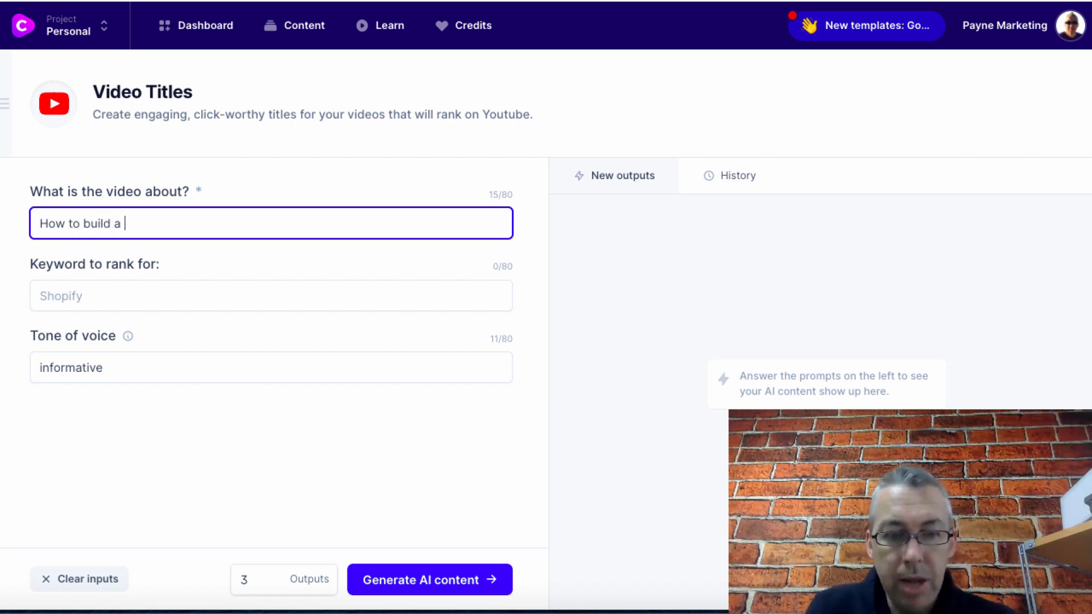
text(greenhouse)
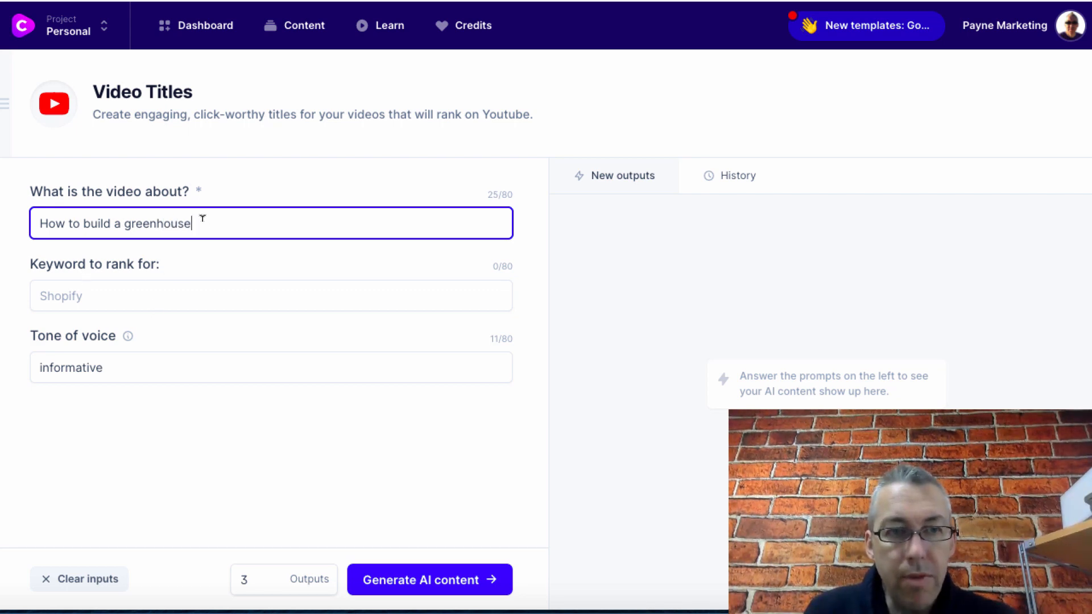
double_click(115, 223)
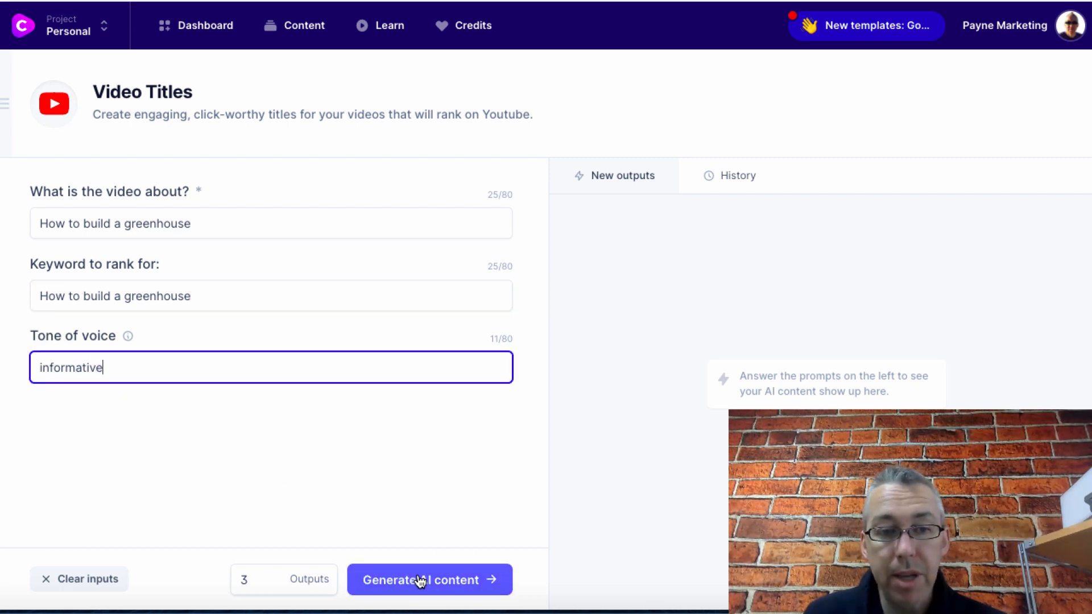
- Generate greenhouse video title ideas such as 'How To Build A Greenhouse'
click(429, 580)
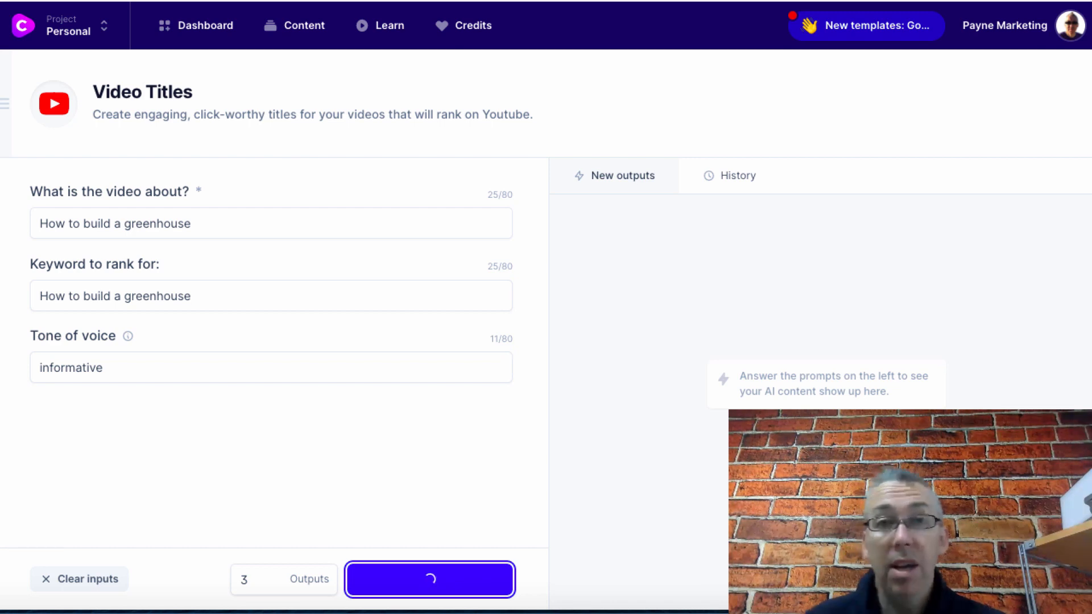
click(429, 579)
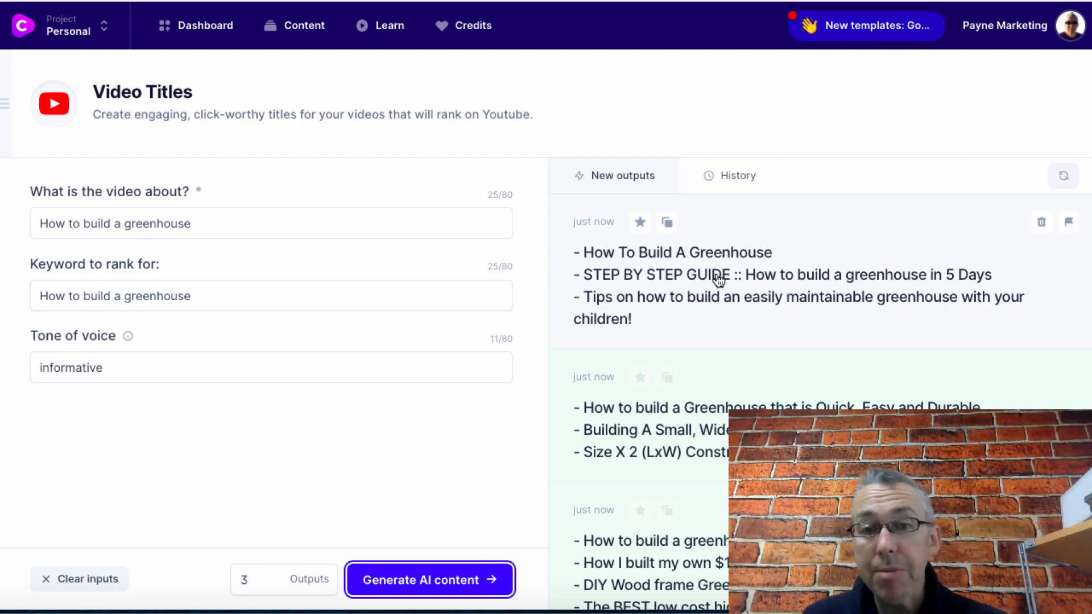
mouse_move(835, 282)
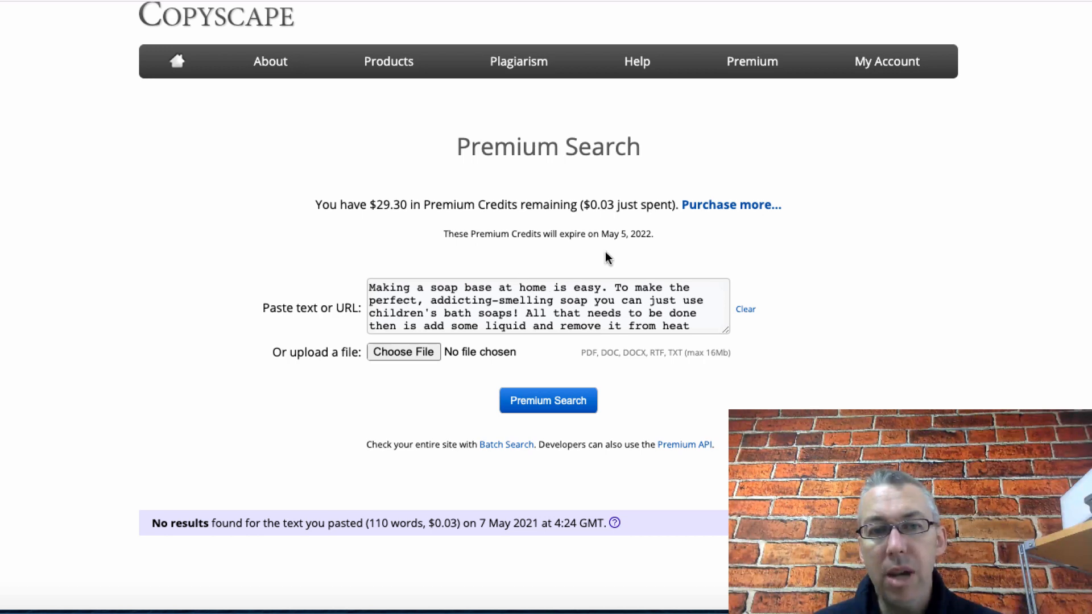
mouse_move(611, 204)
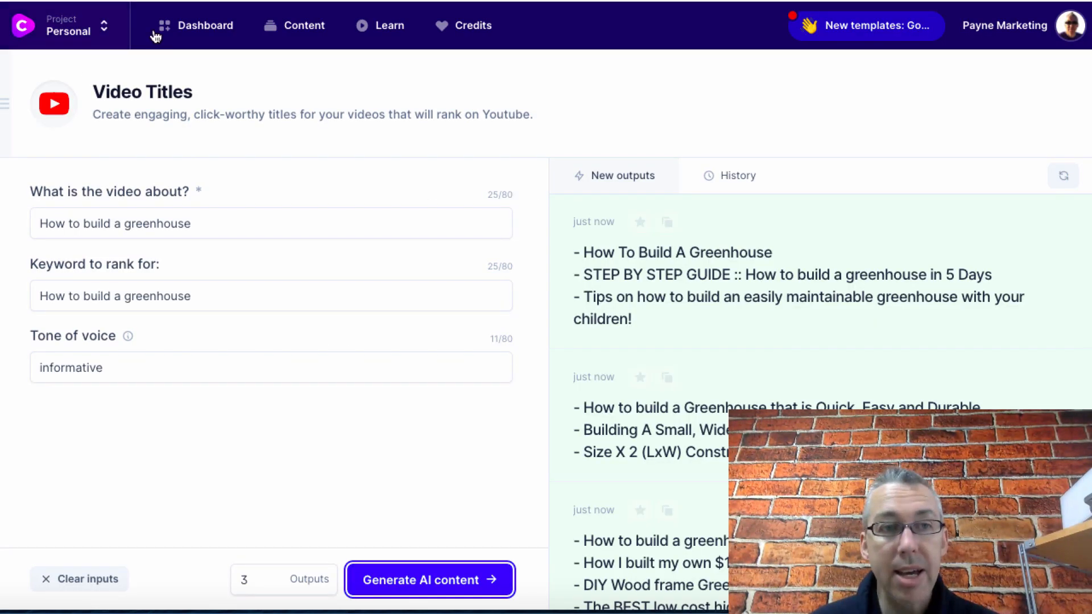
click(205, 26)
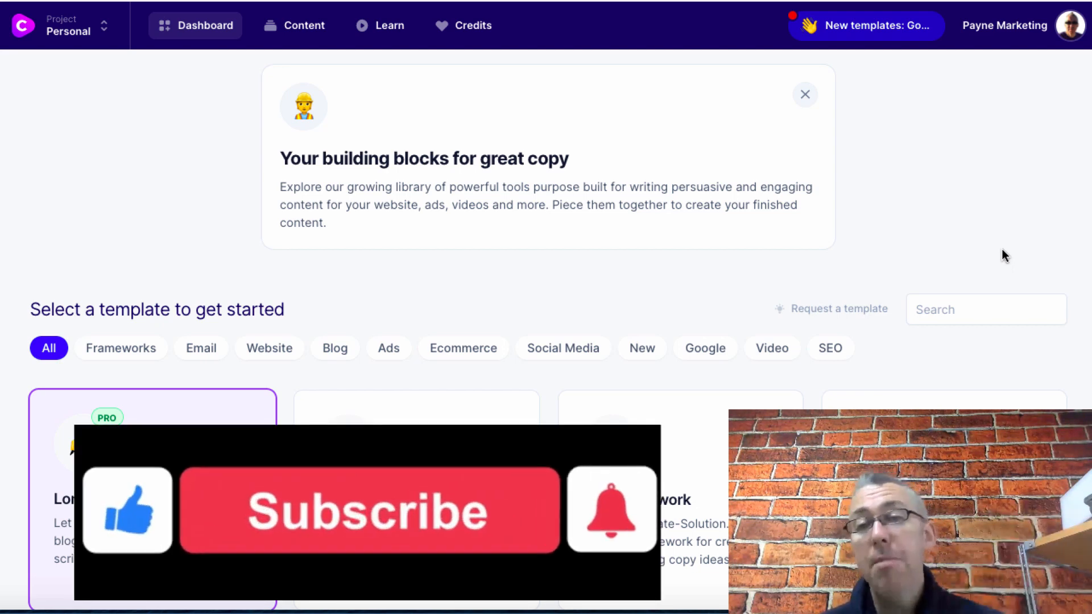
click(369, 510)
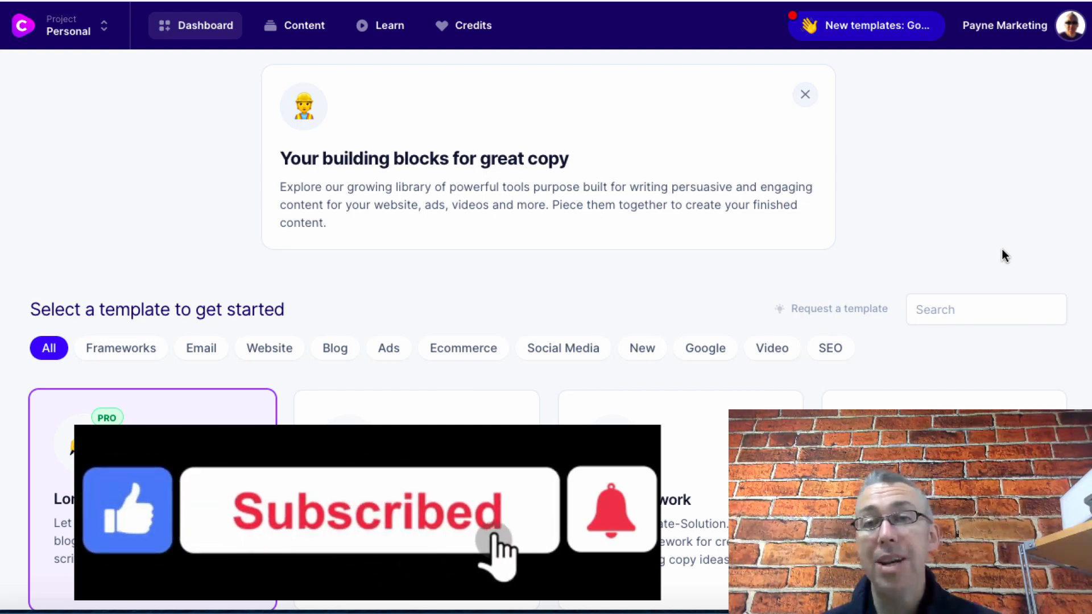